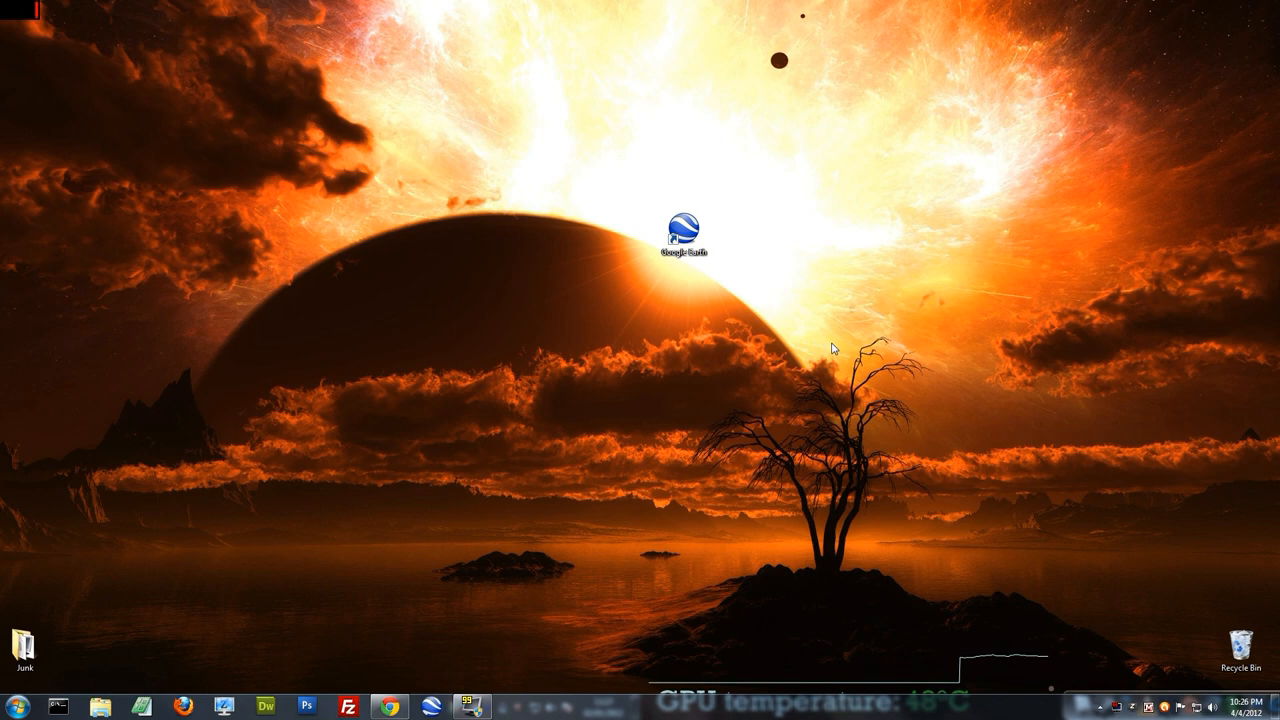
{"action": "mouse_move", "coordinate": [720, 268]}
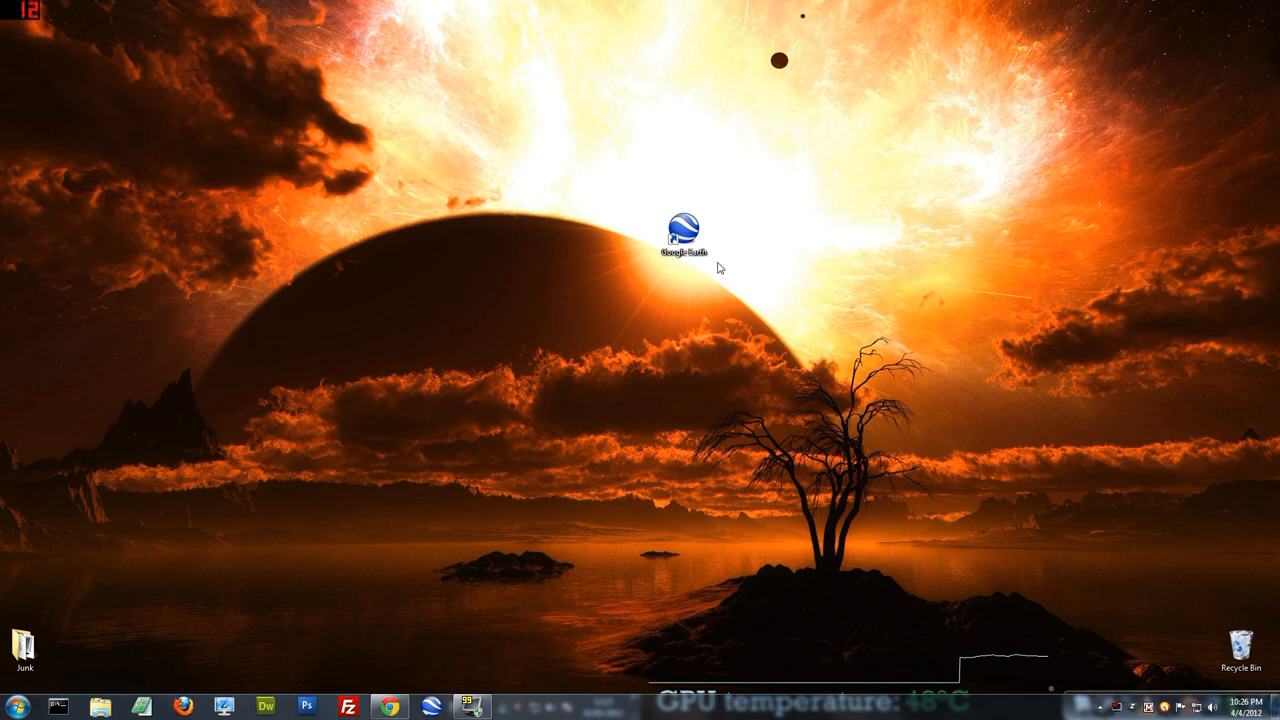
Step: Launch Google Earth from its desktop shortcut
{"action": "double_click", "coordinate": [680, 230]}
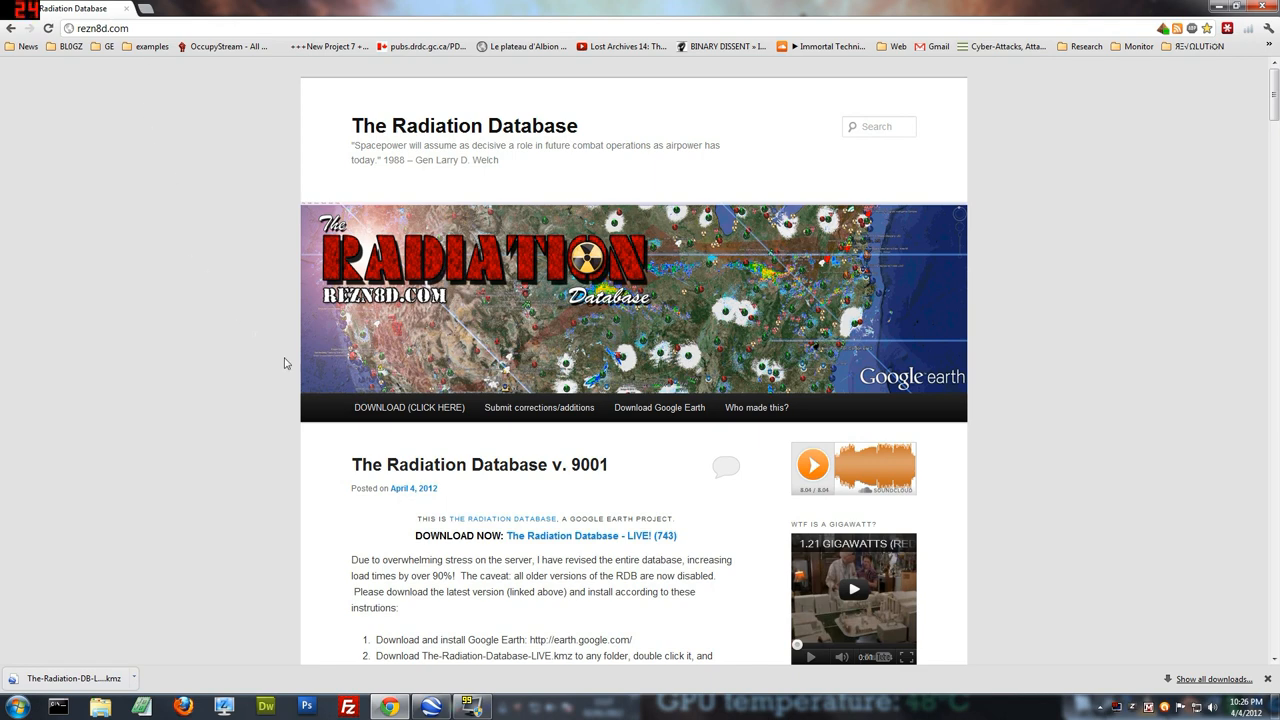
{"action": "mouse_move", "coordinate": [404, 412]}
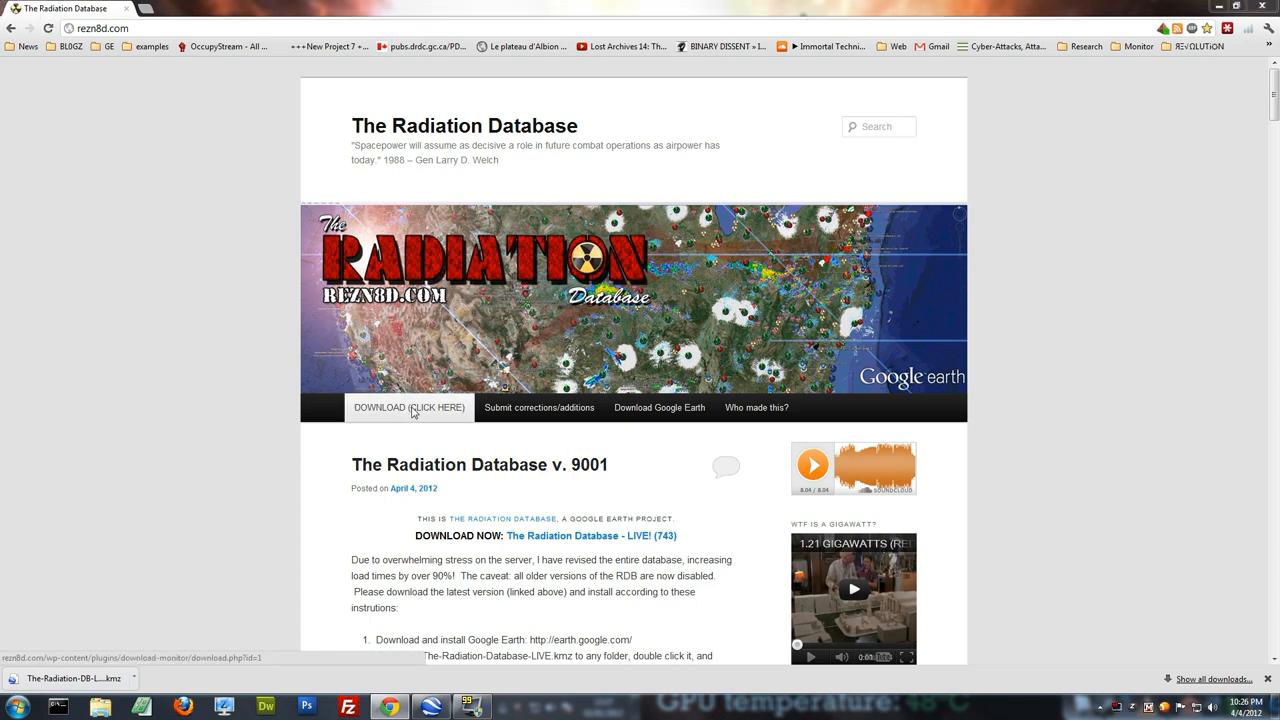
Step: Download the Radiation Database KMZ file and save it to the Desktop
{"action": "left_click", "coordinate": [408, 408]}
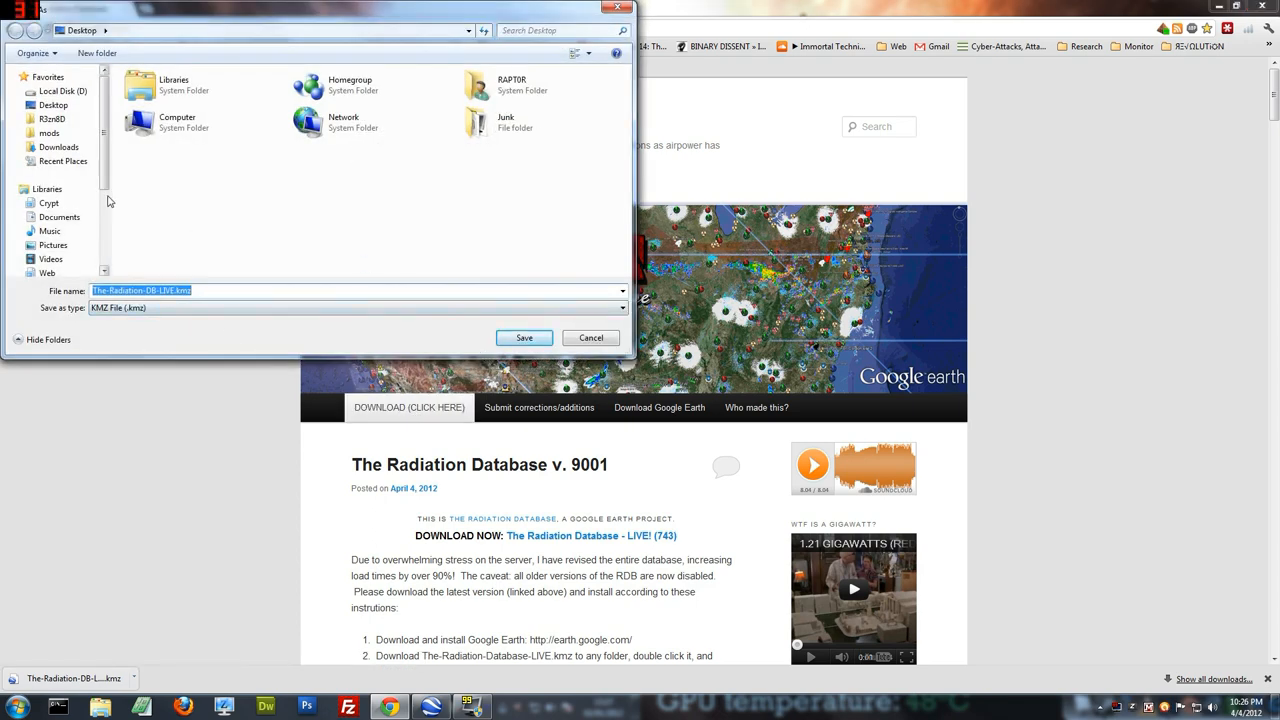
{"action": "left_click", "coordinate": [524, 336]}
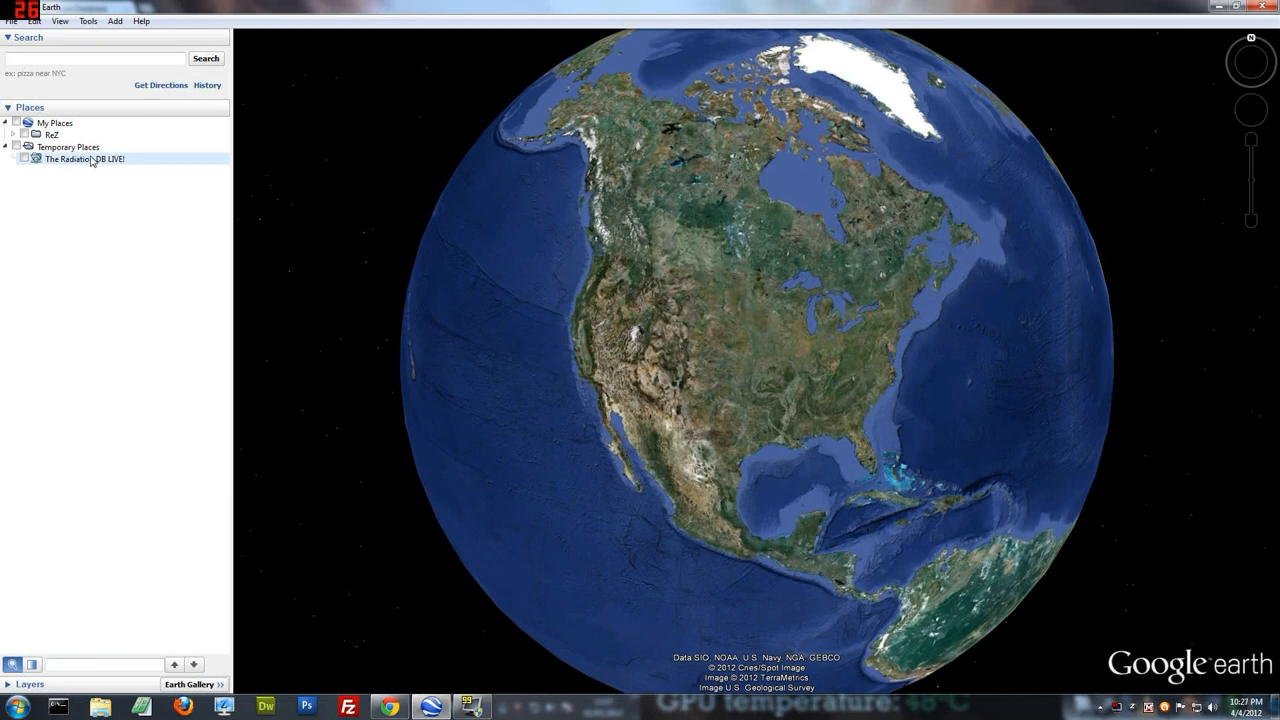
Step: Bring up the context options for The Radiation DB LIVE under Temporary Places
{"action": "right_click", "coordinate": [84, 160]}
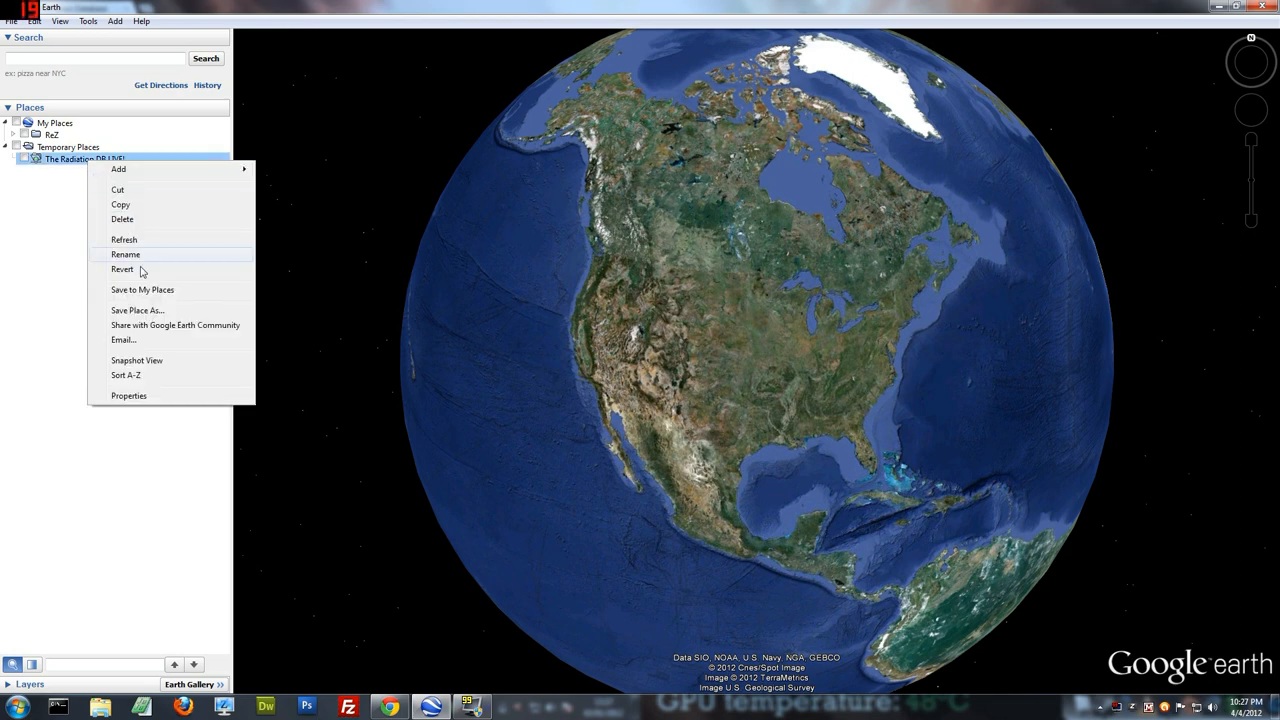
{"action": "mouse_move", "coordinate": [190, 290]}
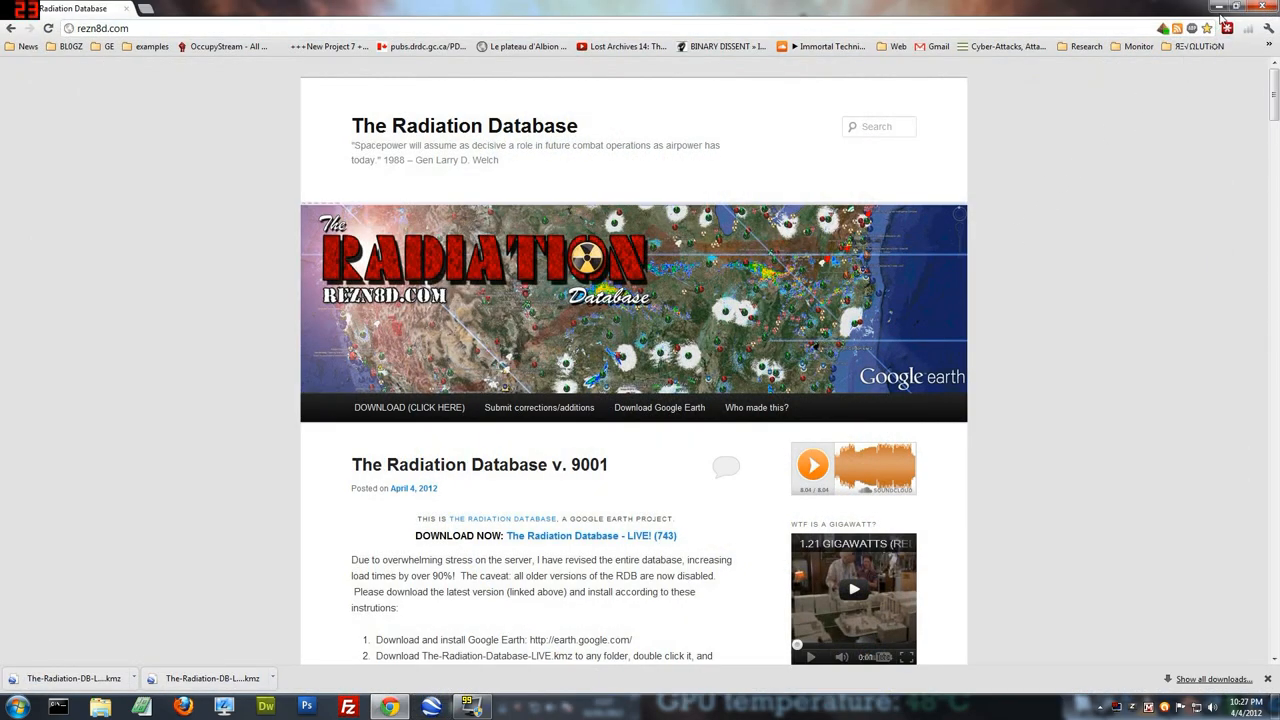
Step: Minimize Chrome and reopen Google Earth from the desktop shortcut
{"action": "left_click", "coordinate": [1228, 28]}
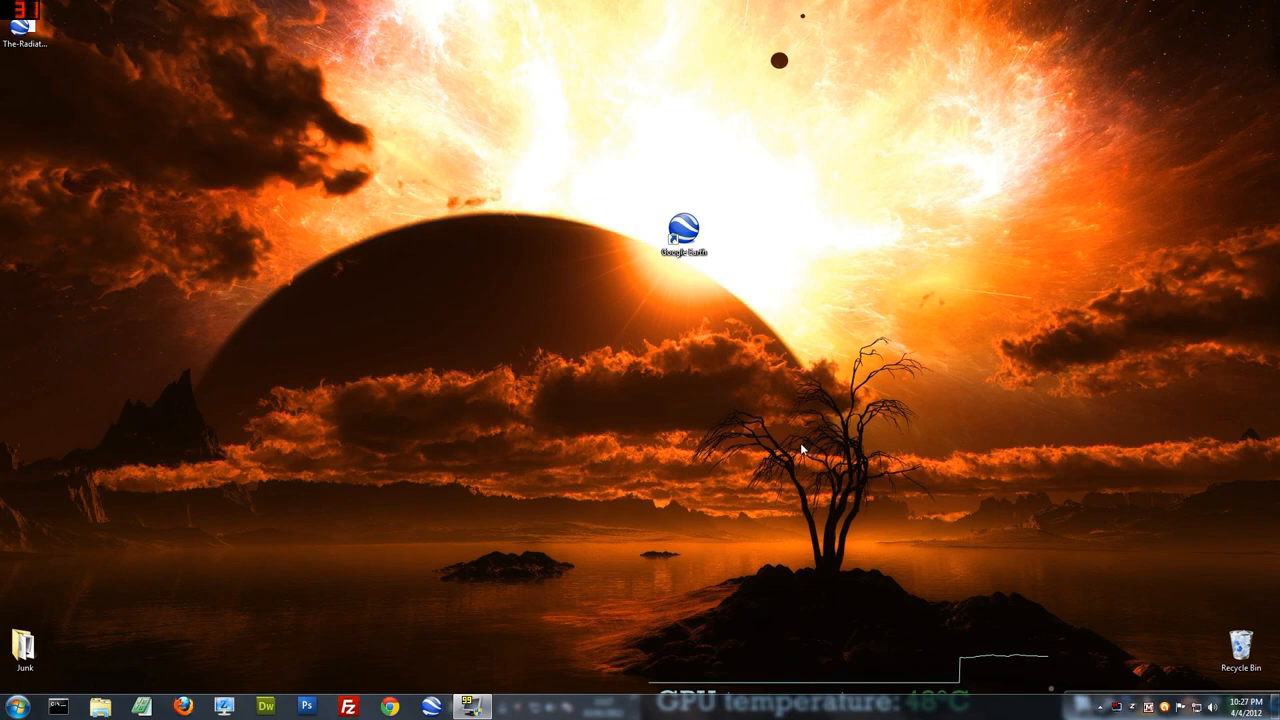
{"action": "left_click", "coordinate": [684, 232]}
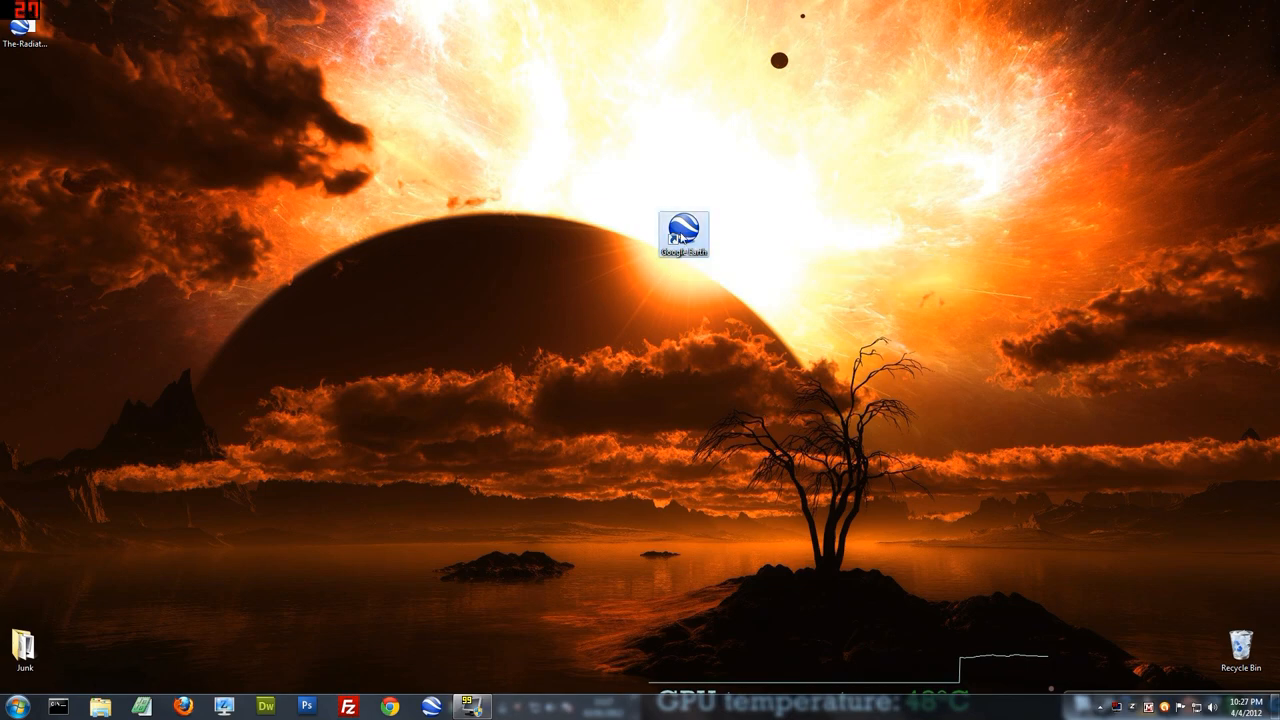
{"action": "double_click", "coordinate": [684, 232]}
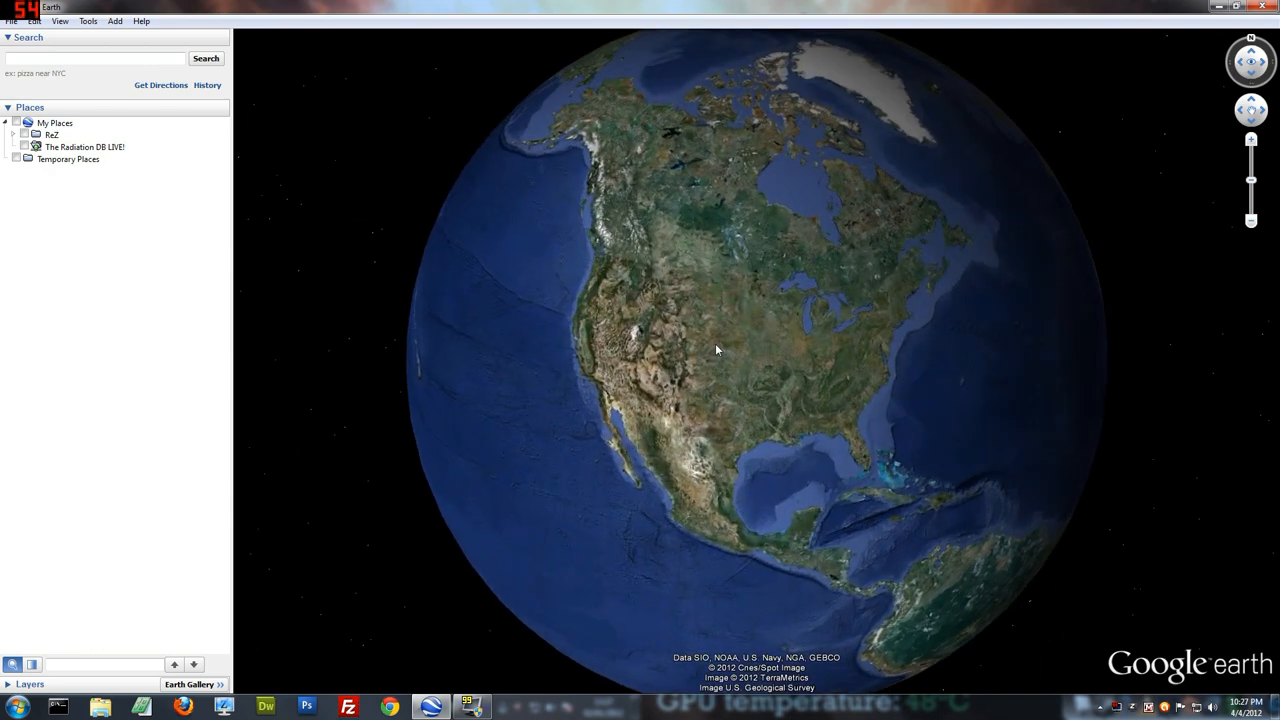
{"action": "left_click_drag", "start_coordinate": [716, 350], "coordinate": [700, 338]}
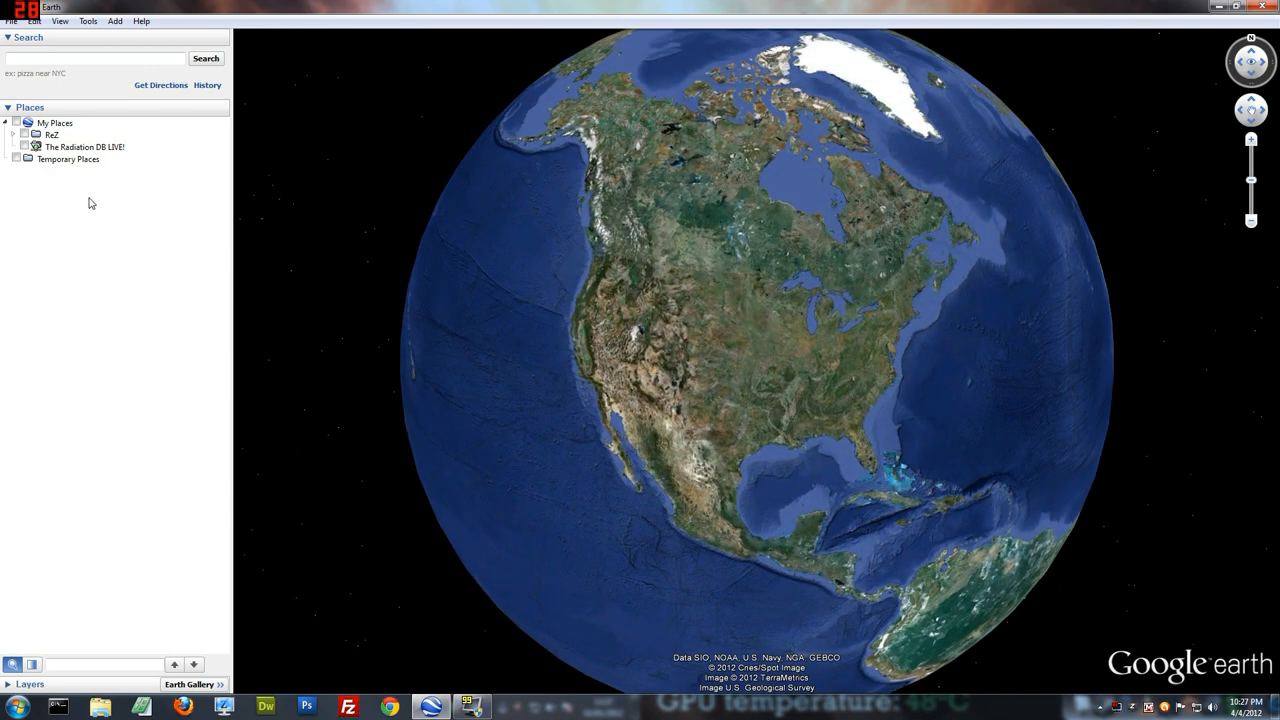
{"action": "right_click", "coordinate": [84, 148]}
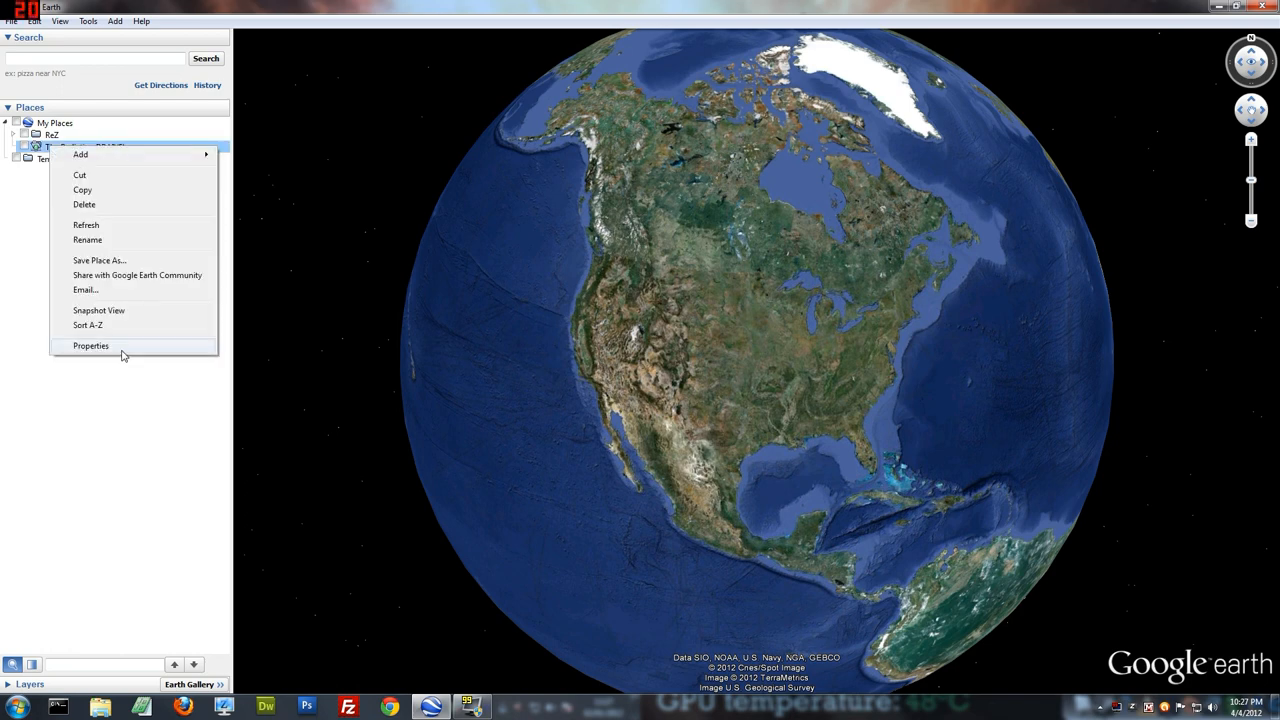
{"action": "left_click", "coordinate": [92, 344]}
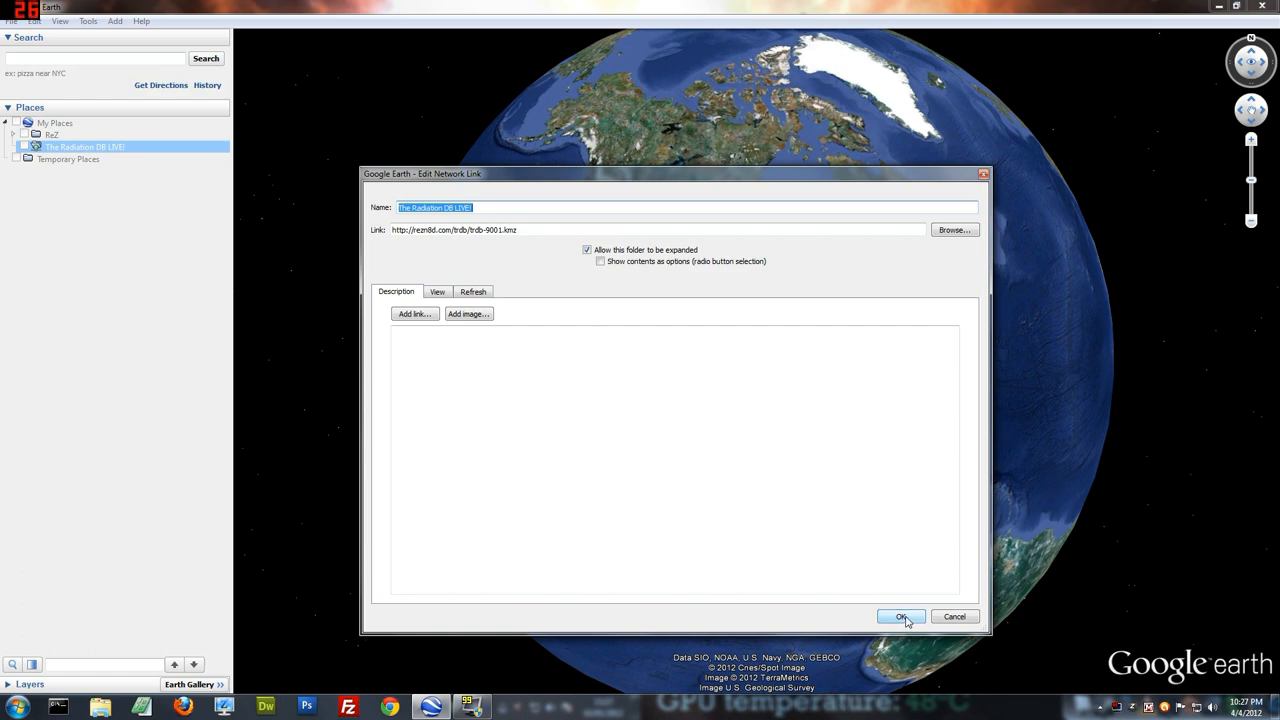
{"action": "left_click", "coordinate": [900, 616]}
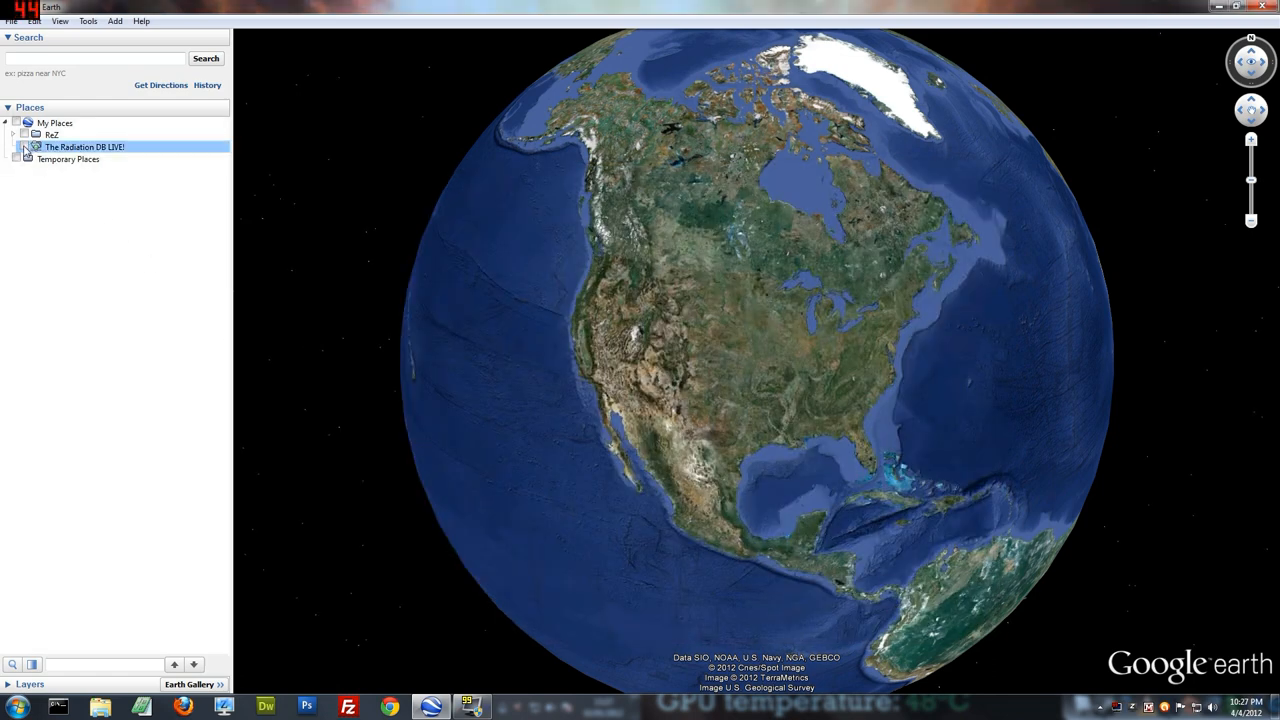
Step: Expand The Radiation DB LIVE, restart Google Earth, and expand it again to show its folders
{"action": "left_click", "coordinate": [24, 148]}
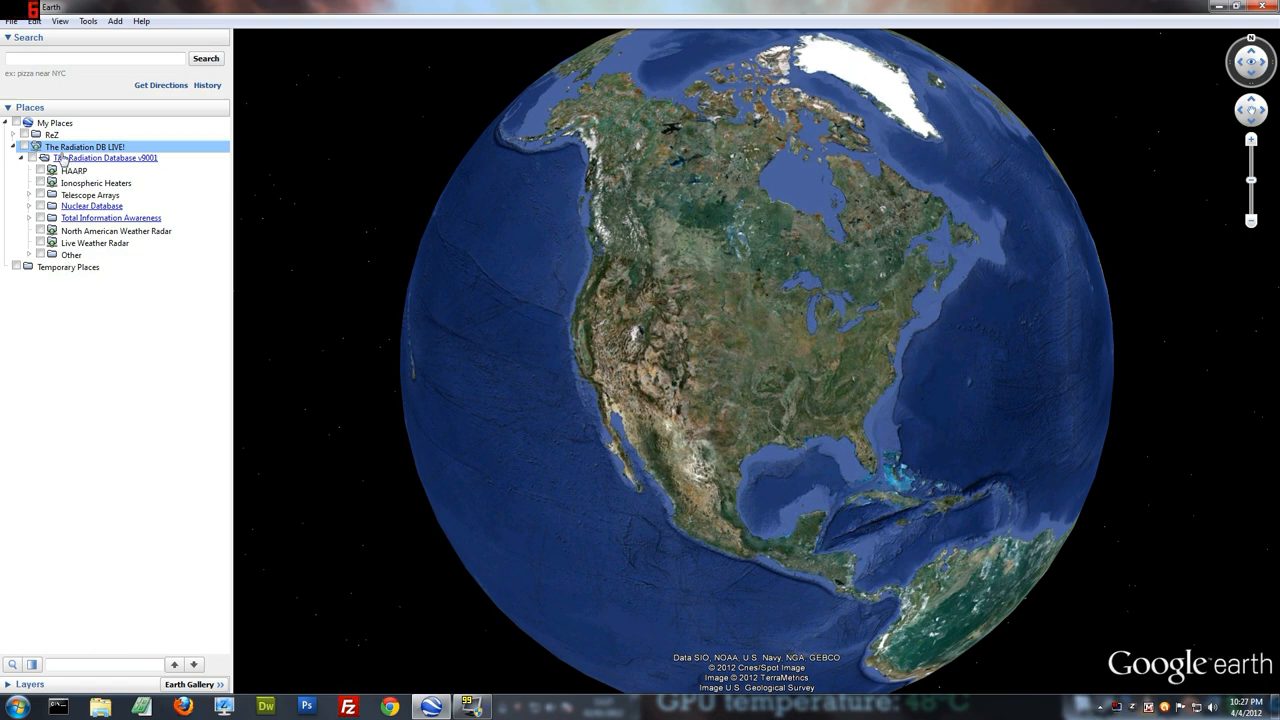
{"action": "mouse_move", "coordinate": [112, 172]}
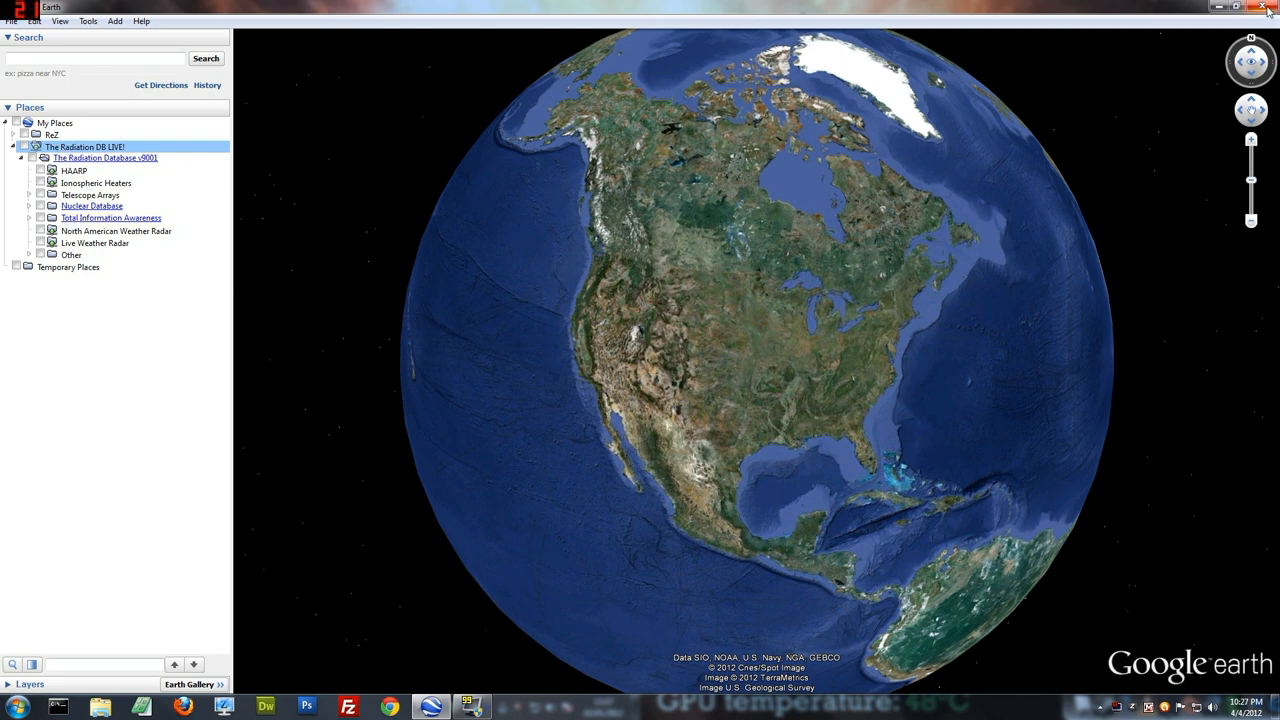
{"action": "left_click", "coordinate": [1236, 8]}
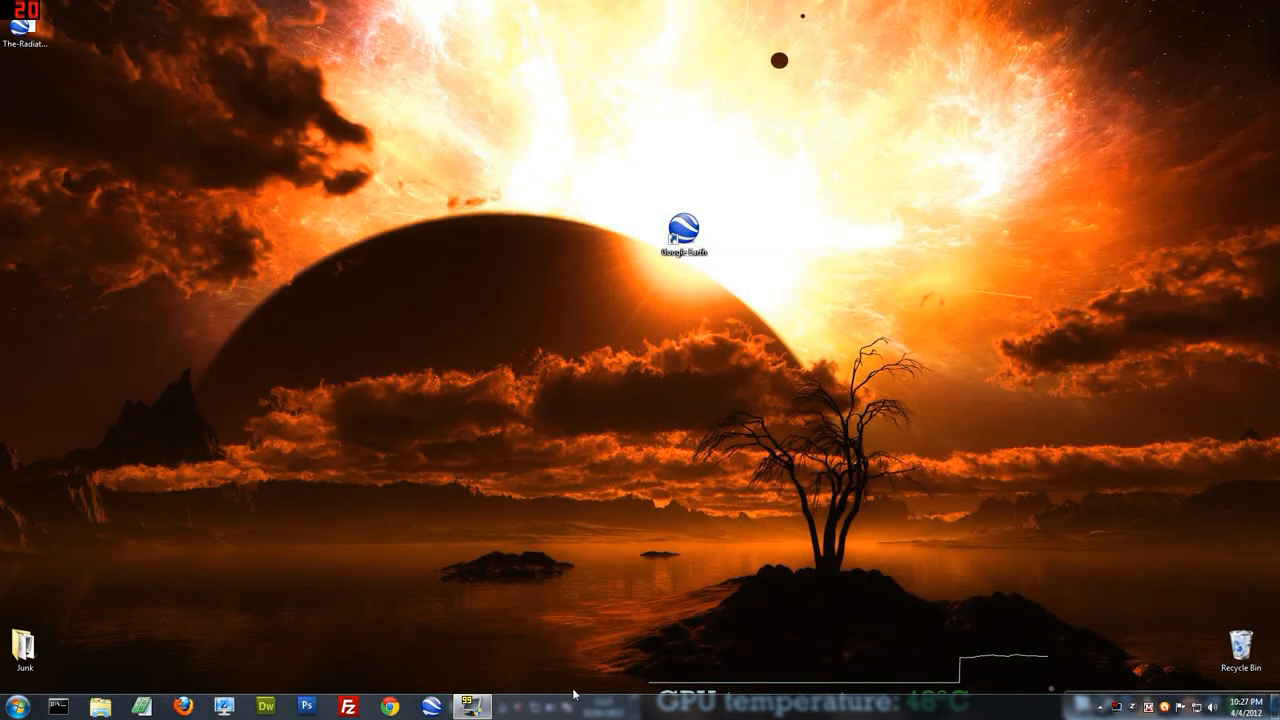
{"action": "double_click", "coordinate": [684, 224]}
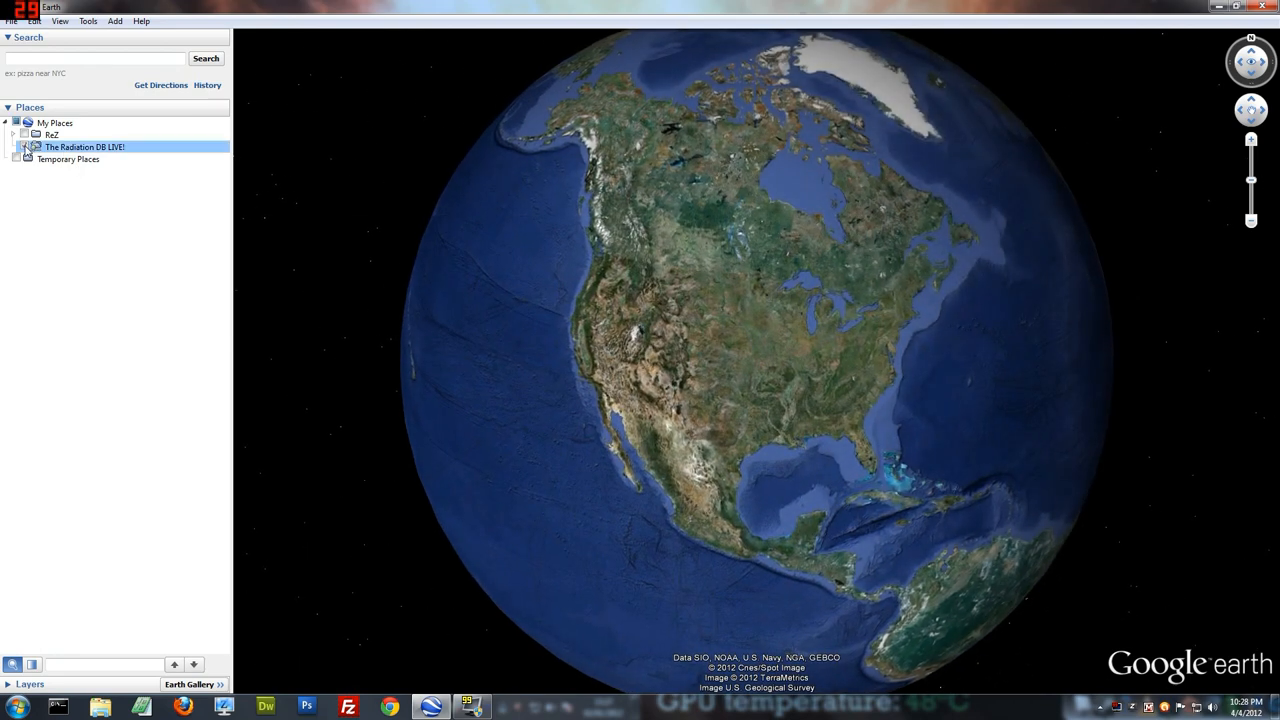
{"action": "left_click", "coordinate": [24, 148]}
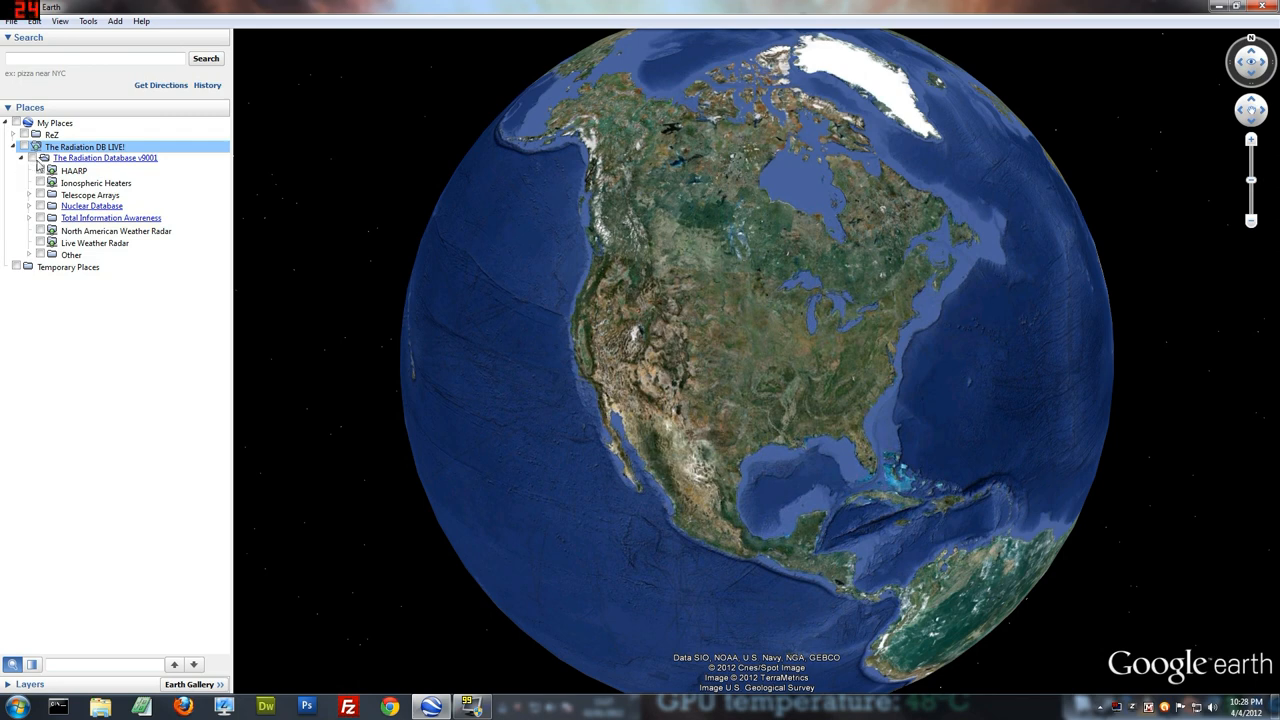
{"action": "left_click", "coordinate": [104, 158]}
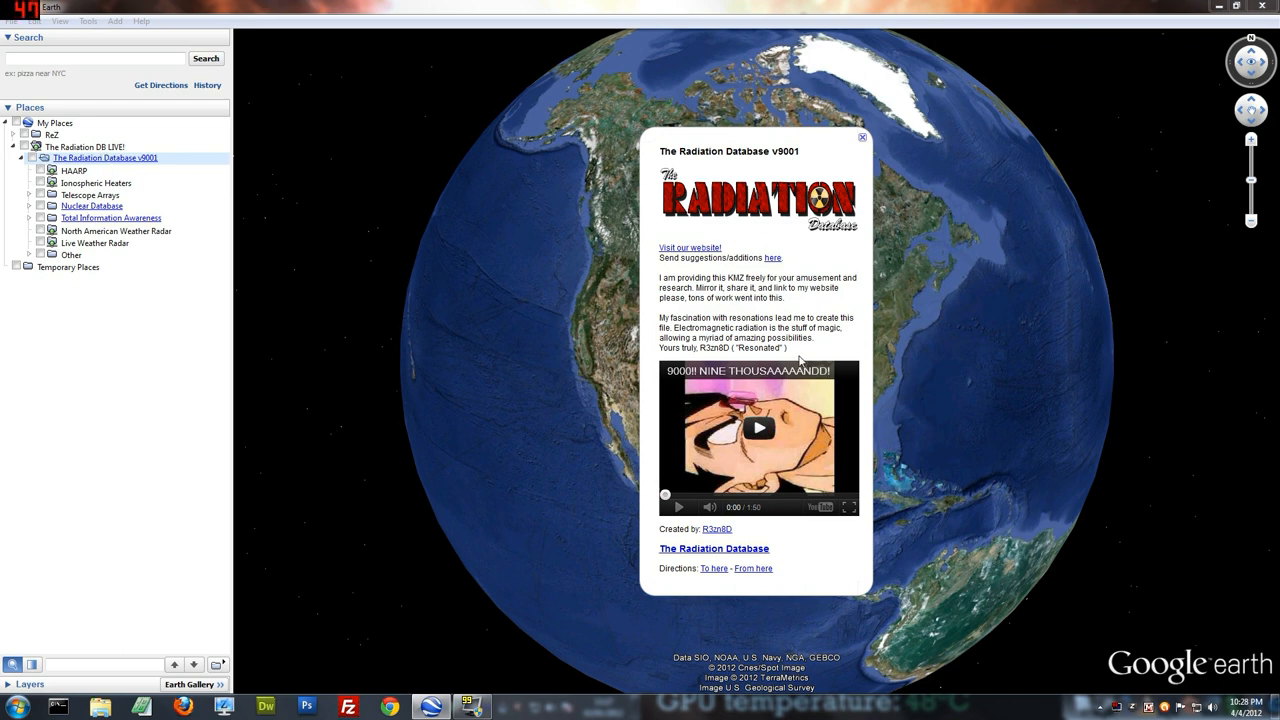
{"action": "mouse_move", "coordinate": [776, 272]}
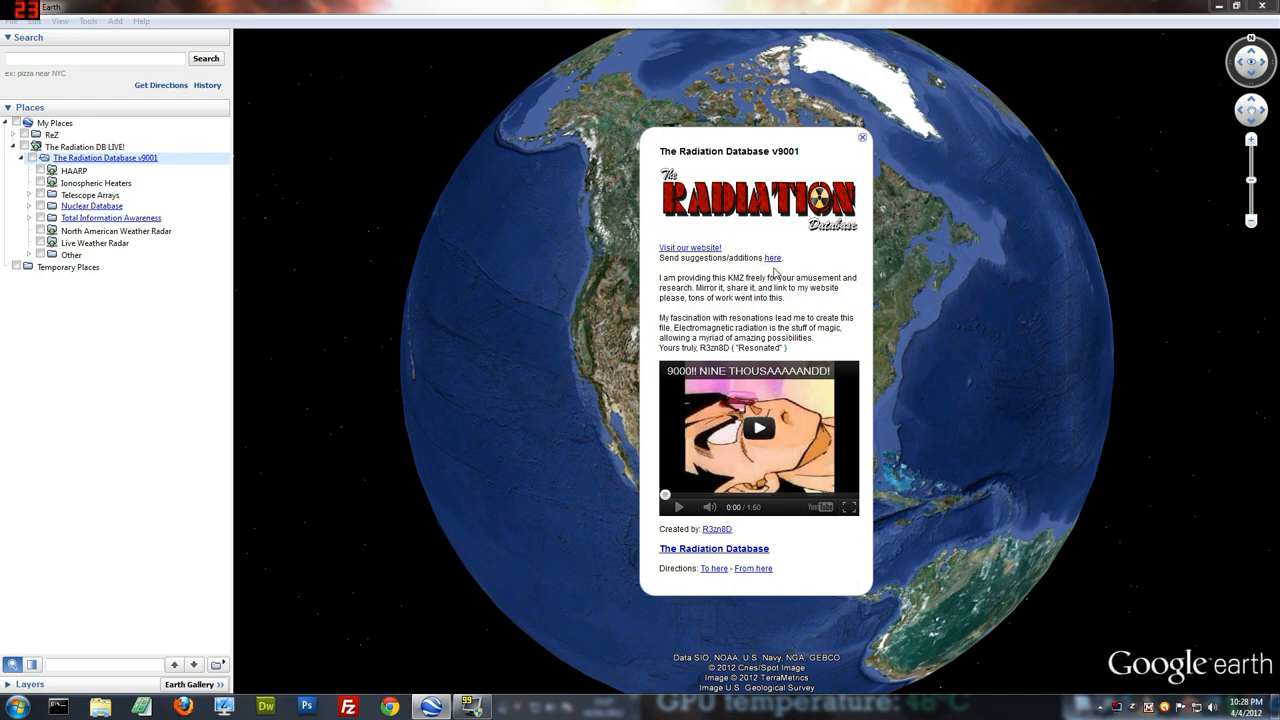
{"action": "mouse_move", "coordinate": [716, 540]}
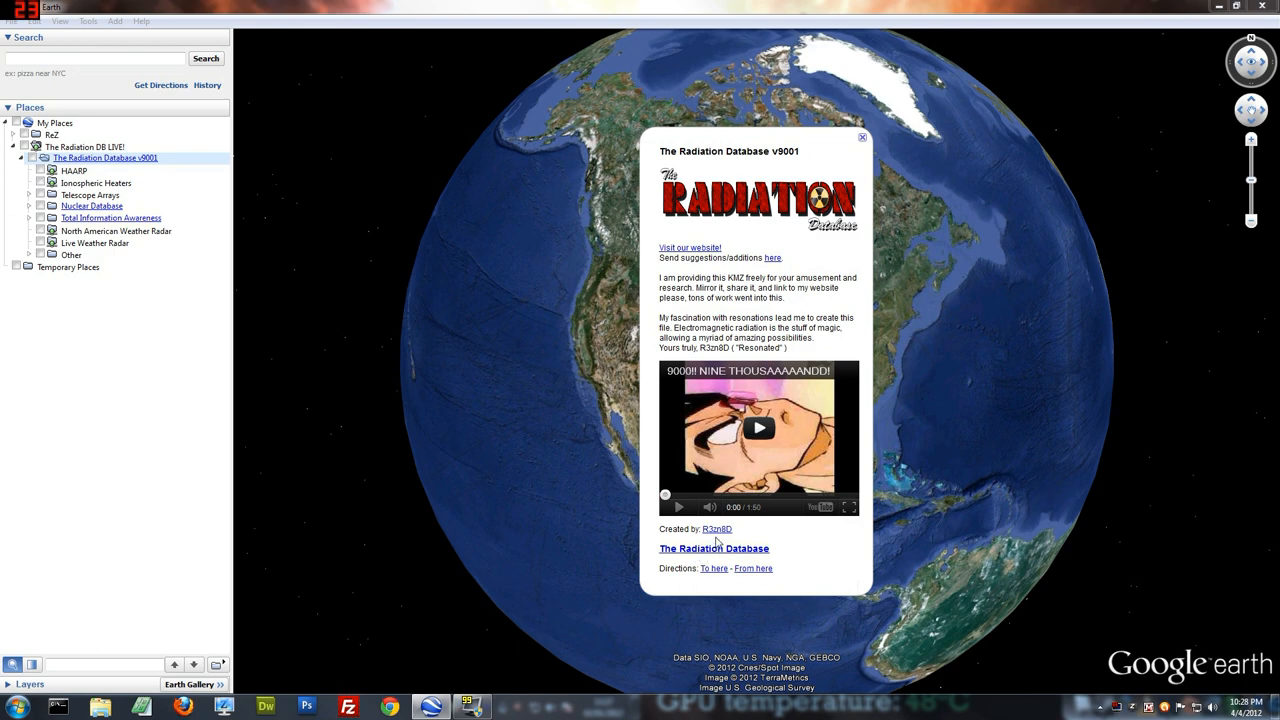
{"action": "mouse_move", "coordinate": [828, 176]}
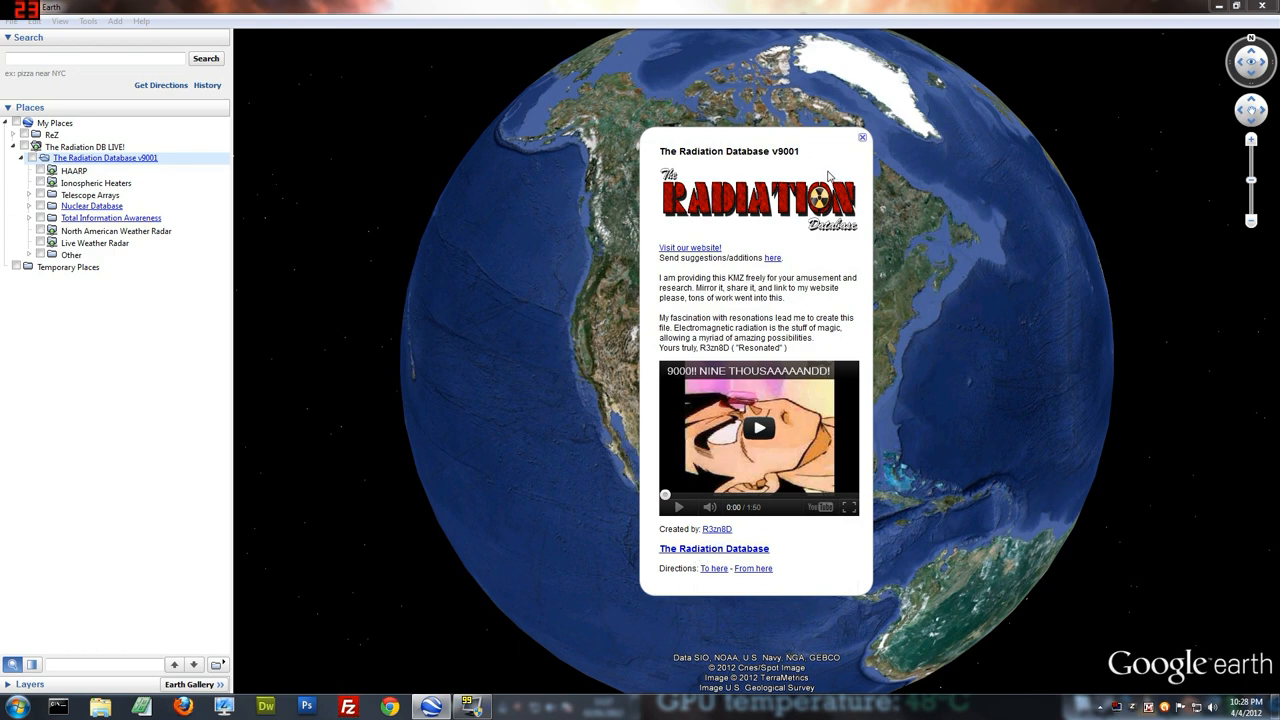
{"action": "mouse_move", "coordinate": [860, 152]}
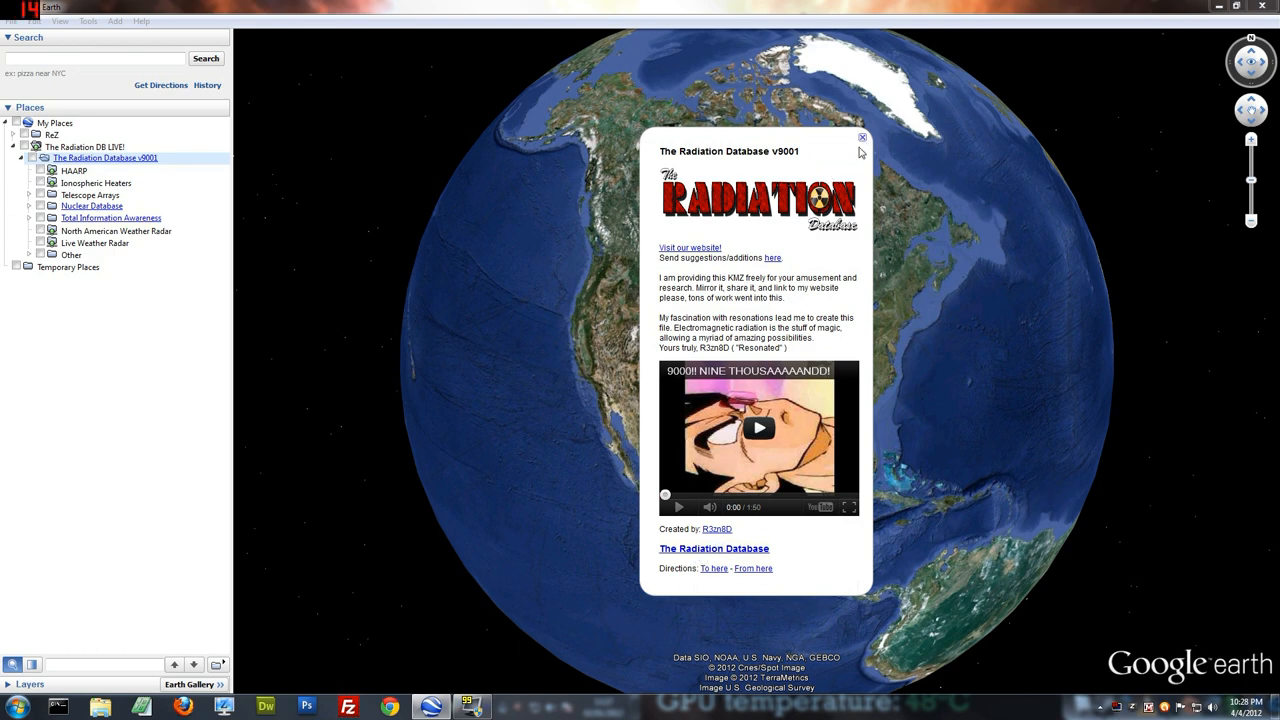
{"action": "left_click", "coordinate": [860, 136]}
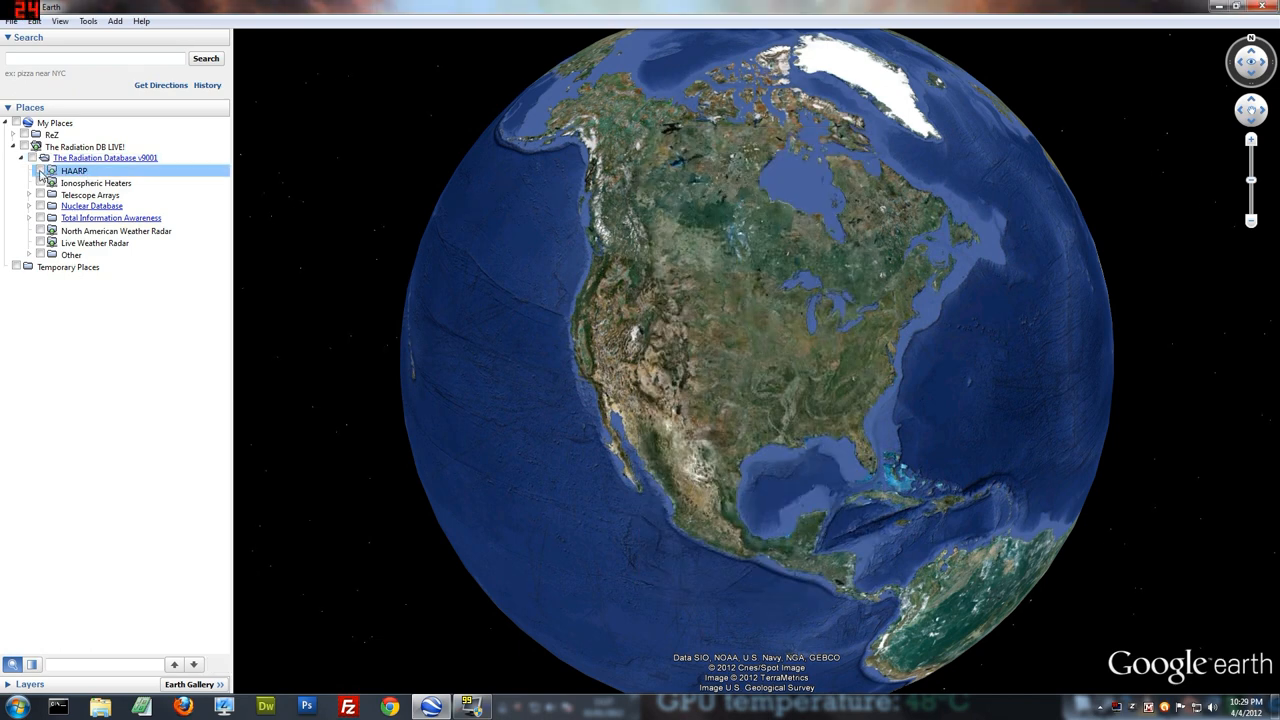
Step: Turn on the HAARP and Telescope Arrays layers and list the Other folder's contents
{"action": "left_click", "coordinate": [40, 170]}
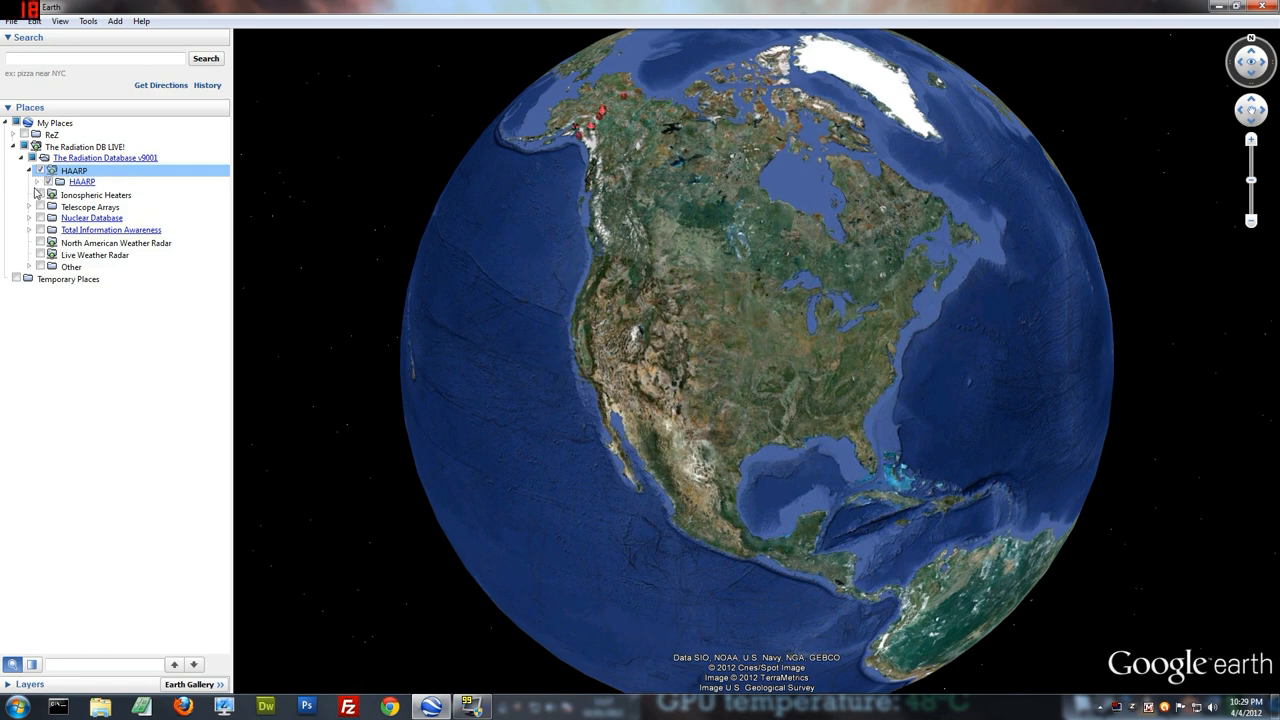
{"action": "left_click", "coordinate": [96, 196]}
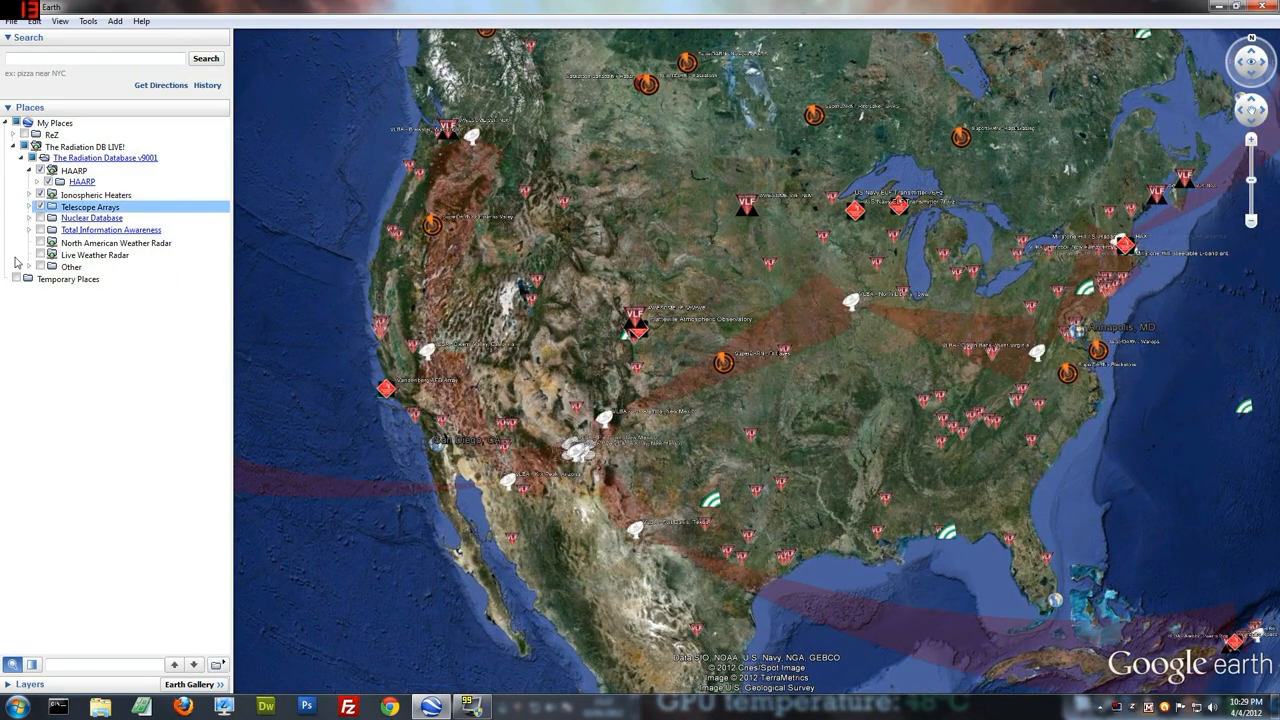
{"action": "left_click", "coordinate": [30, 206]}
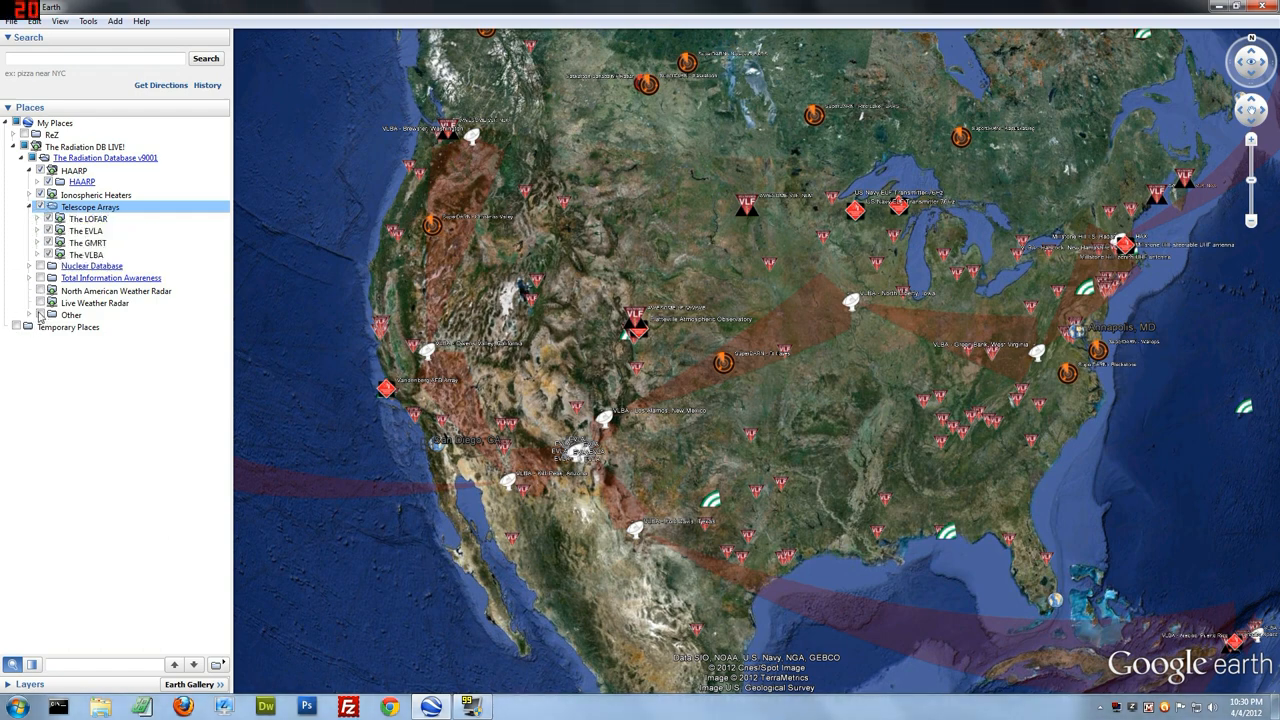
{"action": "left_click", "coordinate": [40, 314]}
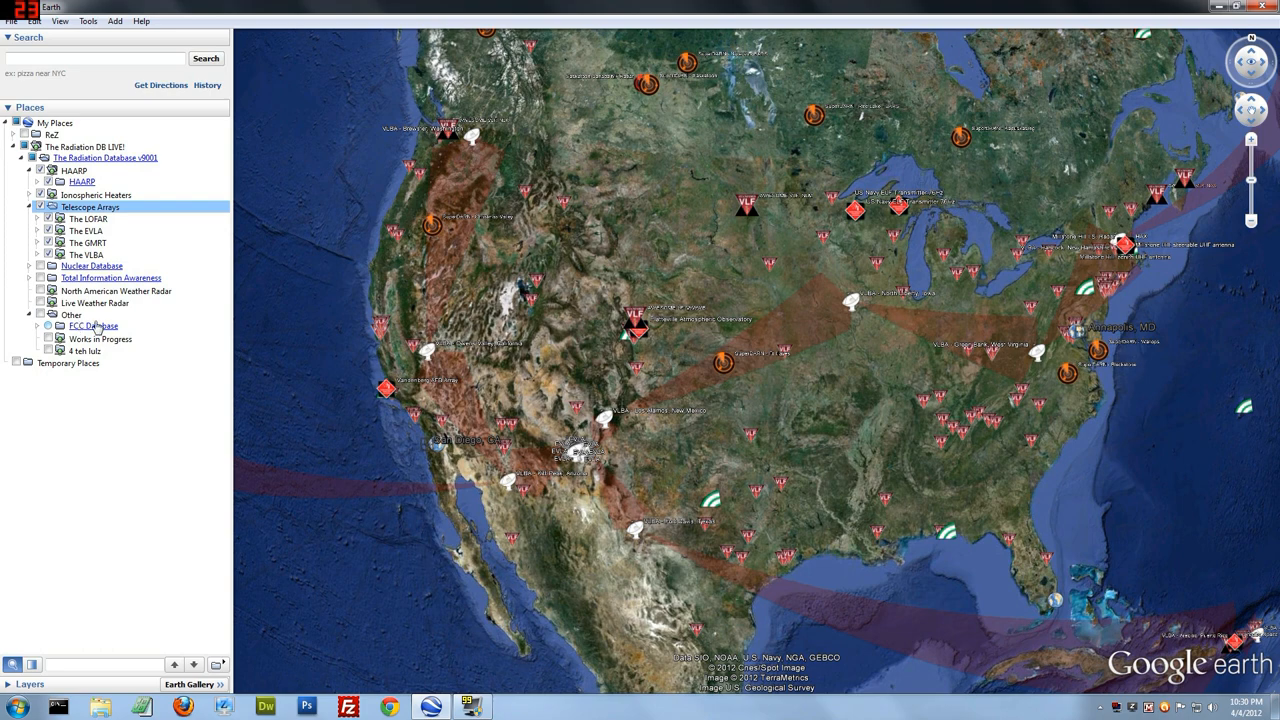
{"action": "mouse_move", "coordinate": [76, 336]}
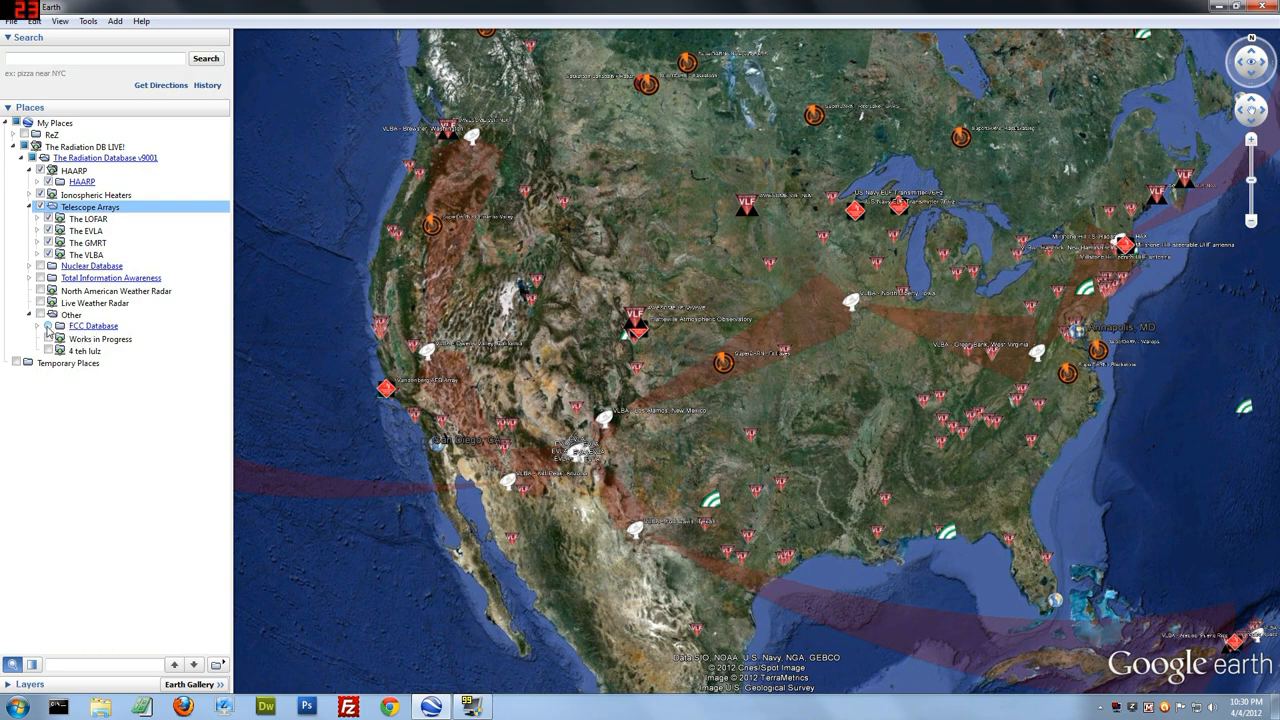
Step: Expand FCC Database and turn on FCC: Cellphone Towers across the United States
{"action": "left_click", "coordinate": [48, 324]}
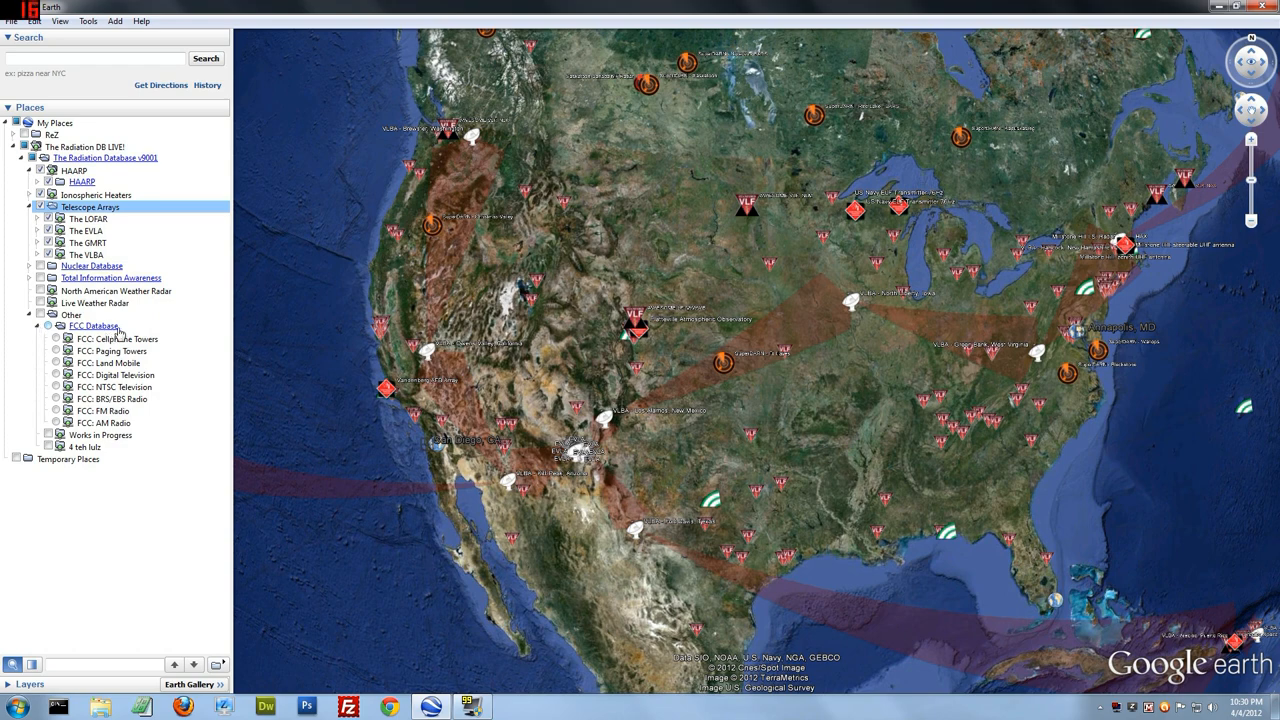
{"action": "mouse_move", "coordinate": [144, 350]}
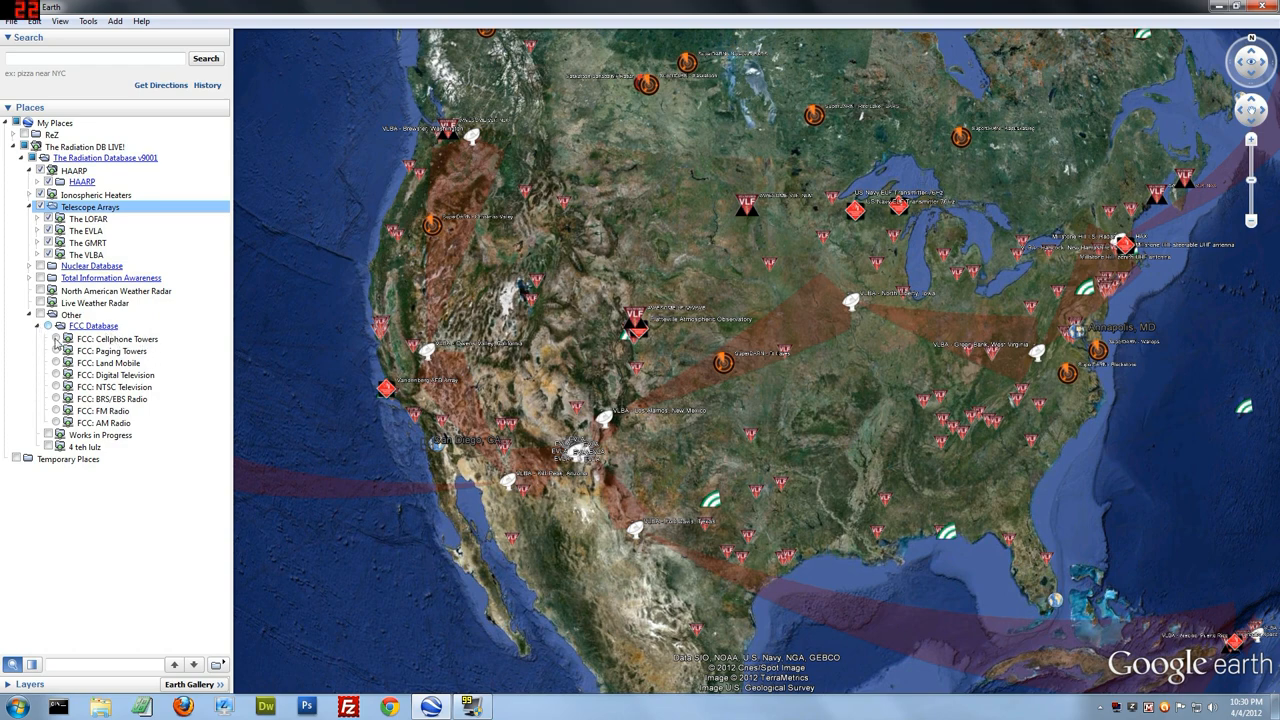
{"action": "left_click", "coordinate": [116, 340]}
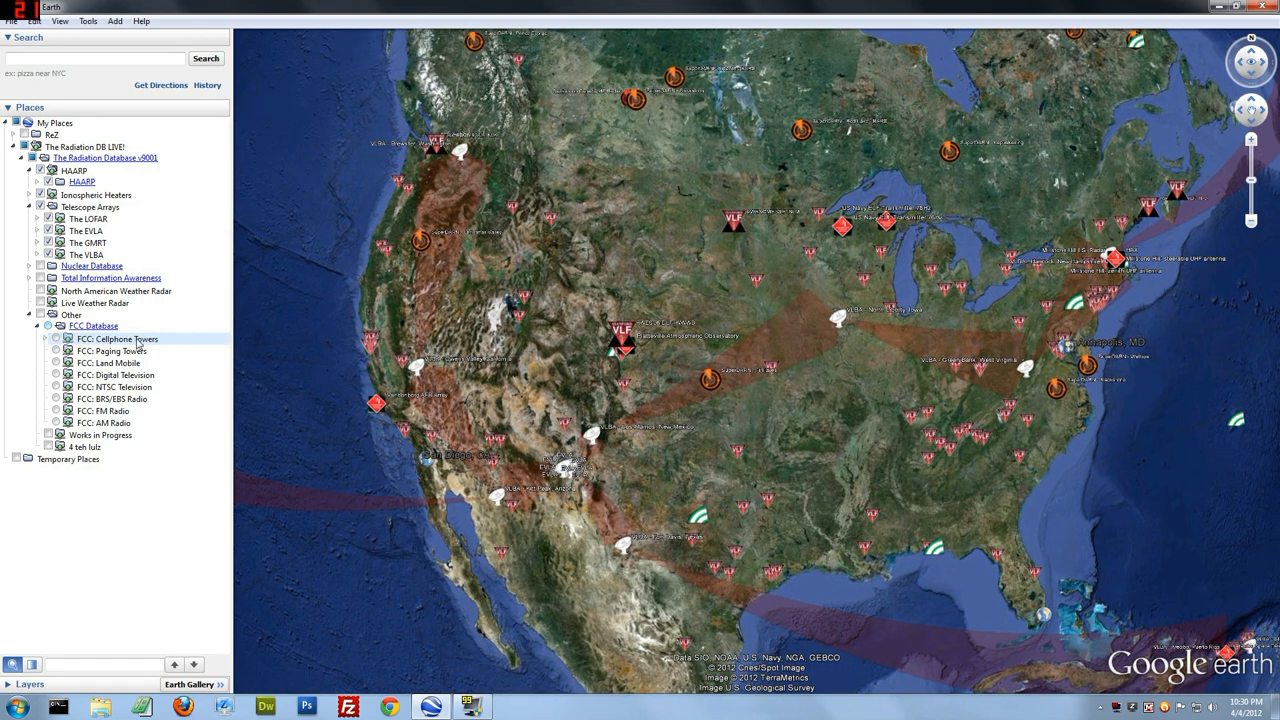
{"action": "left_click", "coordinate": [56, 340]}
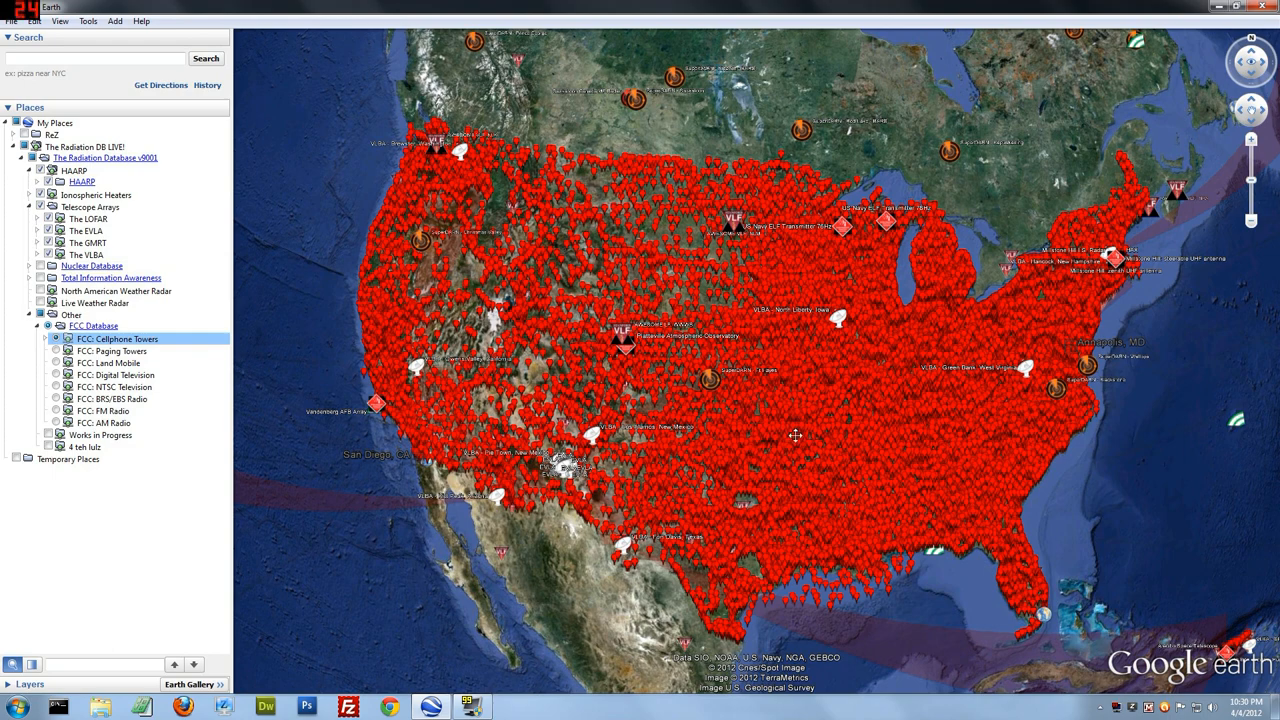
{"action": "scroll", "scroll_direction": "up", "scroll_amount": 3}
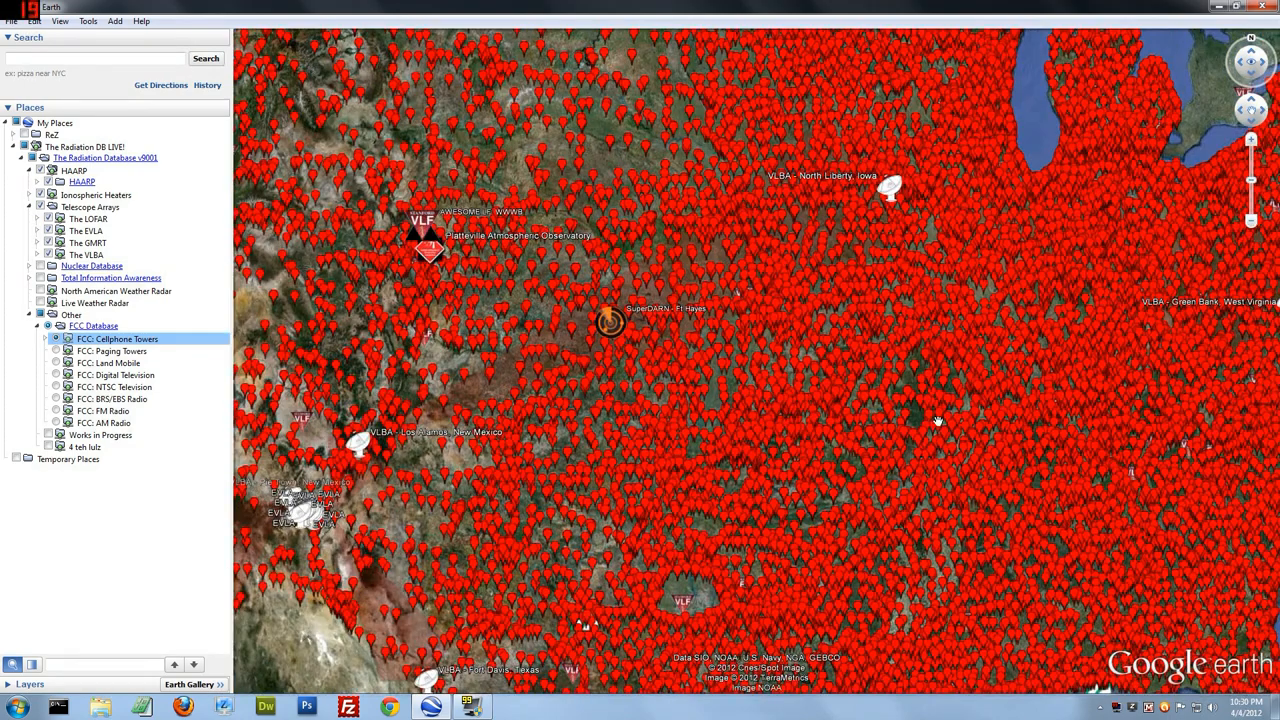
{"action": "mouse_move", "coordinate": [978, 408]}
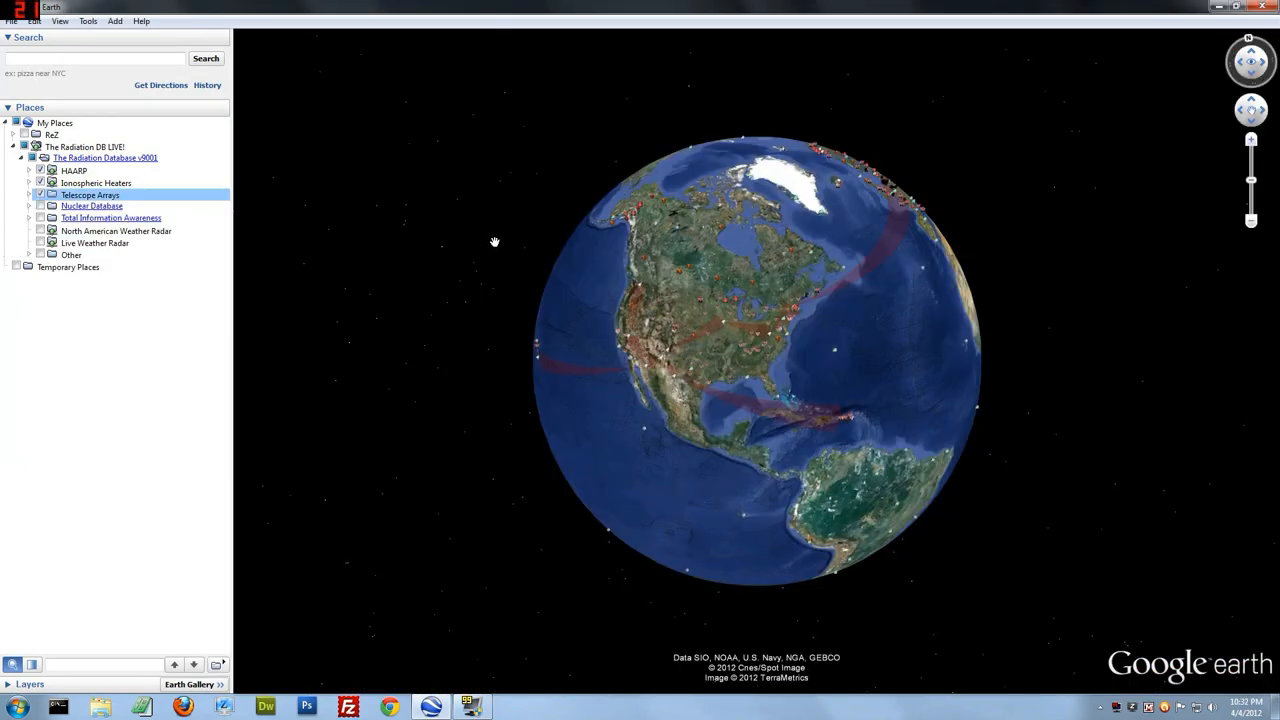
{"action": "mouse_move", "coordinate": [292, 272]}
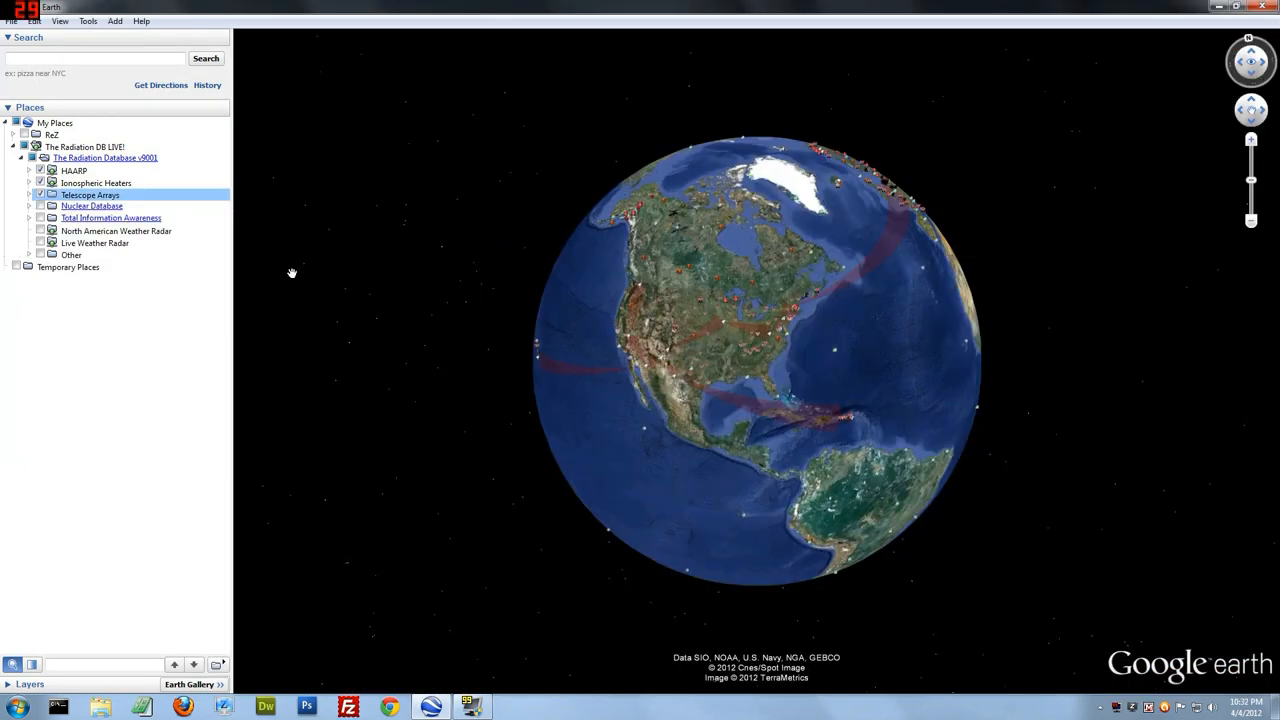
Step: Fly to HAARP in Gakona, Alaska and read the Ionospheric Research Instrument details
{"action": "left_click", "coordinate": [28, 170]}
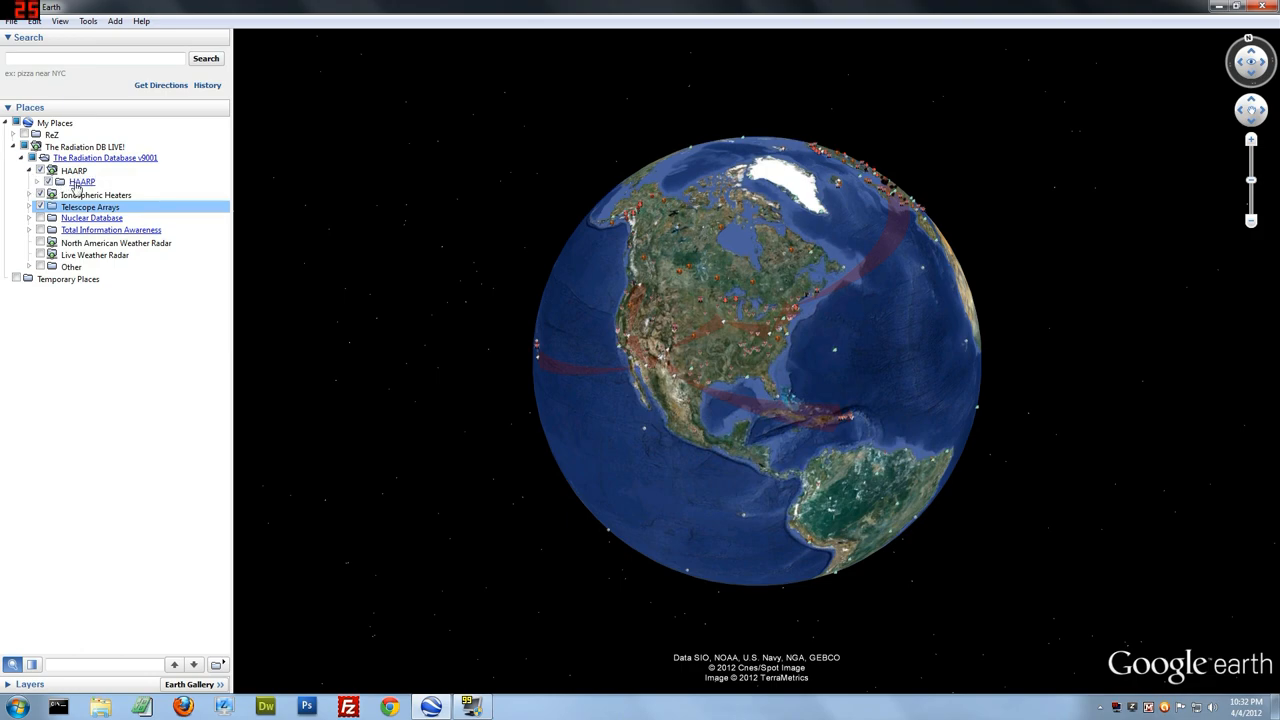
{"action": "left_click", "coordinate": [82, 180]}
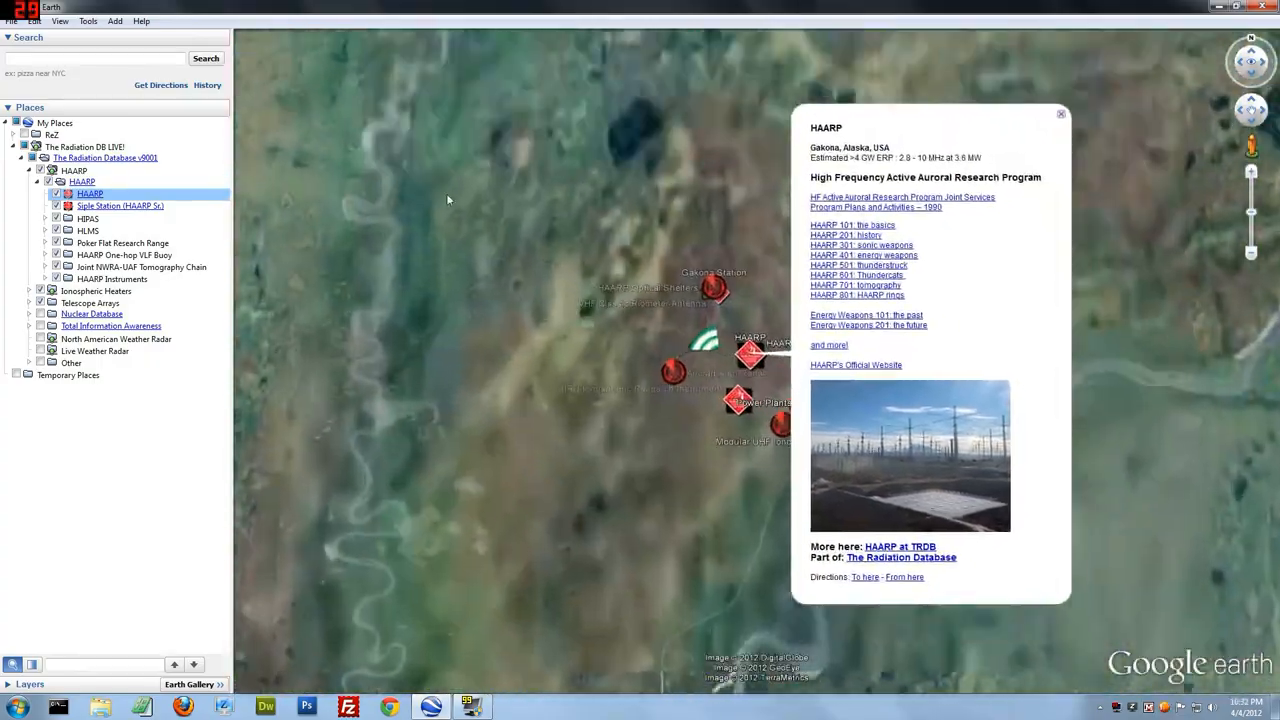
{"action": "left_click", "coordinate": [1060, 112]}
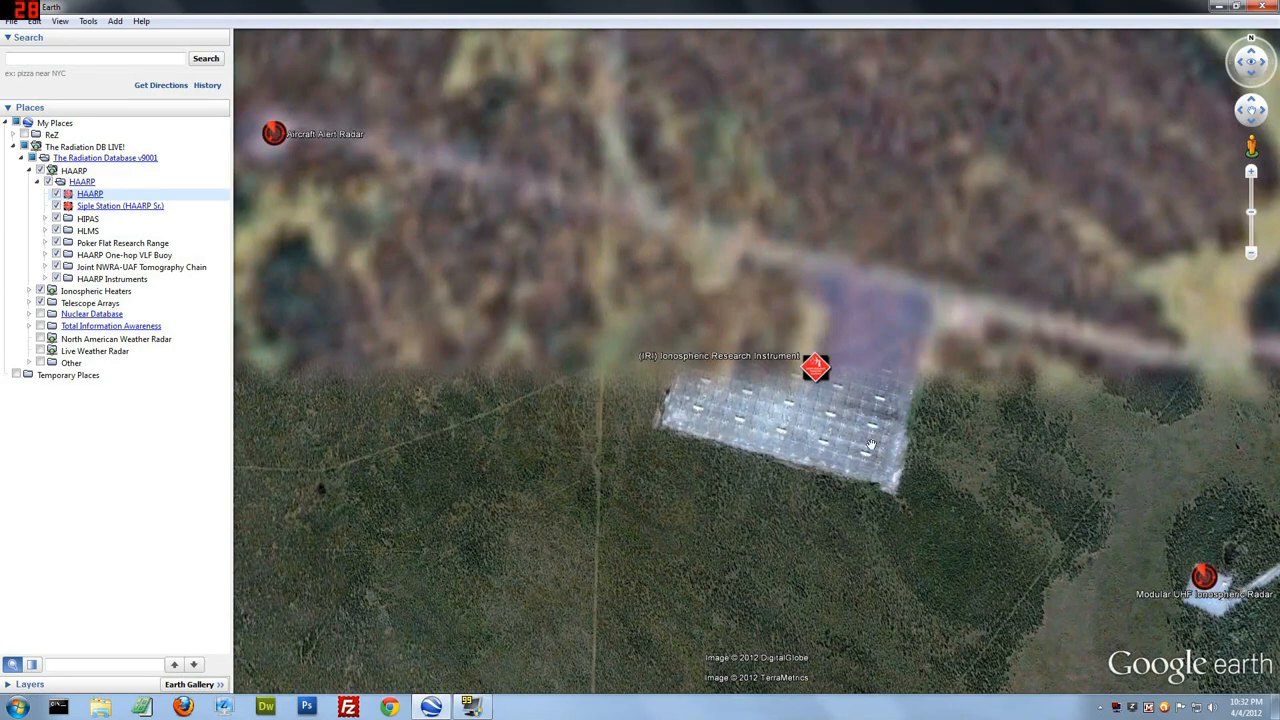
{"action": "left_click", "coordinate": [816, 364]}
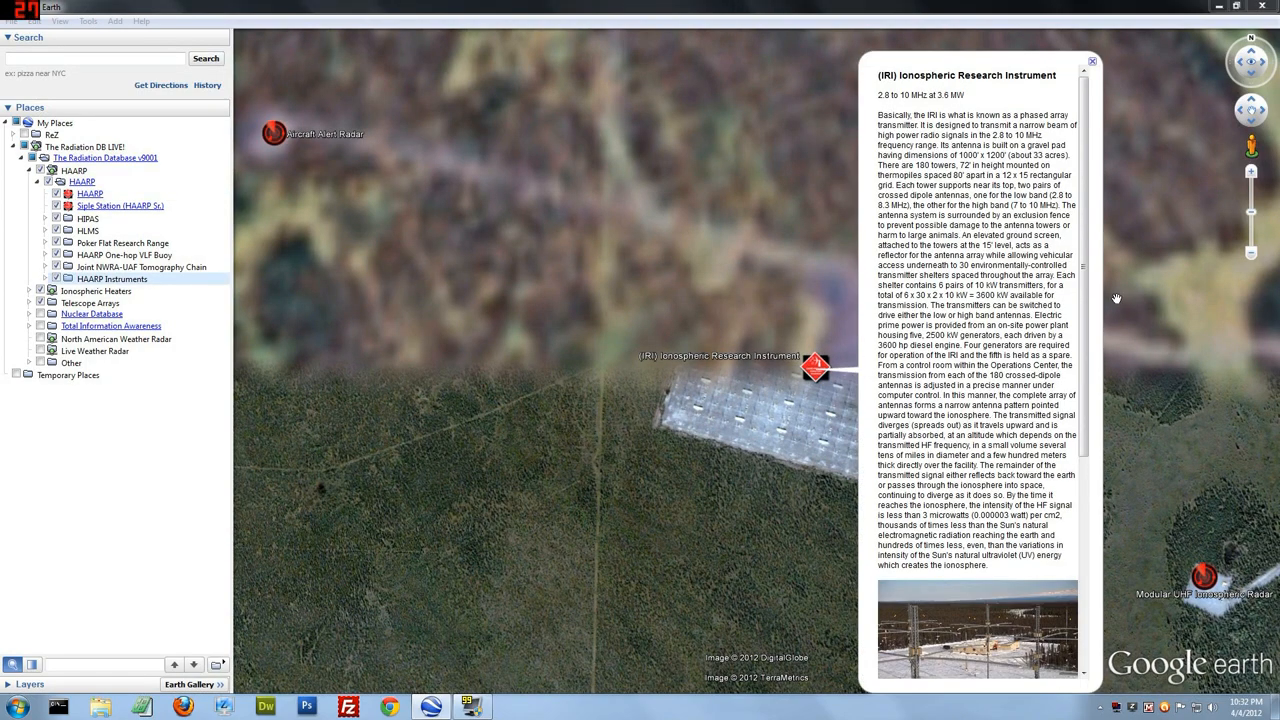
{"action": "scroll", "scroll_direction": "down", "scroll_amount": 3}
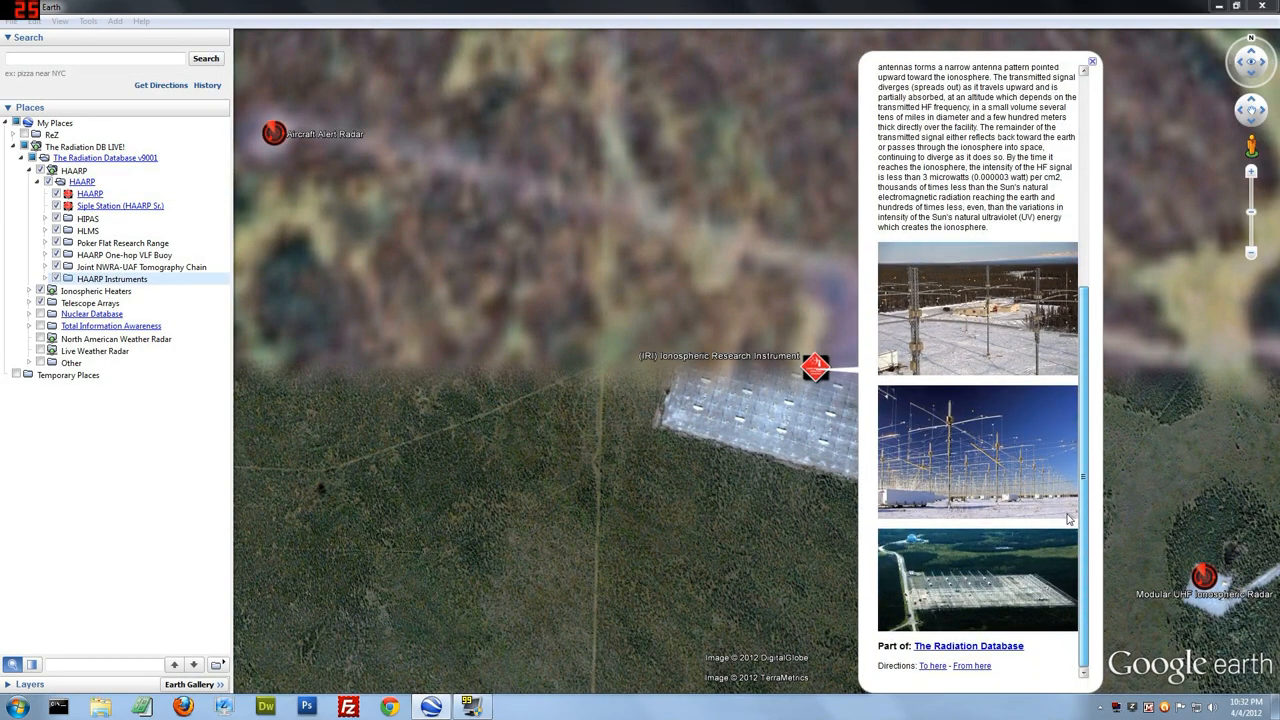
{"action": "scroll", "scroll_direction": "up", "scroll_amount": 3}
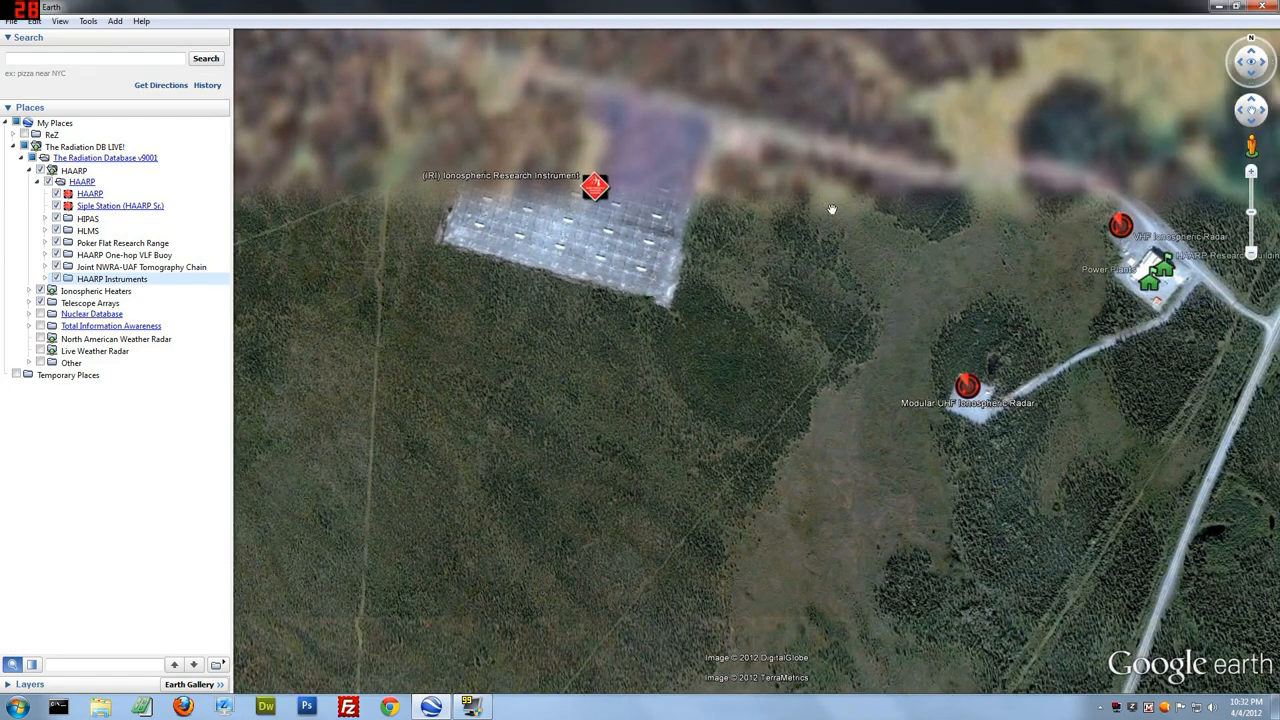
Step: Read the Aircraft Alert Radar details and turn on the Ionospheric Heaters folder
{"action": "left_click", "coordinate": [966, 386]}
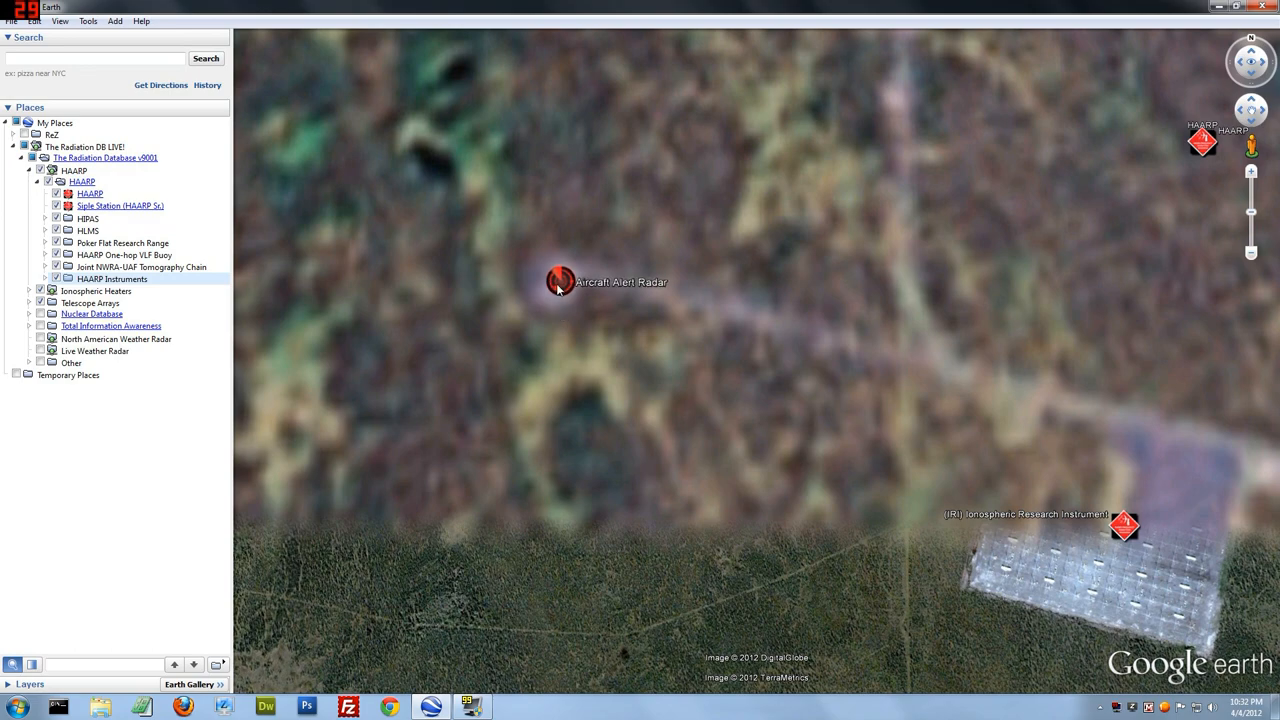
{"action": "left_click", "coordinate": [560, 278]}
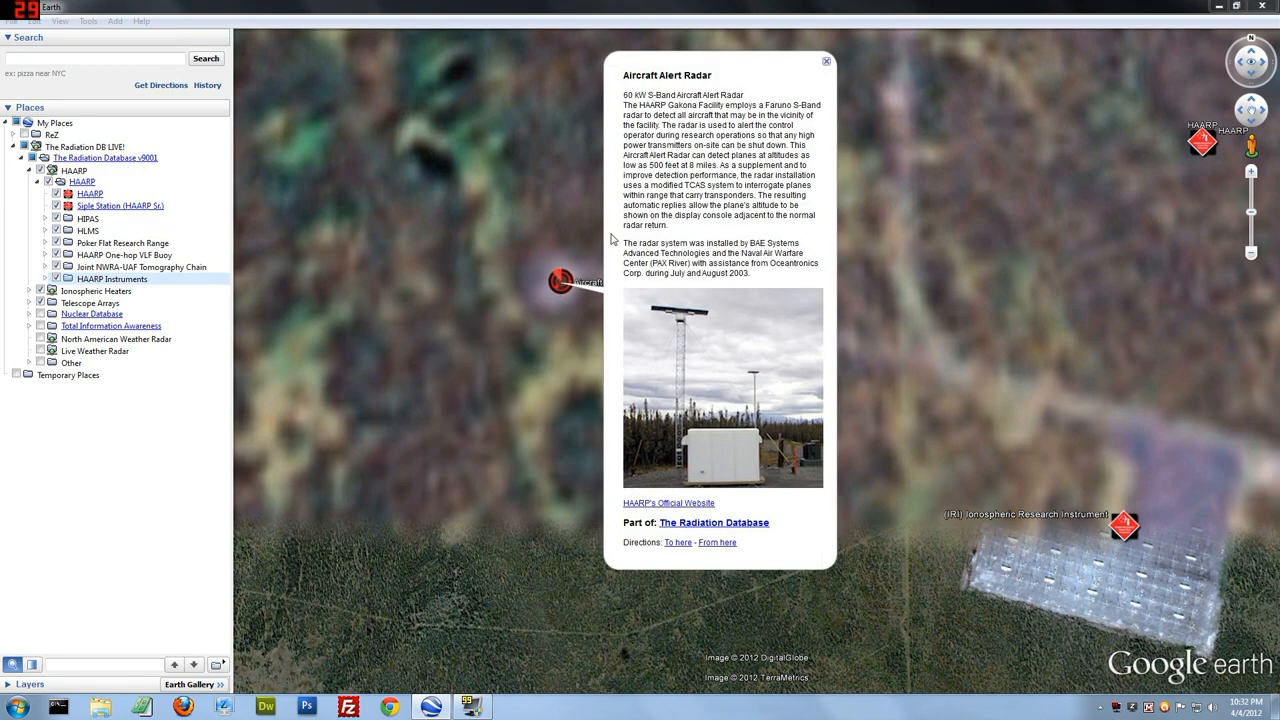
{"action": "left_click", "coordinate": [826, 60]}
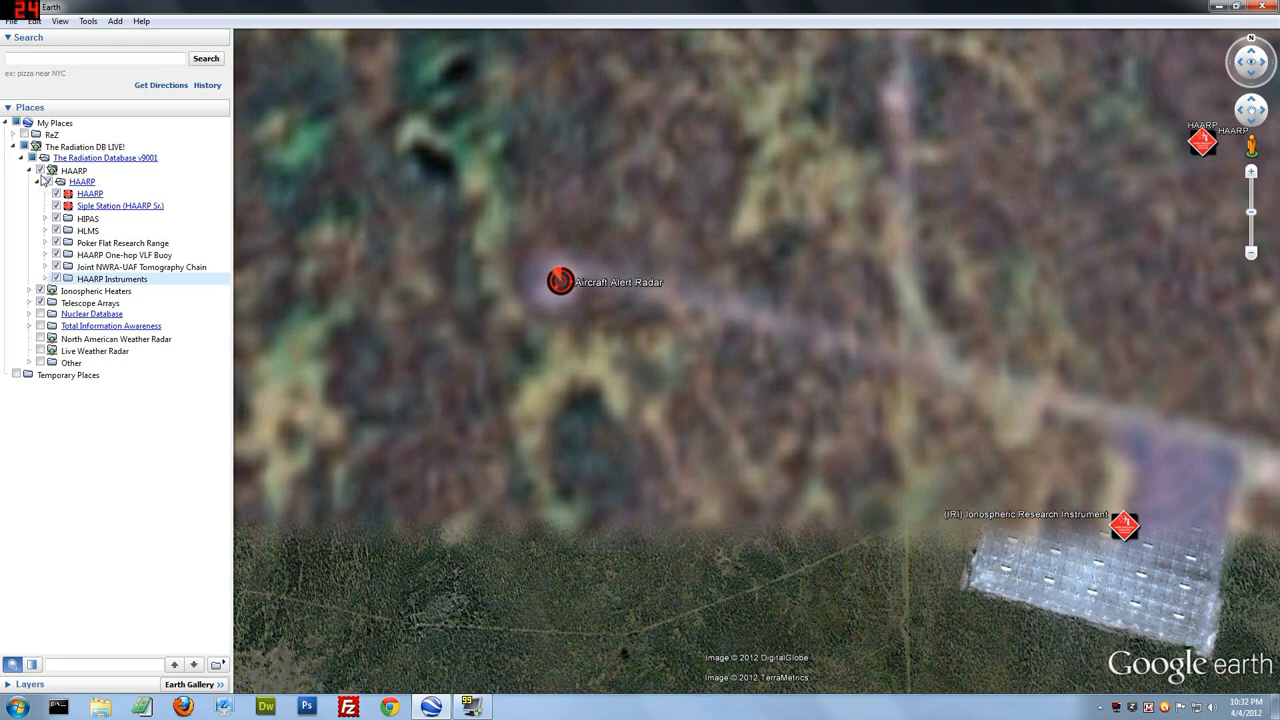
{"action": "left_click", "coordinate": [46, 170]}
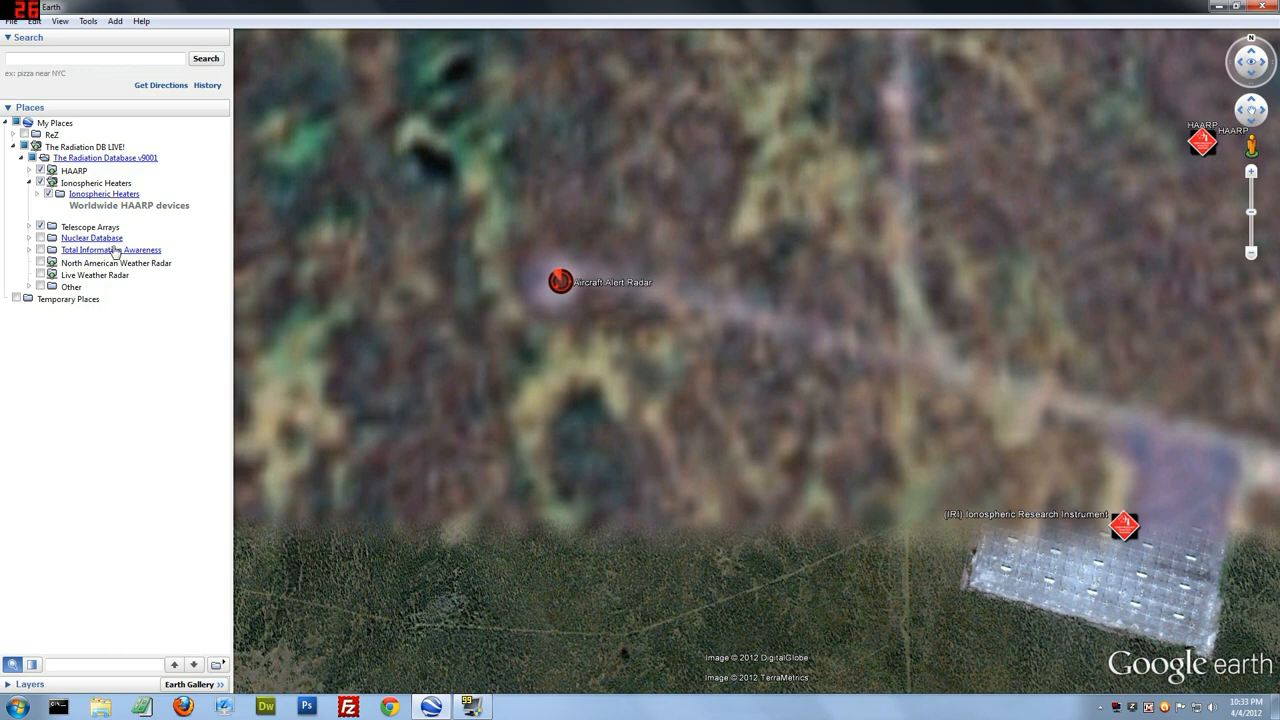
{"action": "mouse_move", "coordinate": [16, 260]}
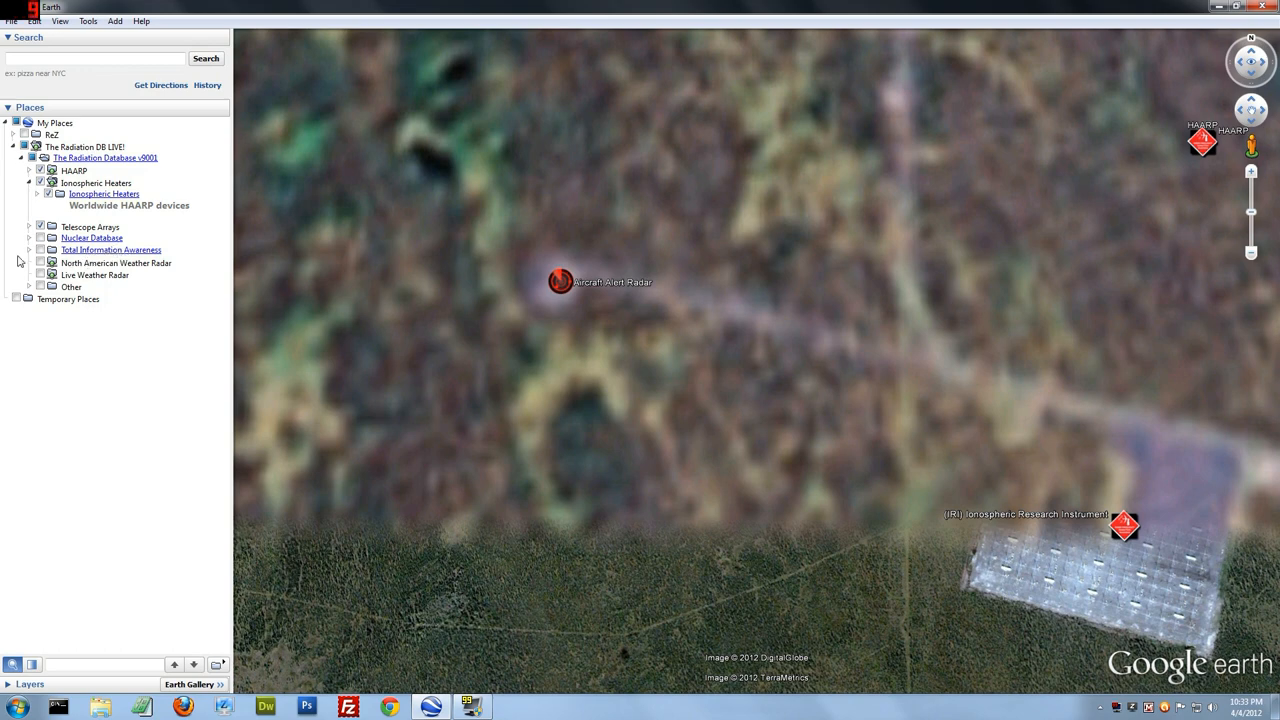
Step: Expand Total Information Awareness to list Missile Defense Radars, ECHELON and other sub-layers
{"action": "left_click", "coordinate": [28, 248]}
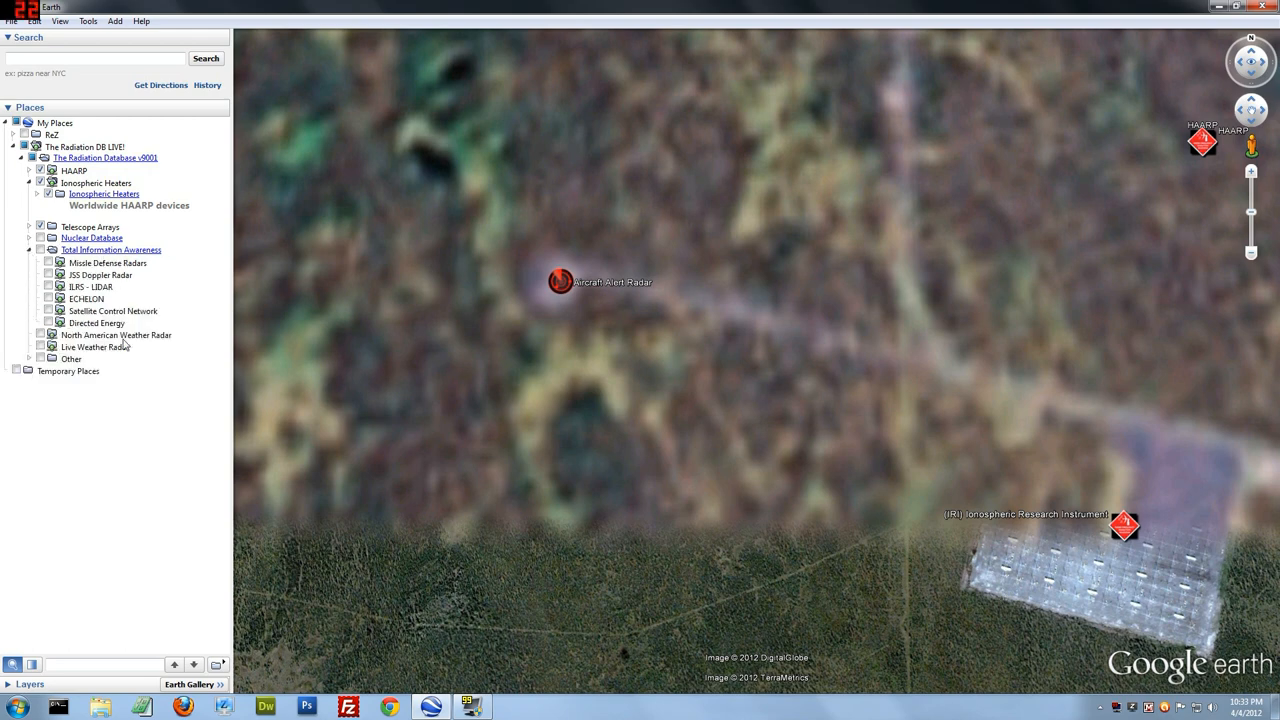
{"action": "mouse_move", "coordinate": [66, 344]}
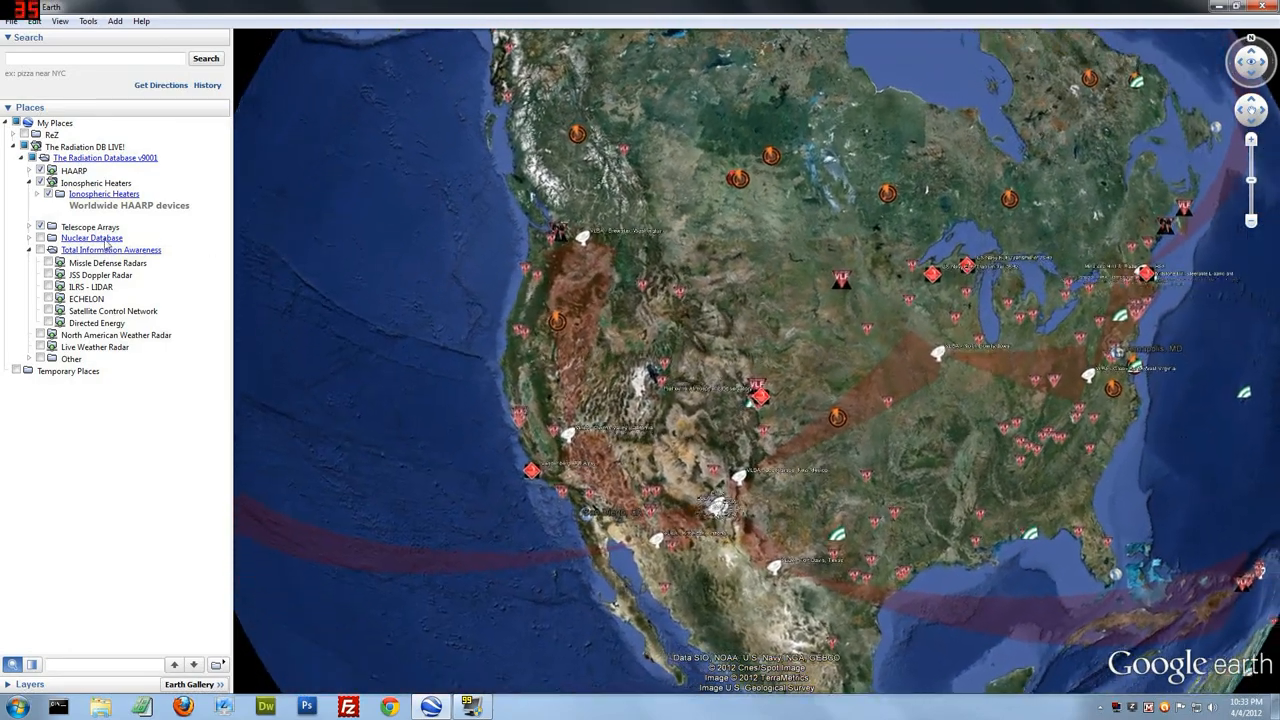
Step: Hide Ionospheric Heaters, show North American weather radar with a NEXRAD image and live radar overlay, then clear the station markers
{"action": "left_click", "coordinate": [130, 204]}
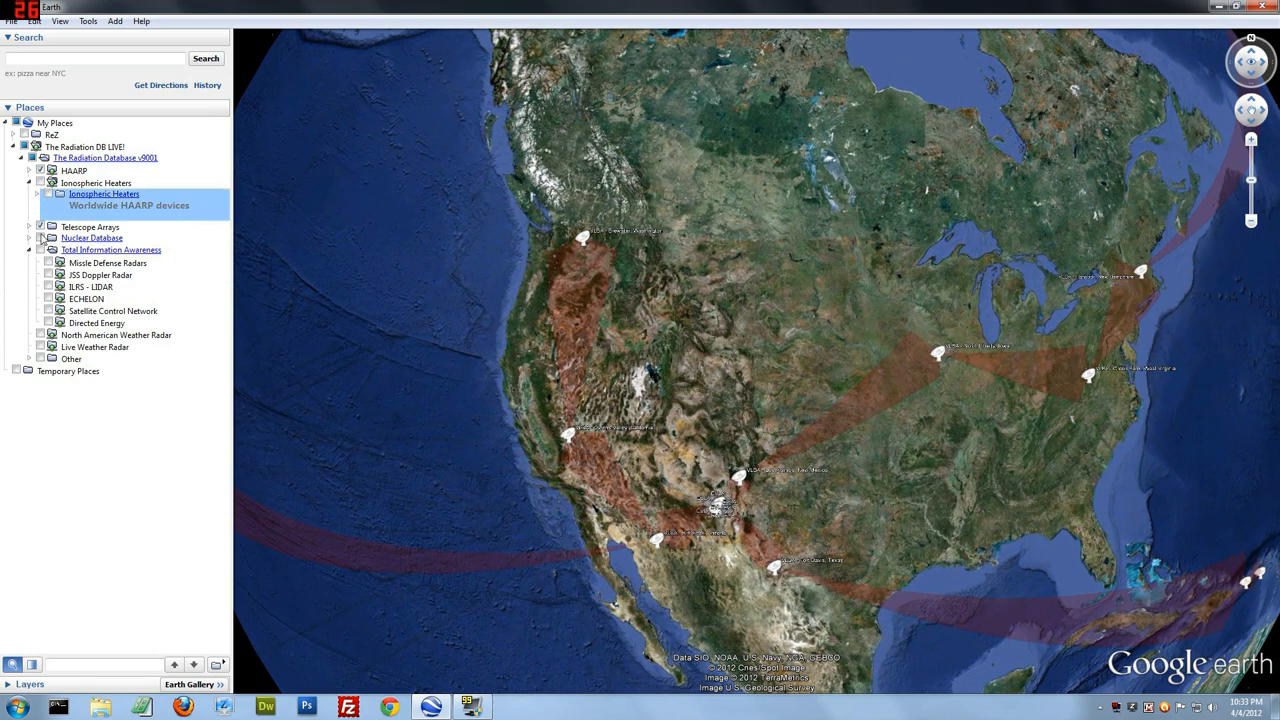
{"action": "left_click", "coordinate": [40, 170]}
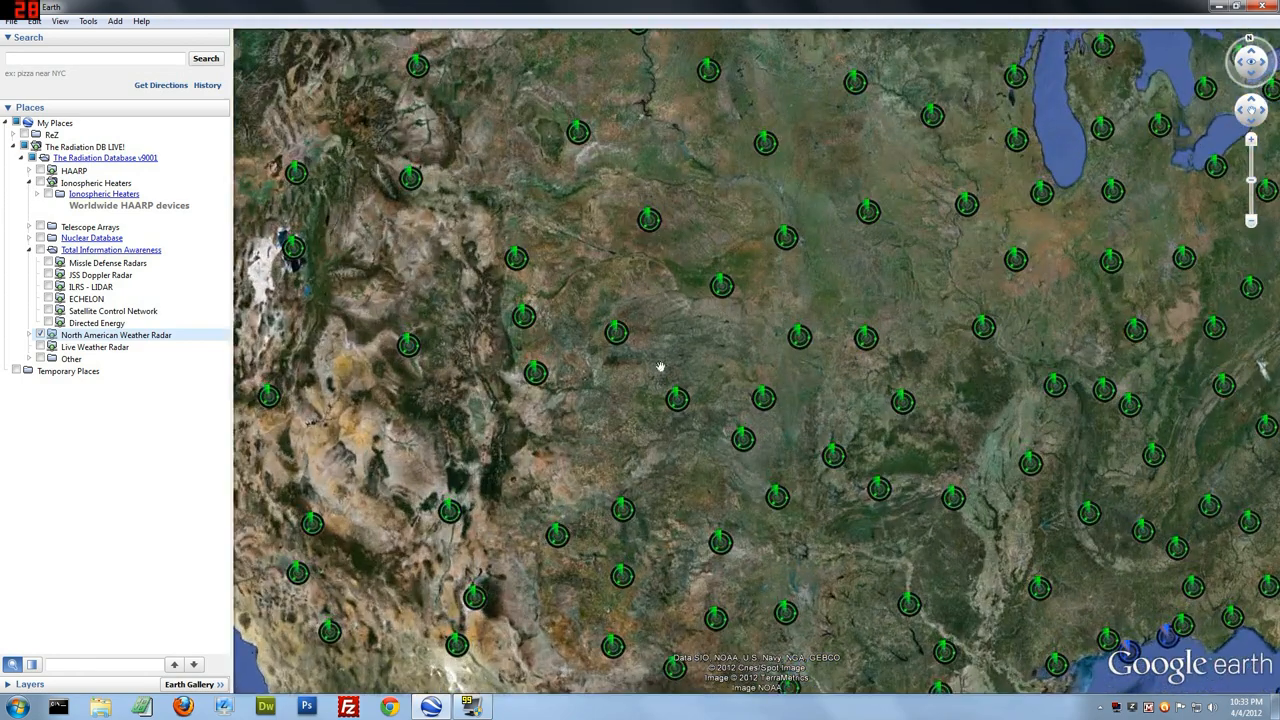
{"action": "left_click", "coordinate": [616, 332]}
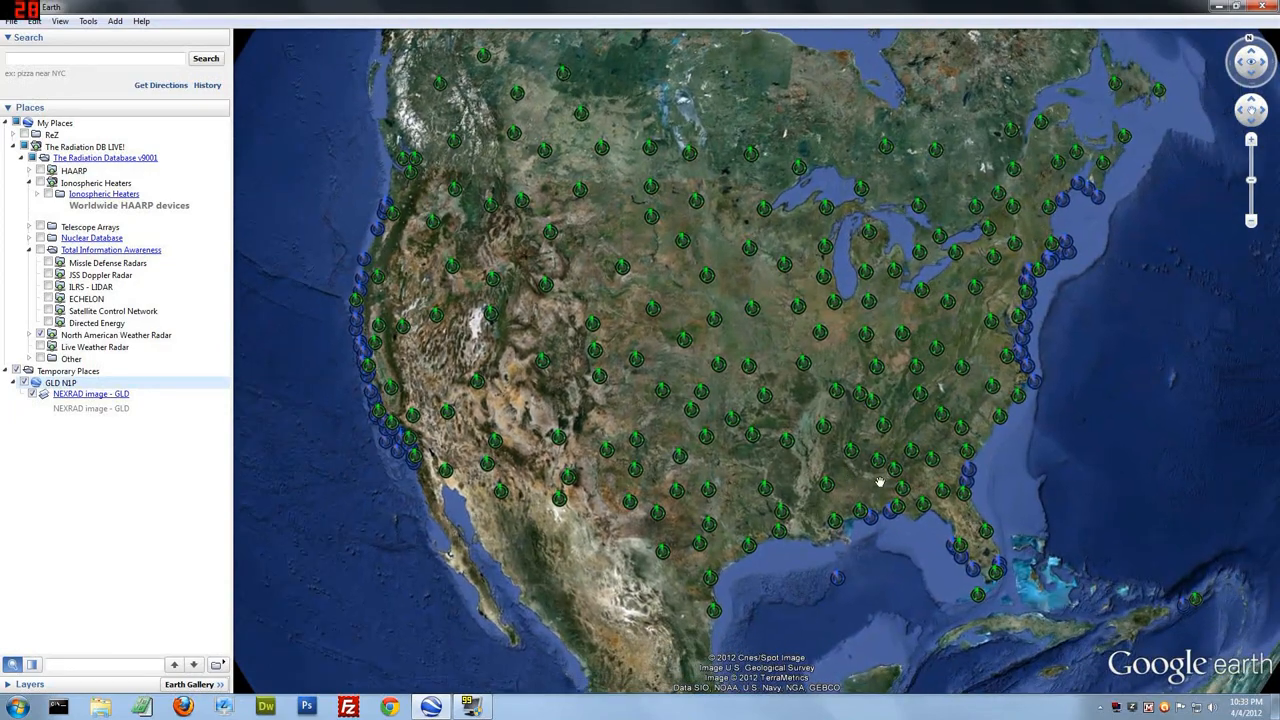
{"action": "left_click", "coordinate": [876, 436]}
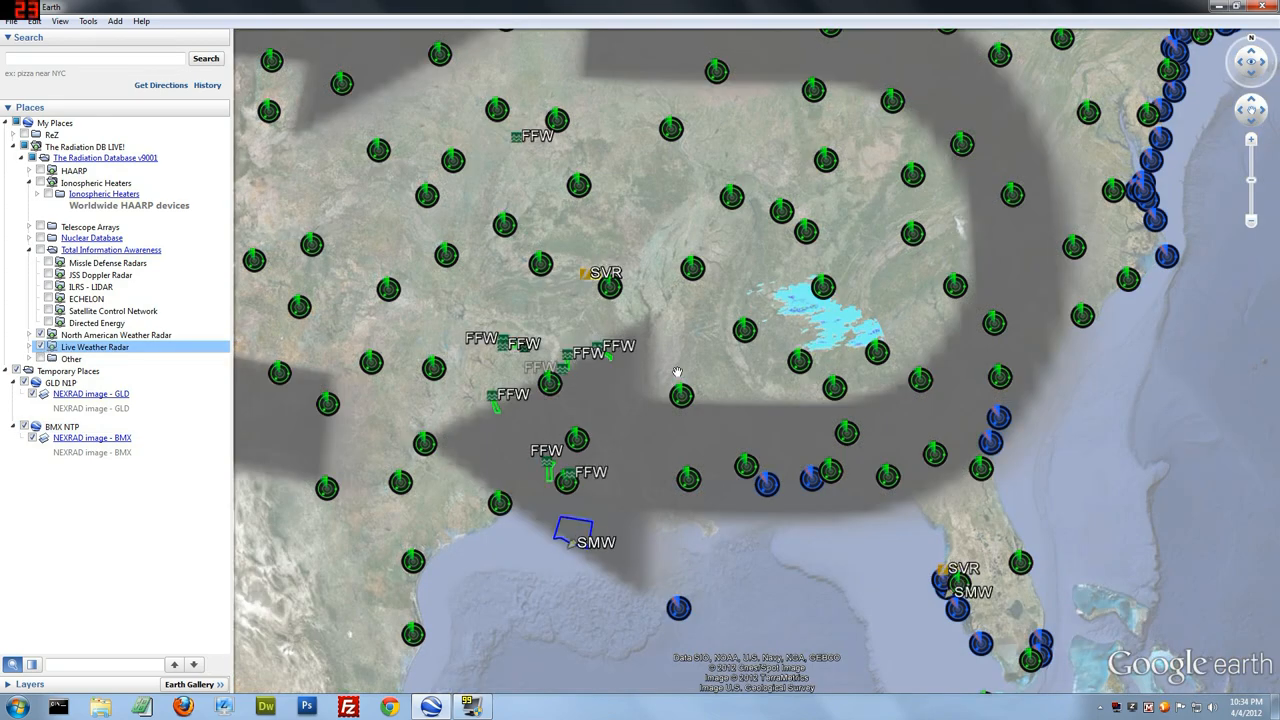
{"action": "left_click", "coordinate": [40, 348]}
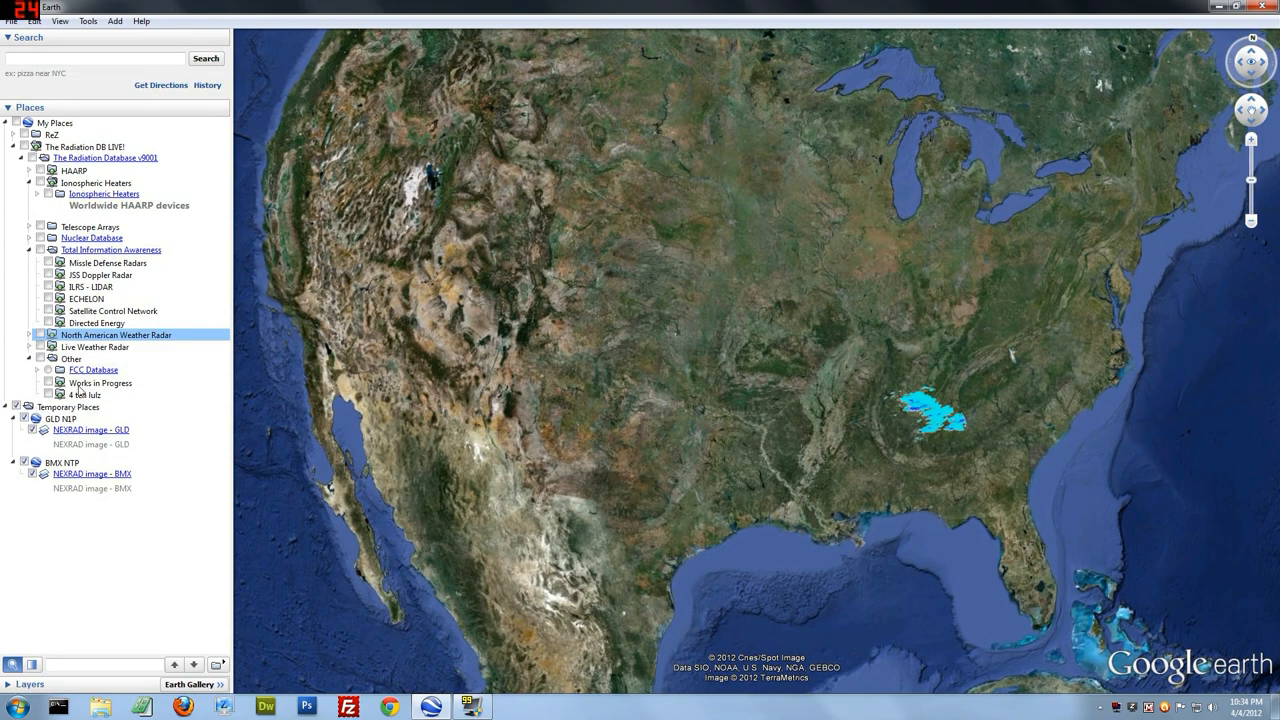
Step: Turn on Works in Progress showing the LORAN-C network, browse its sublayer list, then collapse it
{"action": "left_click", "coordinate": [100, 384]}
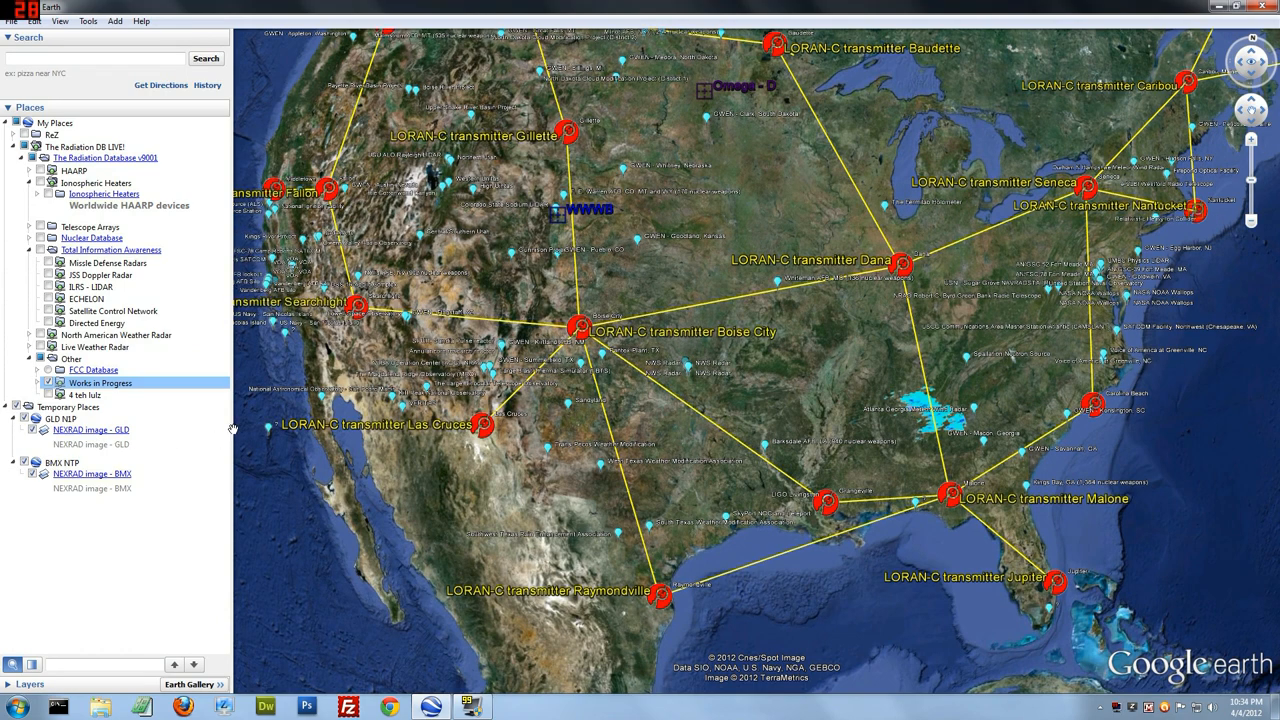
{"action": "left_click", "coordinate": [38, 382]}
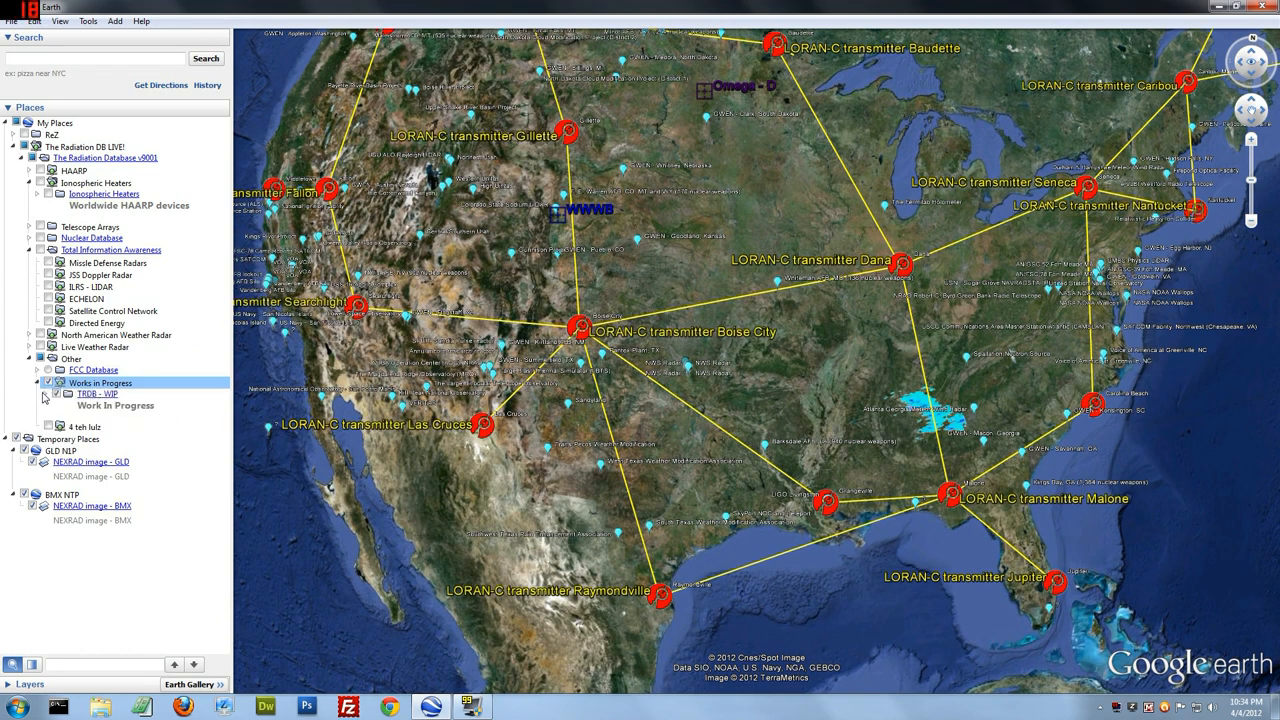
{"action": "left_click", "coordinate": [56, 404]}
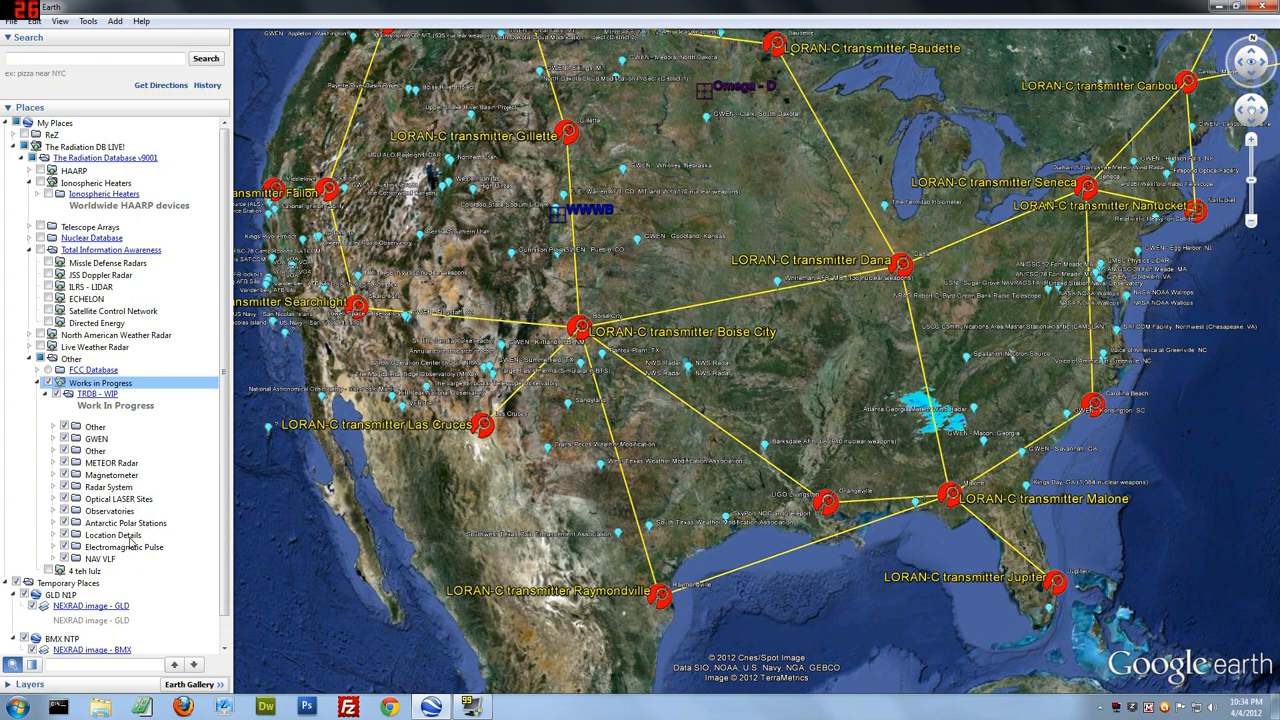
{"action": "left_click", "coordinate": [54, 522]}
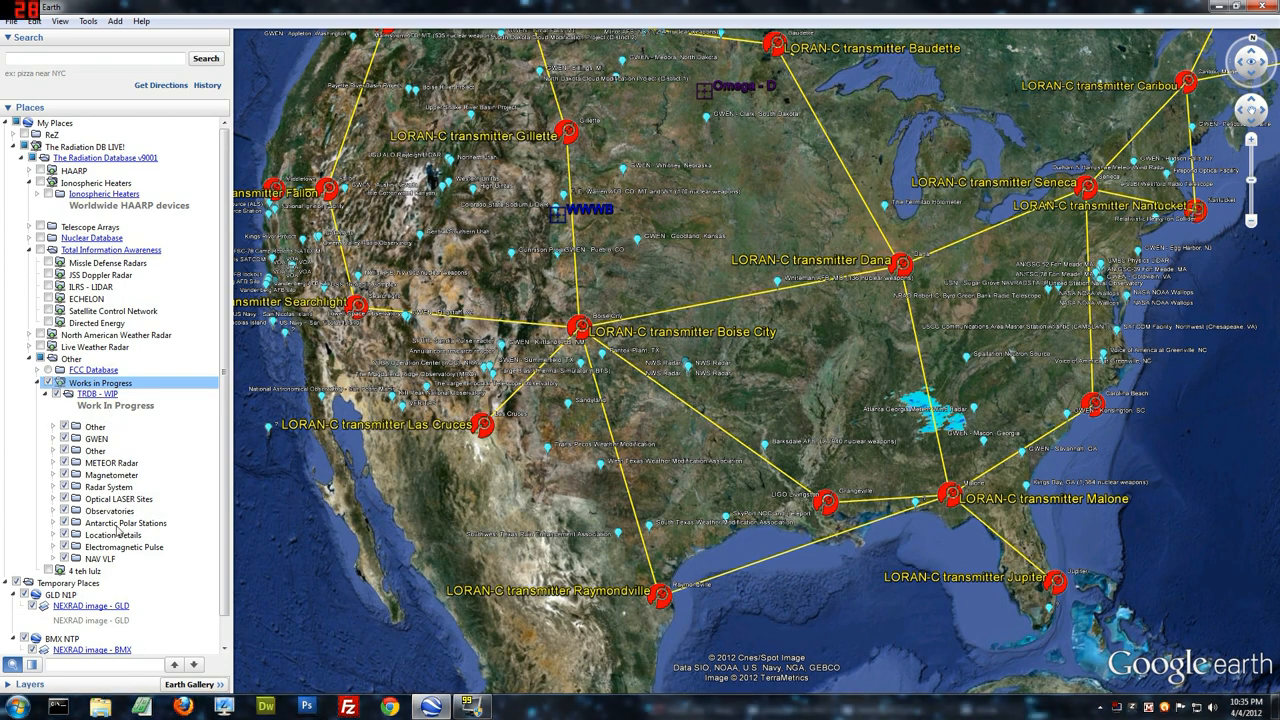
{"action": "left_click", "coordinate": [48, 394]}
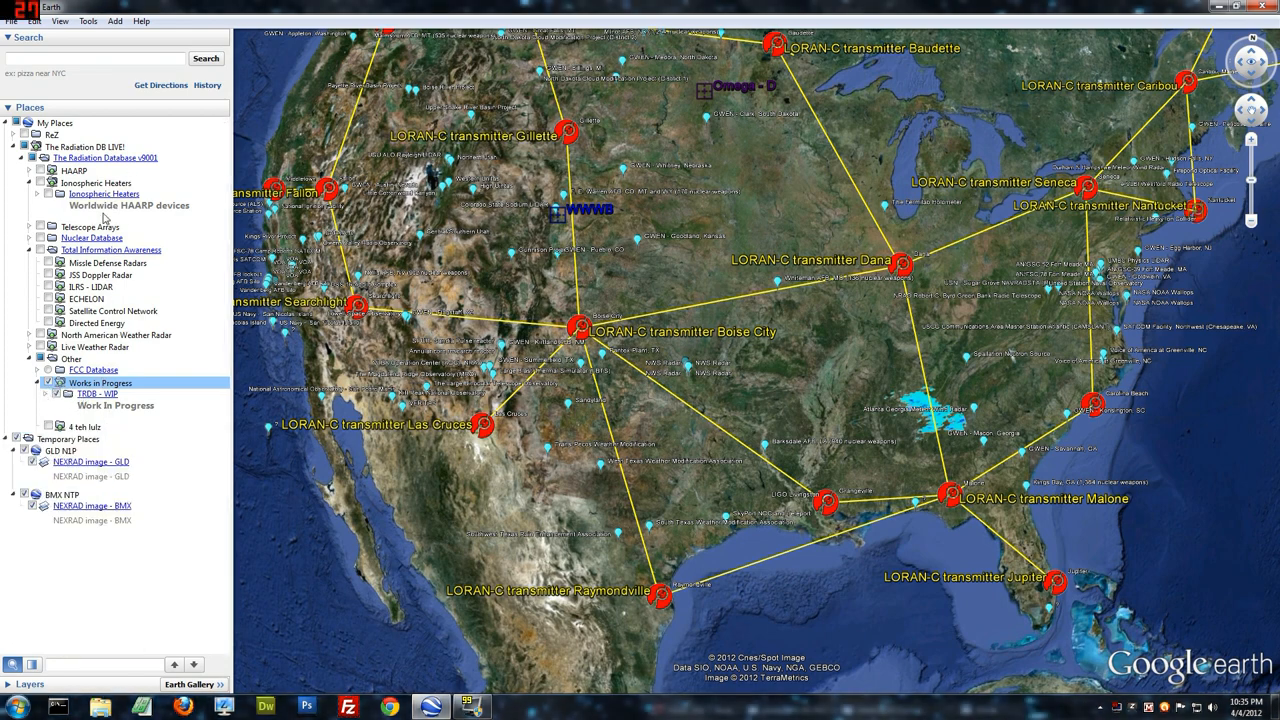
{"action": "left_click", "coordinate": [38, 384]}
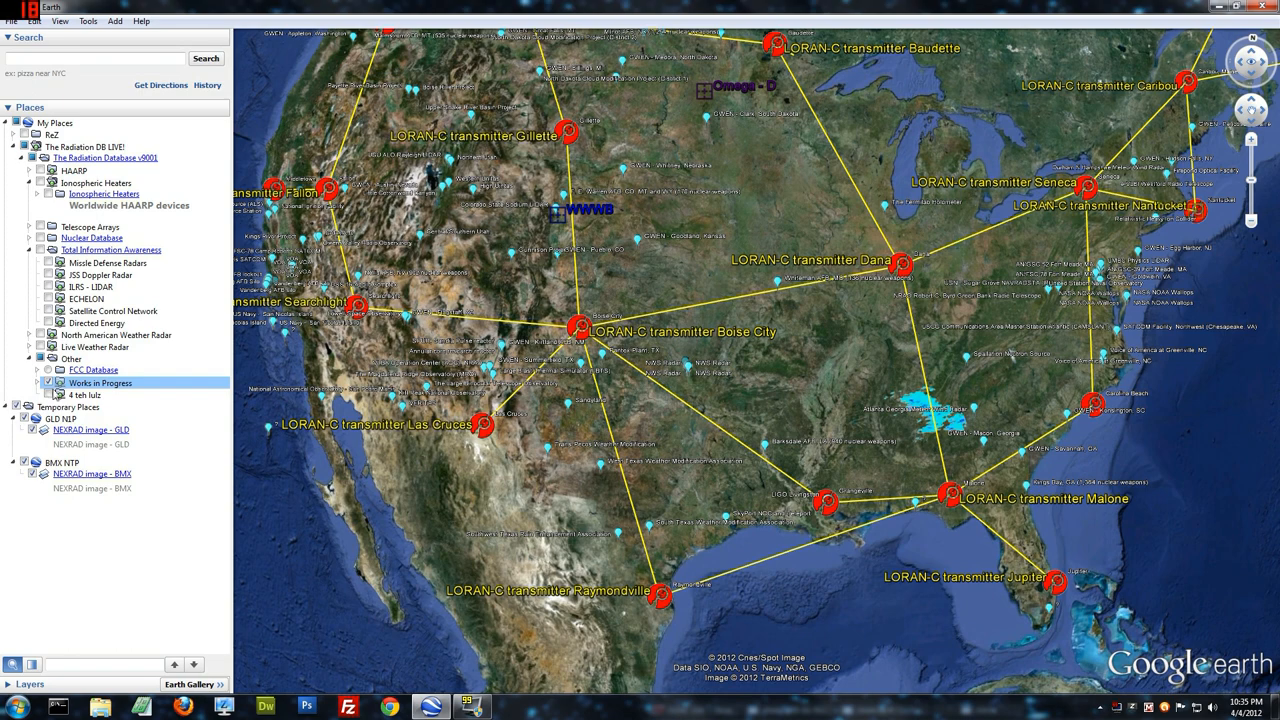
Step: Hide the Works in Progress layer, expand the Lulzy Add-On folder and switch on Flightwise Tracking
{"action": "left_click", "coordinate": [54, 384]}
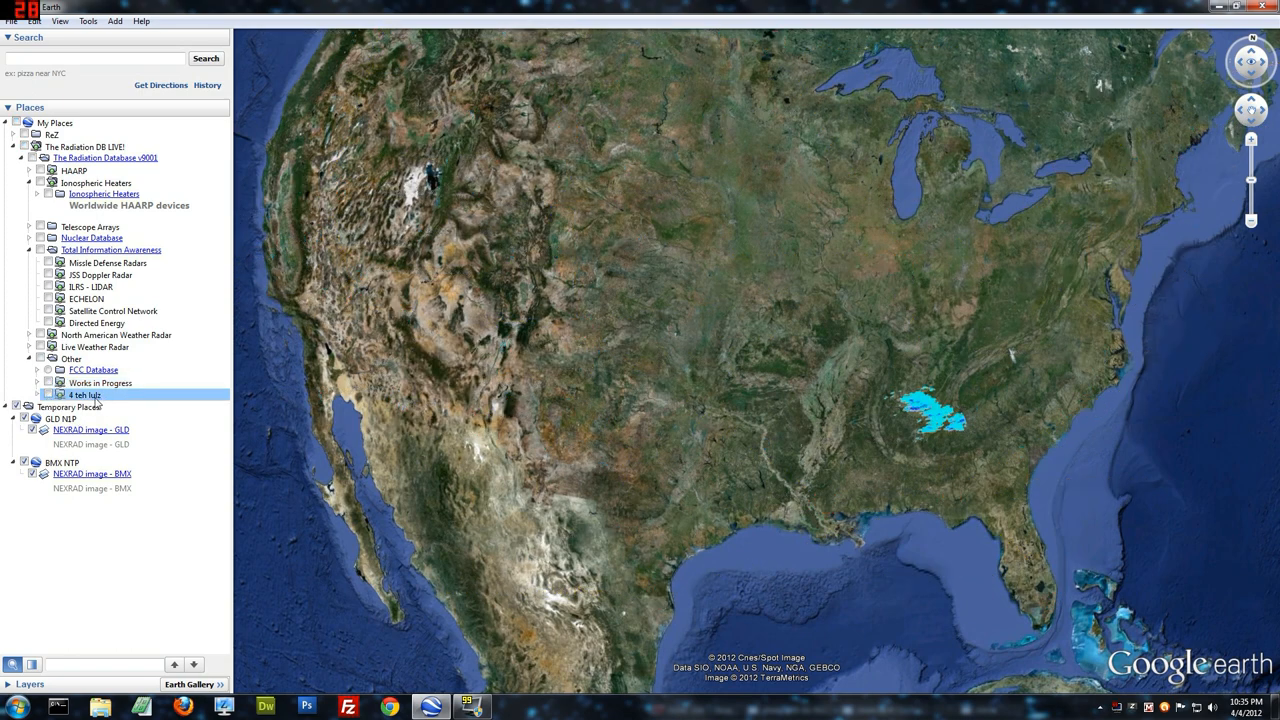
{"action": "left_click", "coordinate": [36, 394]}
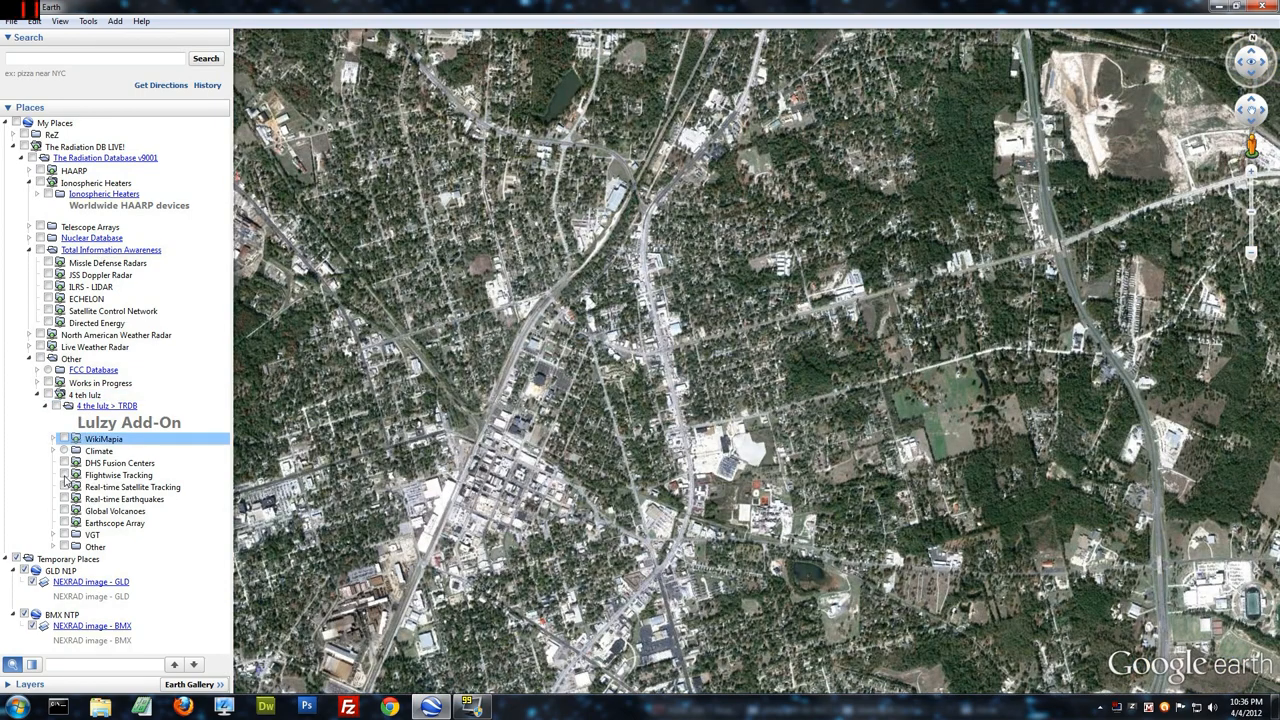
{"action": "left_click", "coordinate": [120, 474]}
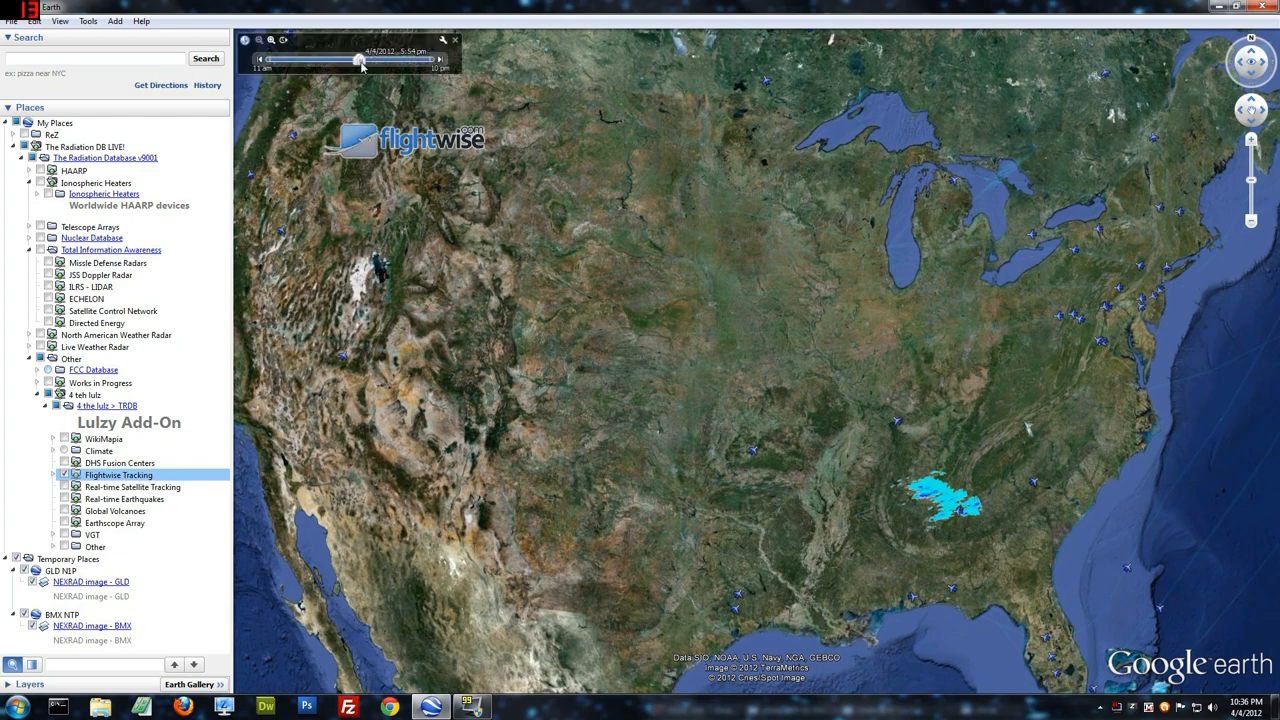
Step: Widen the flight tracking time range until flight paths cover the United States
{"action": "left_click_drag", "start_coordinate": [360, 60], "coordinate": [384, 60]}
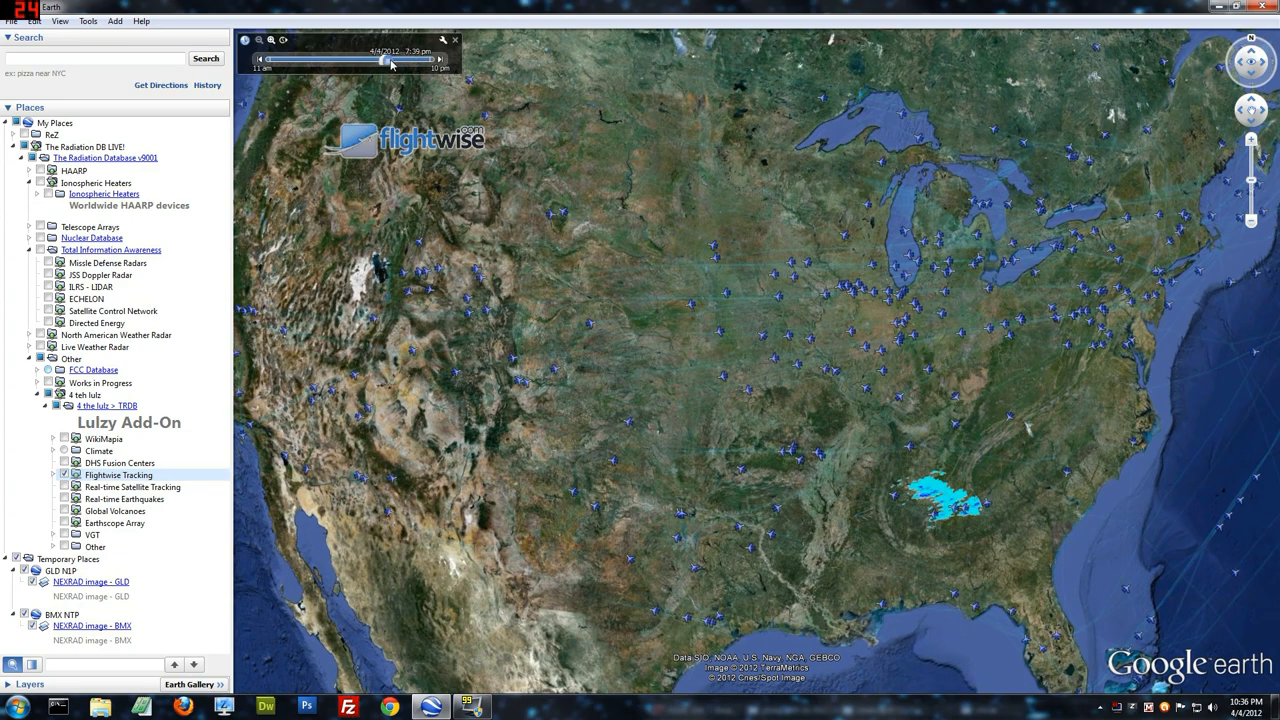
{"action": "left_click_drag", "start_coordinate": [384, 60], "coordinate": [404, 60]}
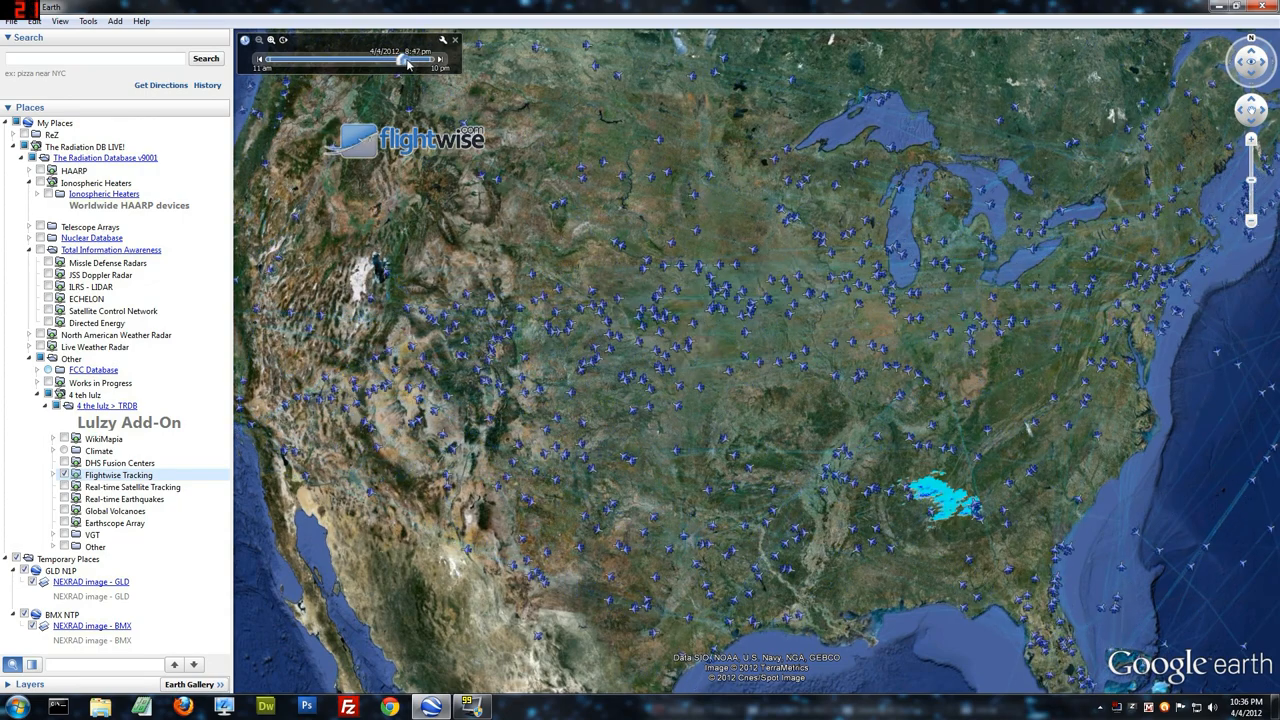
{"action": "left_click_drag", "start_coordinate": [404, 60], "coordinate": [420, 60]}
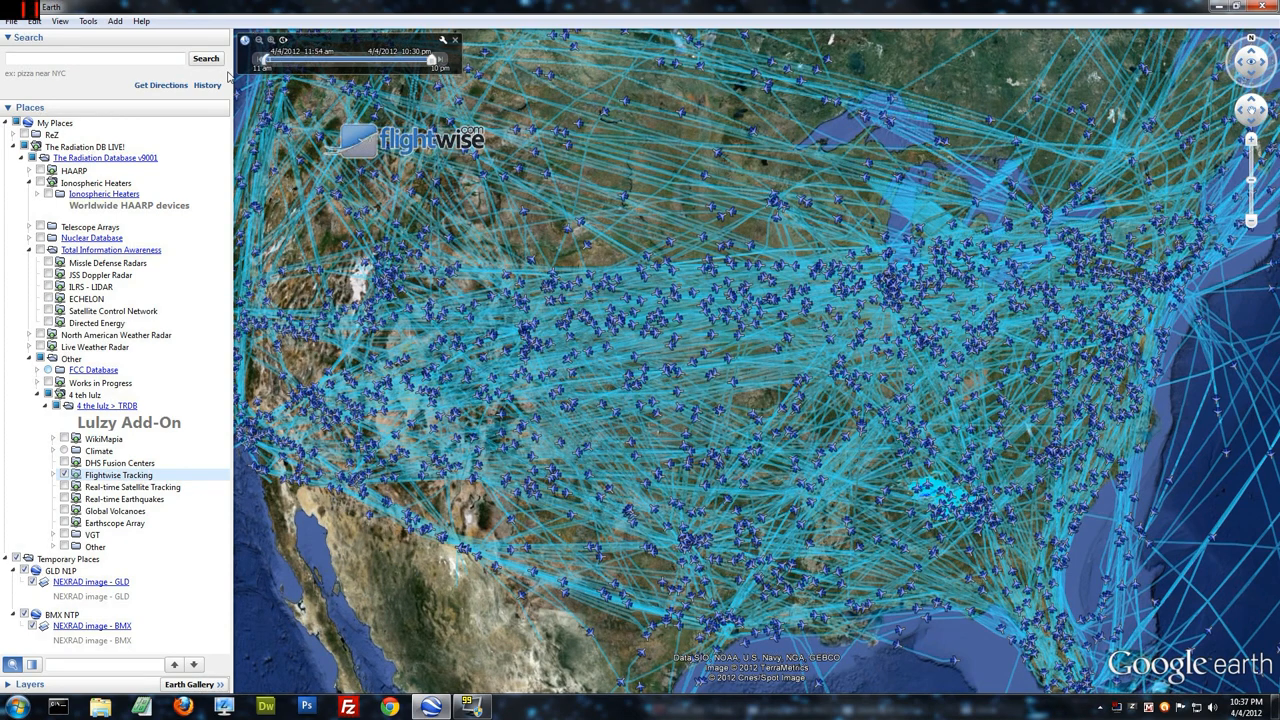
{"action": "mouse_move", "coordinate": [544, 62]}
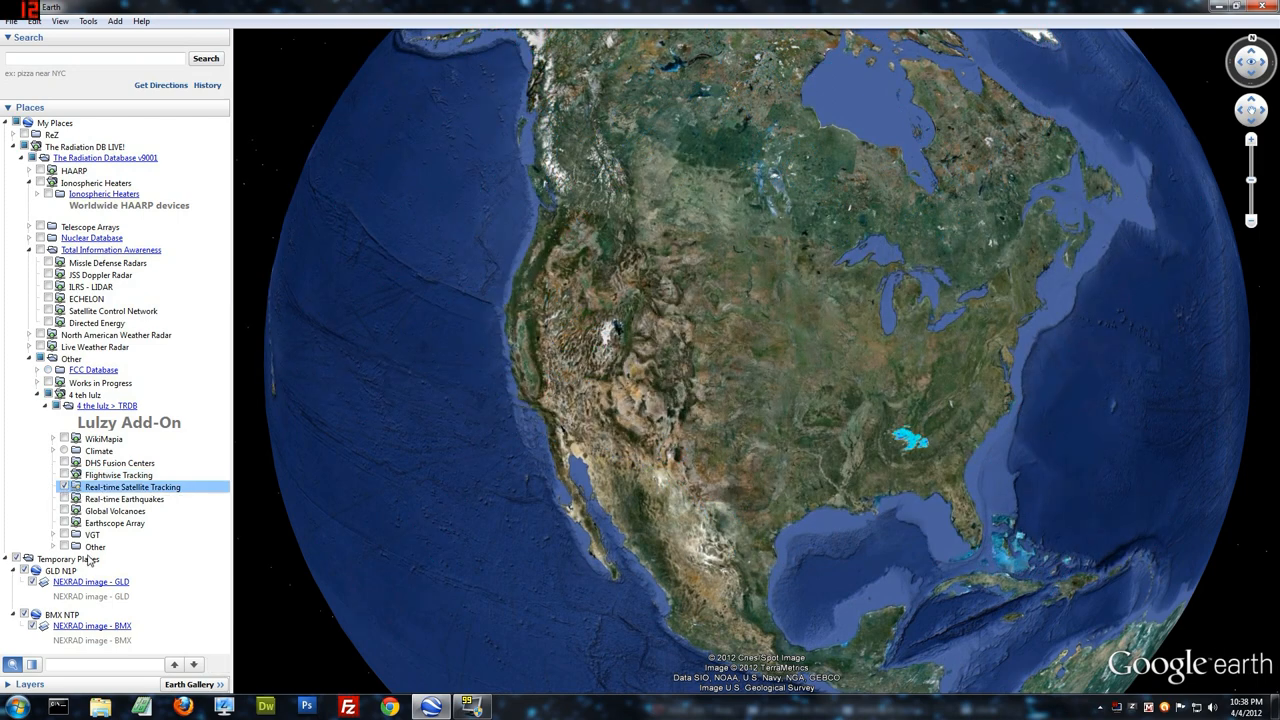
{"action": "mouse_move", "coordinate": [420, 528]}
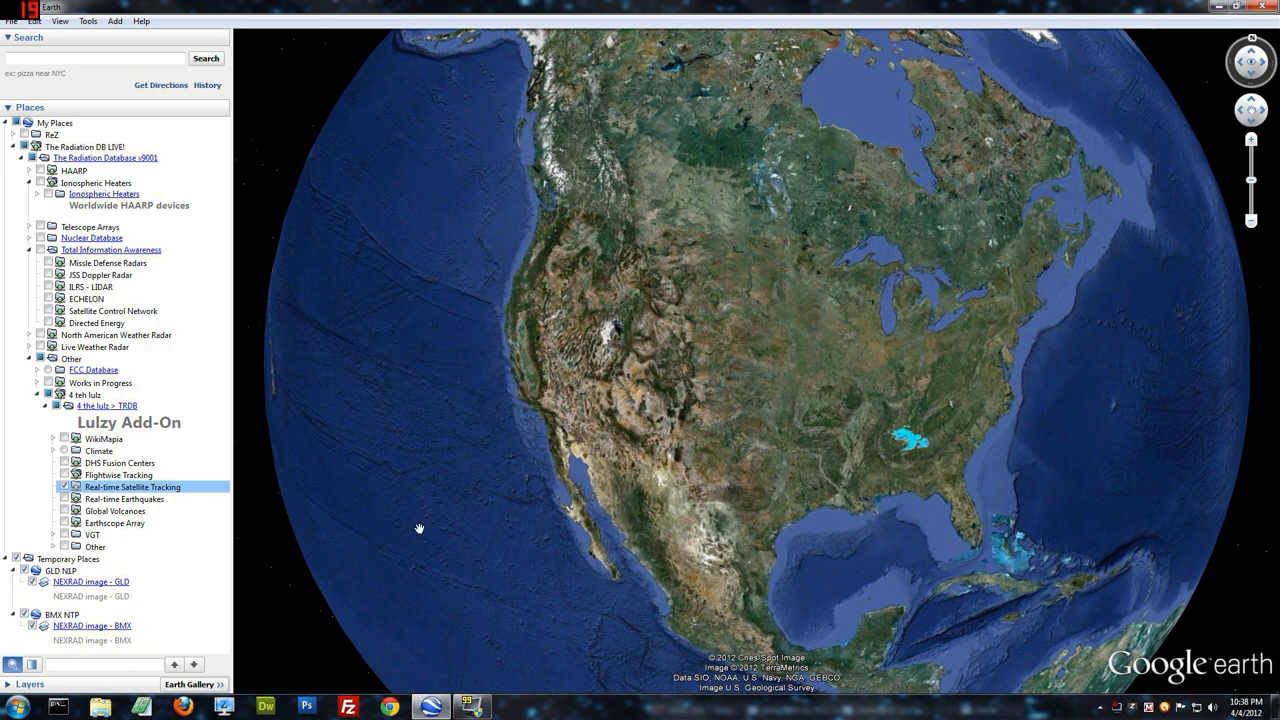
Step: Turn on Real-time Satellite Tracking, spin the globe to the Pacific and expand its category list
{"action": "left_click", "coordinate": [64, 488]}
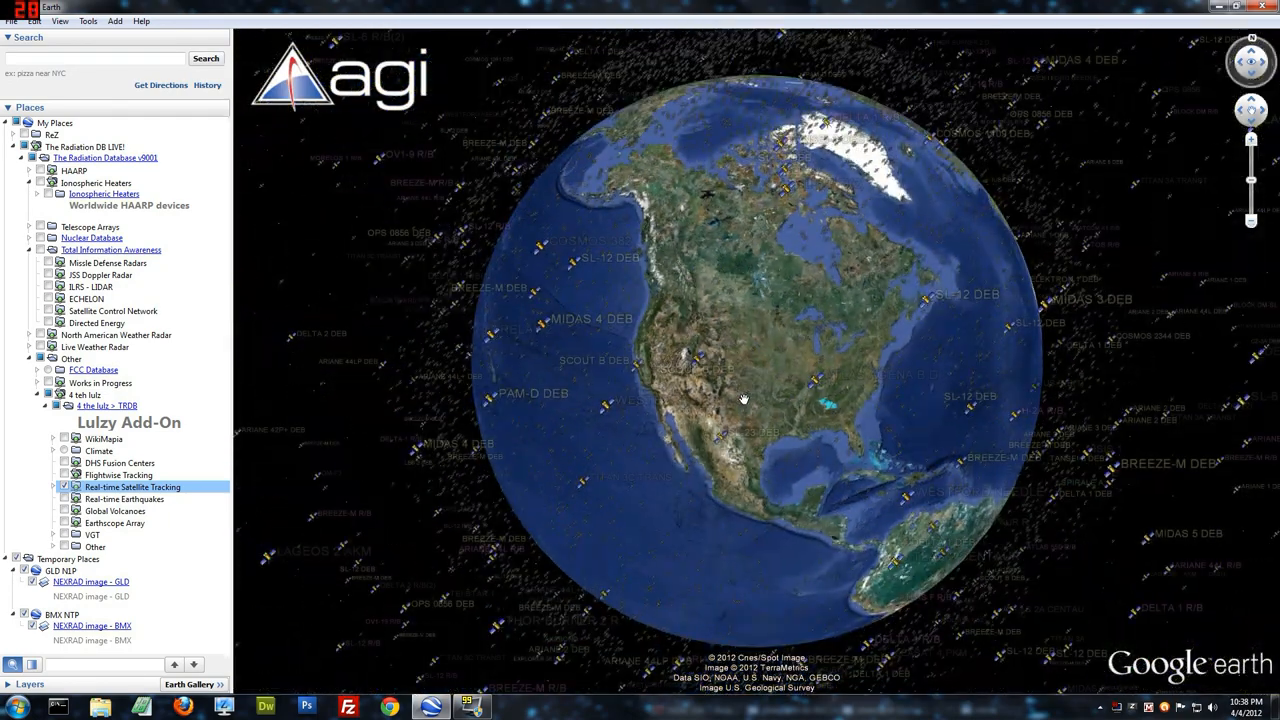
{"action": "scroll", "scroll_direction": "down", "scroll_amount": 3}
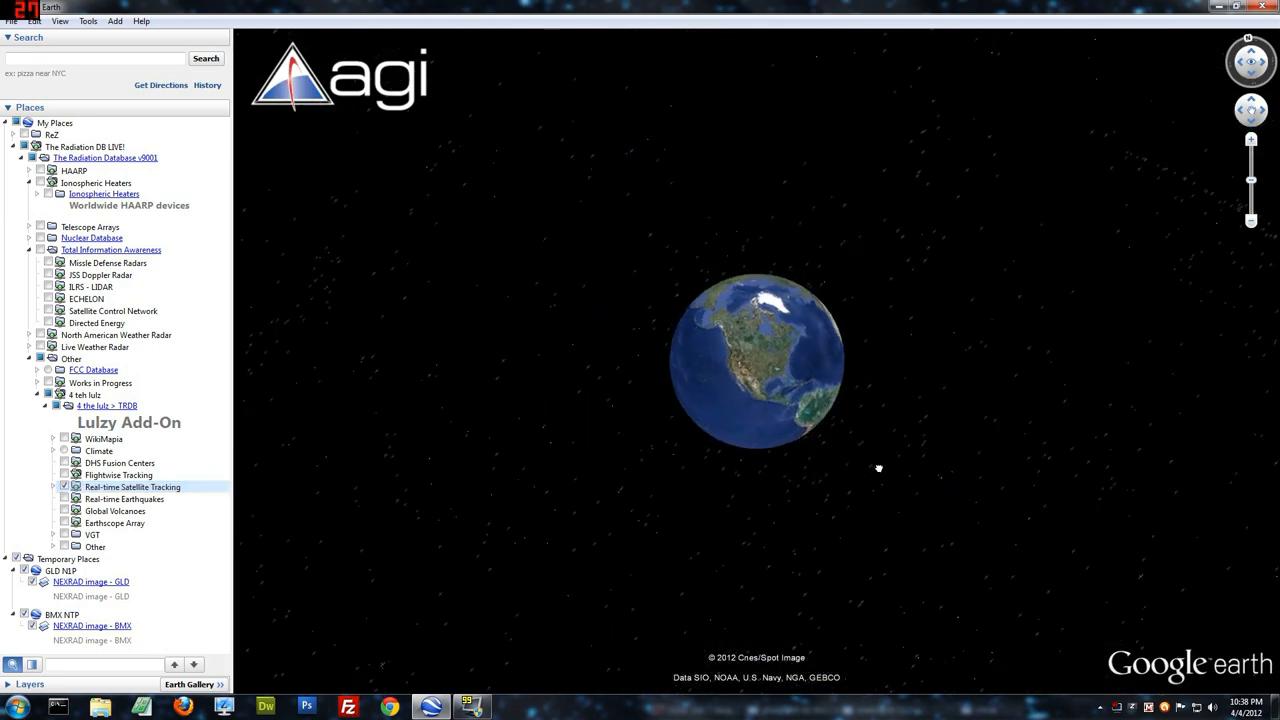
{"action": "left_click_drag", "start_coordinate": [880, 468], "coordinate": [782, 376]}
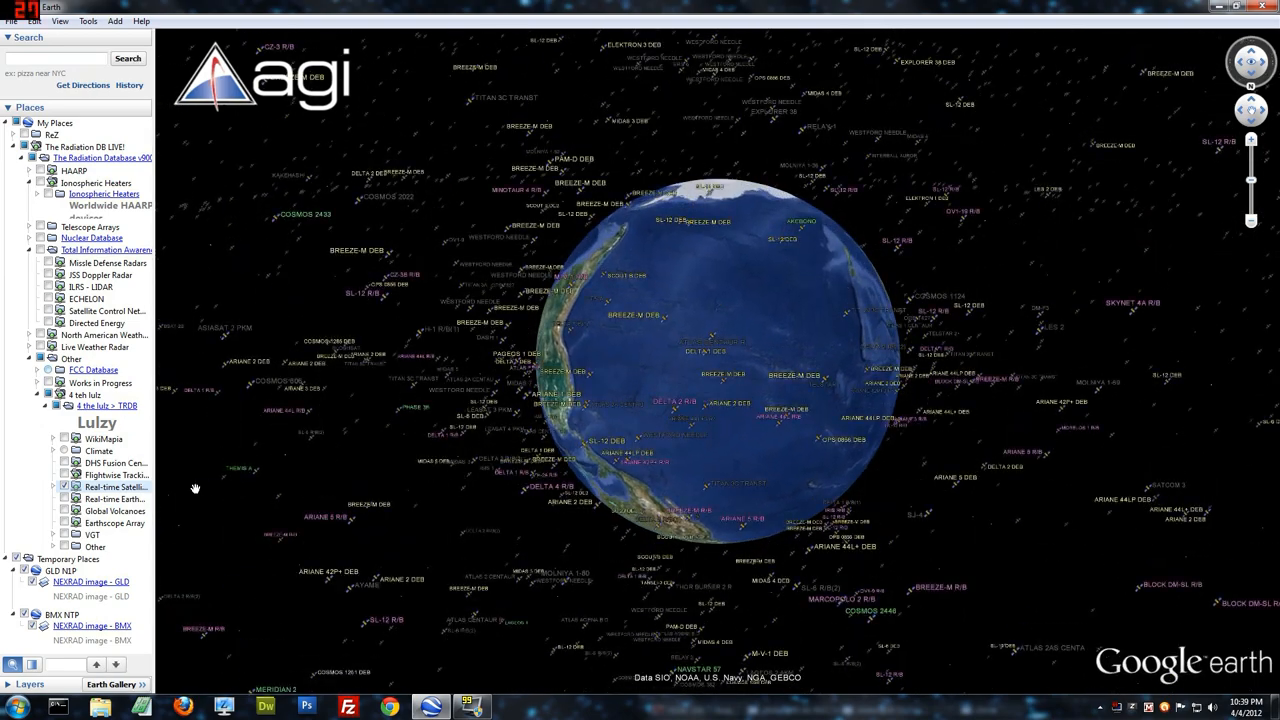
{"action": "left_click", "coordinate": [38, 488]}
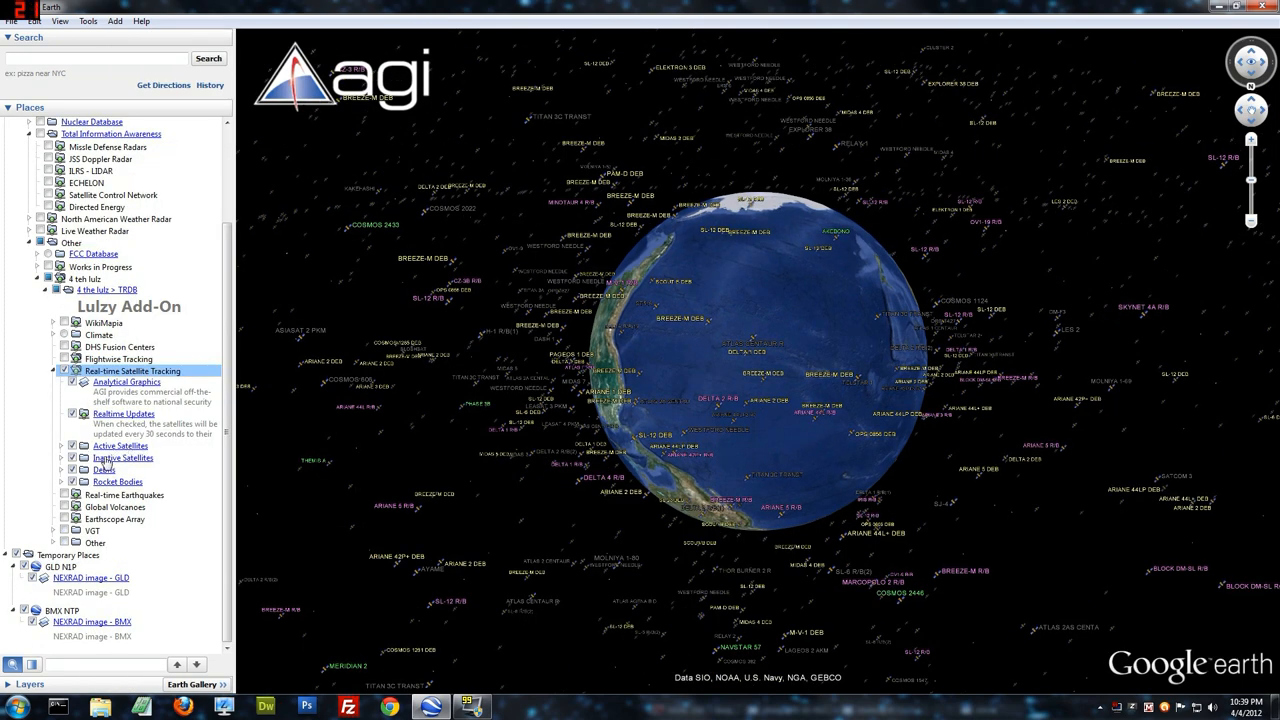
Step: Switch the satellite sublayers from rocket bodies to tracked space debris over Asia and Australia
{"action": "left_click", "coordinate": [84, 468]}
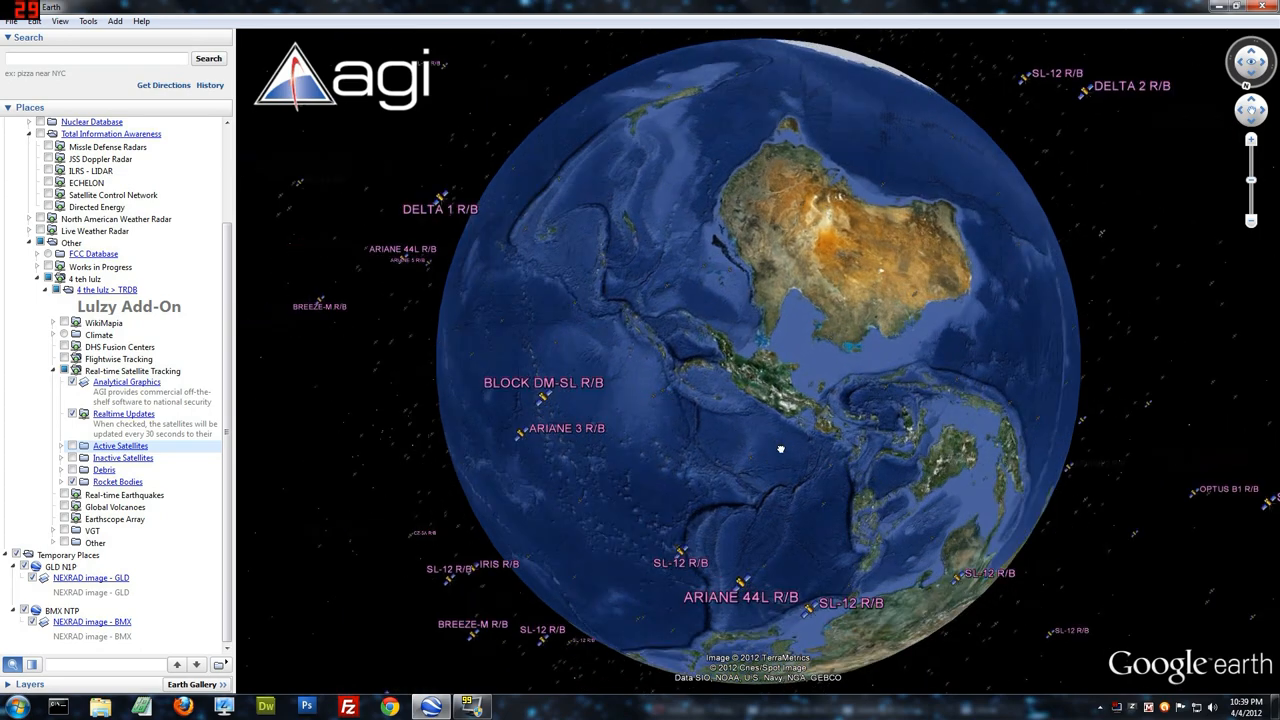
{"action": "left_click_drag", "start_coordinate": [780, 448], "coordinate": [710, 390]}
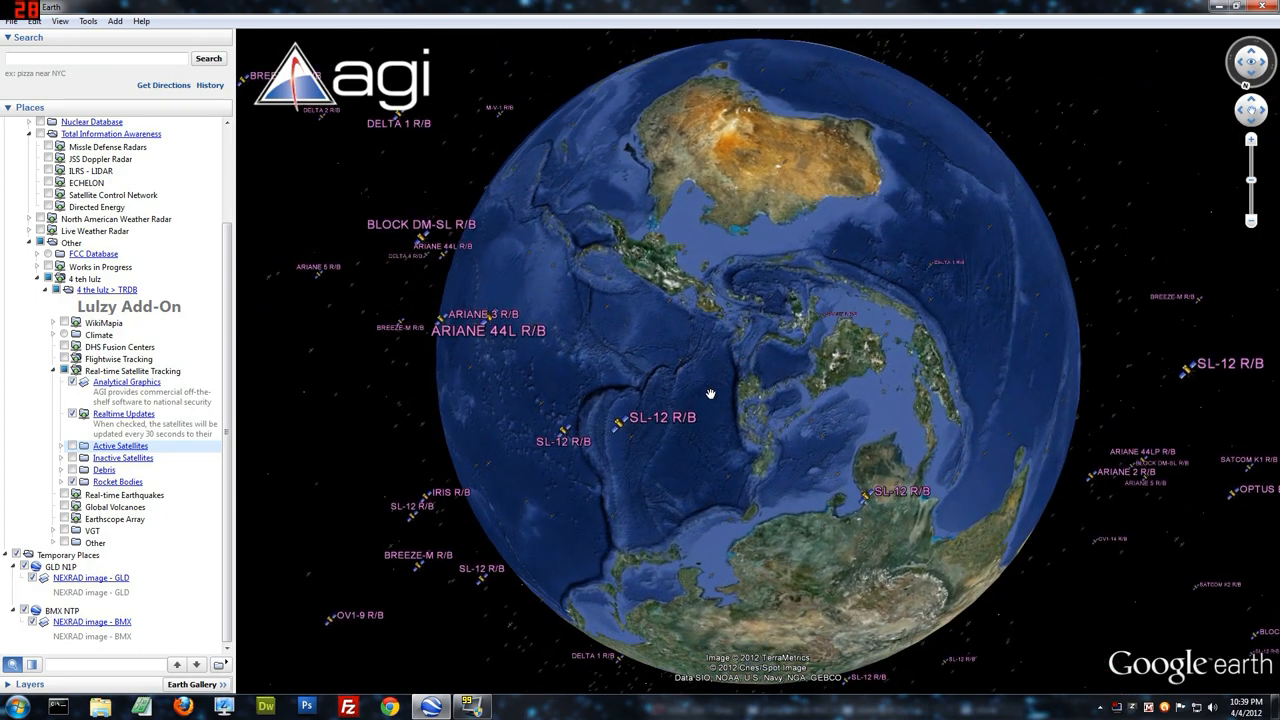
{"action": "left_click", "coordinate": [72, 470]}
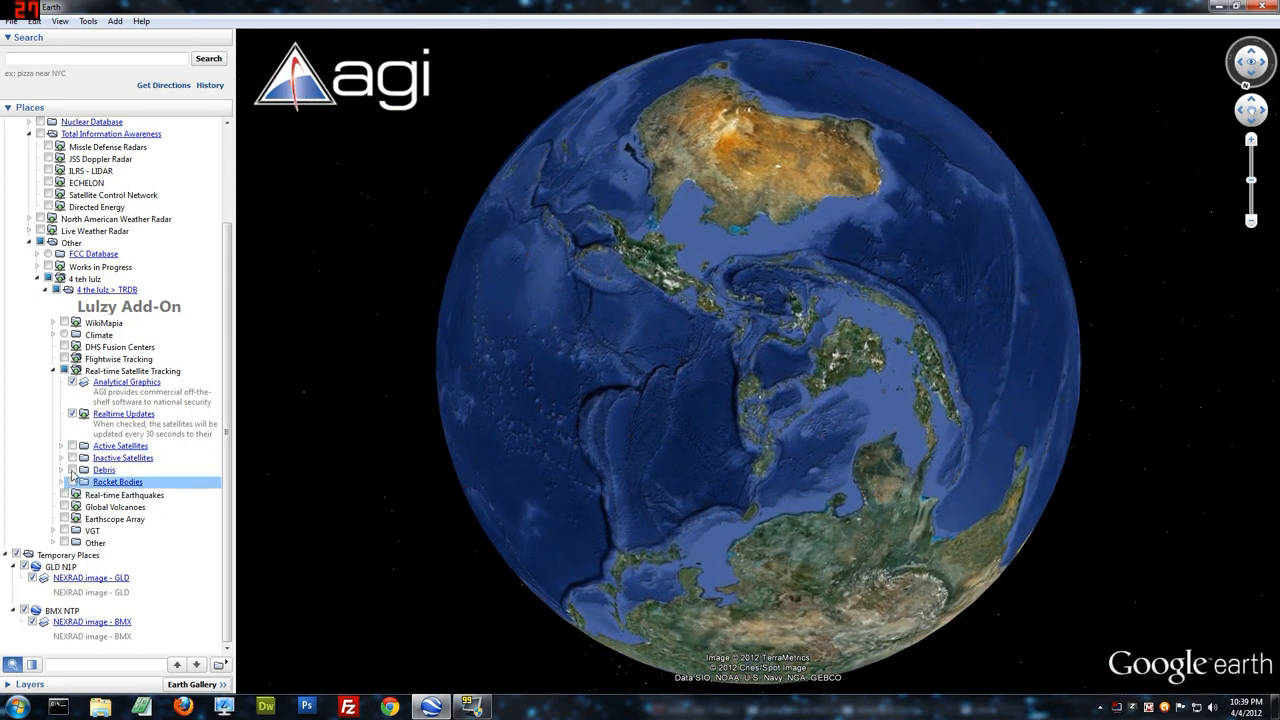
{"action": "left_click", "coordinate": [74, 470]}
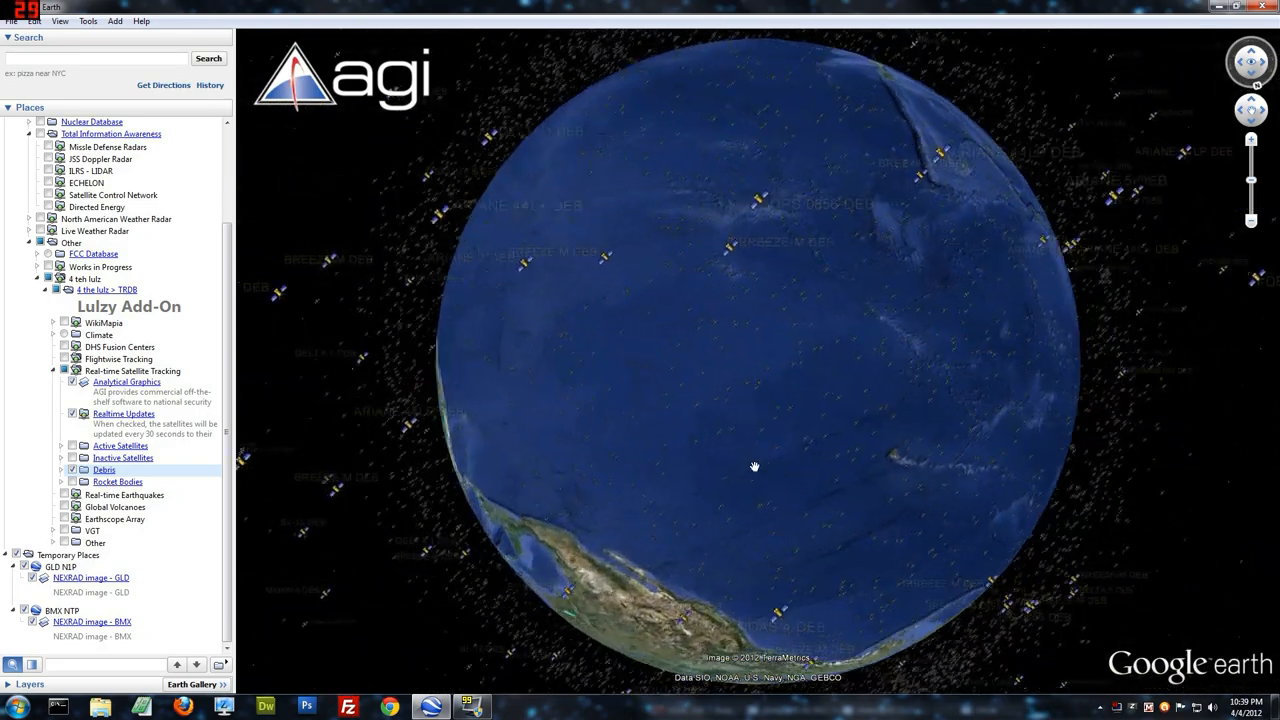
Step: Turn the globe over South America and pull back to see debris around the whole Earth
{"action": "left_click_drag", "start_coordinate": [756, 466], "coordinate": [612, 482]}
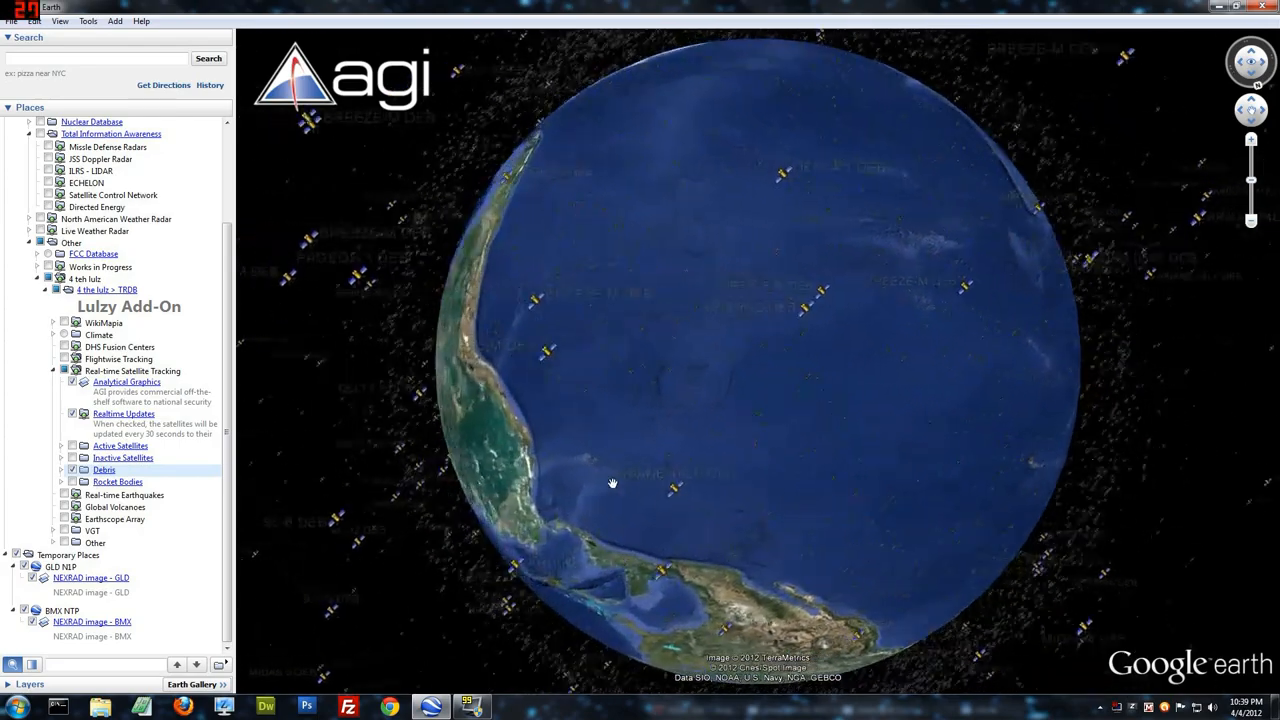
{"action": "left_click_drag", "start_coordinate": [612, 484], "coordinate": [584, 412]}
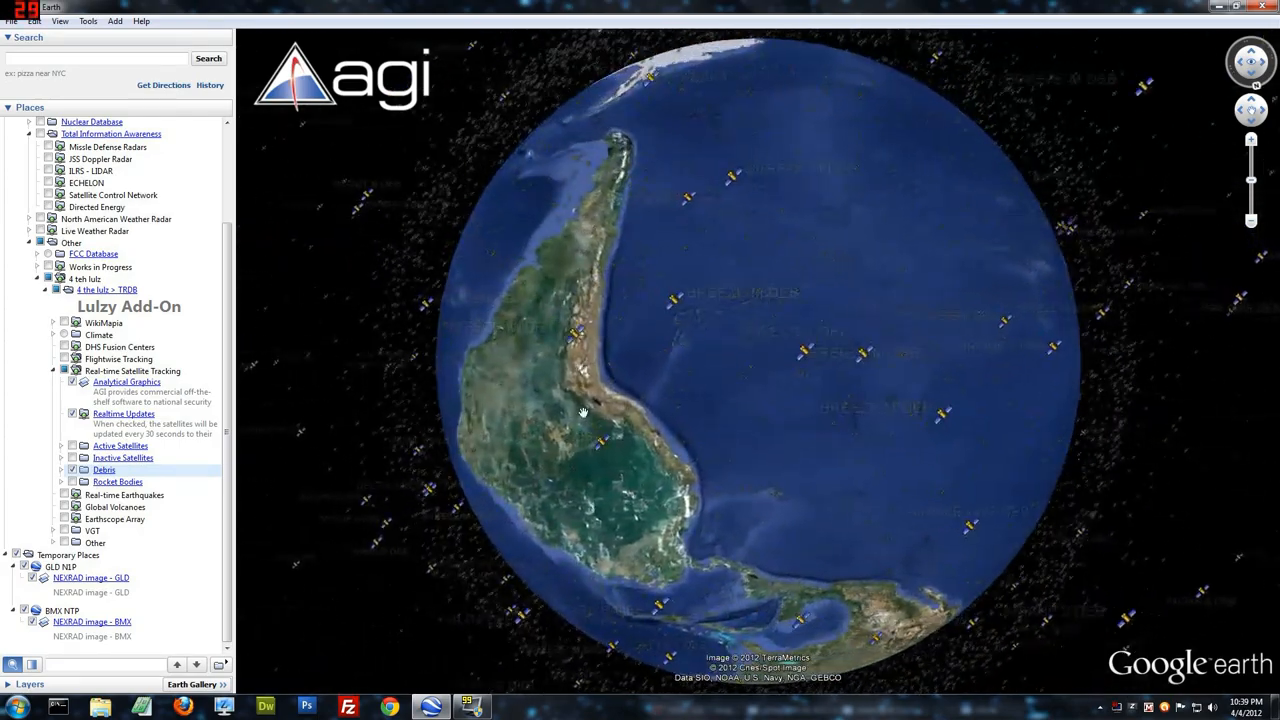
{"action": "left_click_drag", "start_coordinate": [584, 412], "coordinate": [632, 420]}
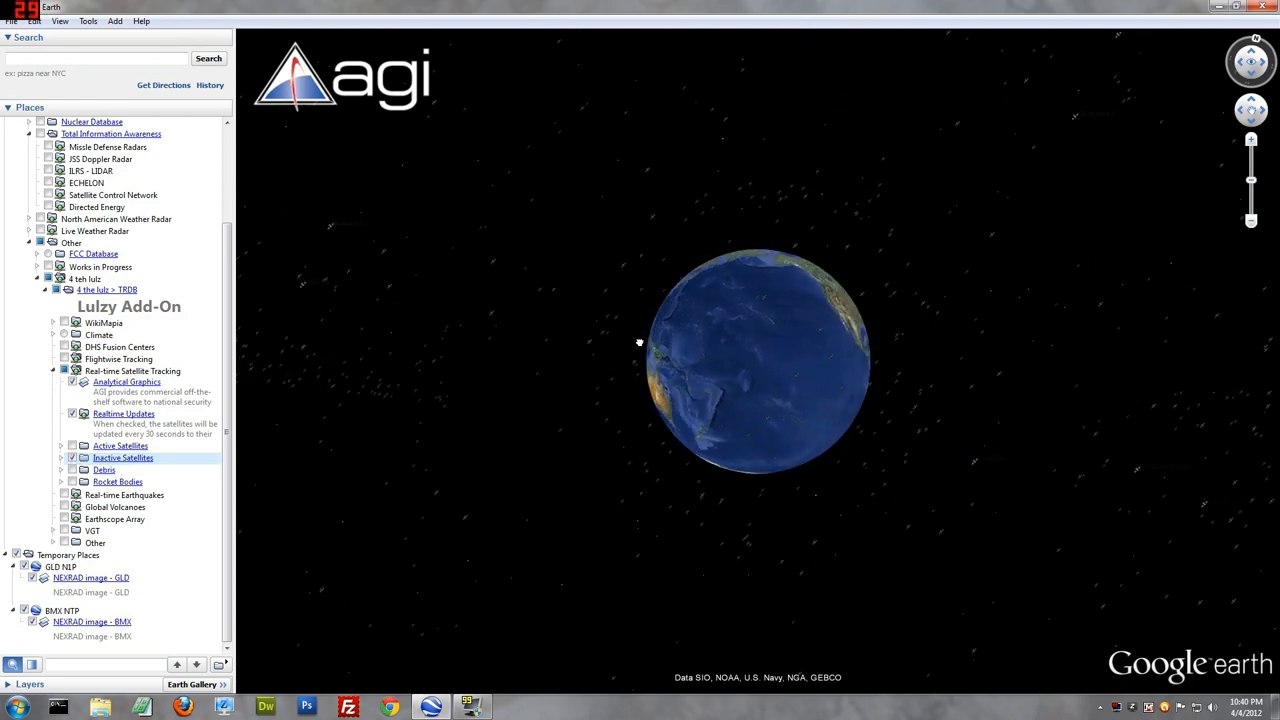
Step: Center the globe on the Indian Ocean and open the INTELSAT 902 satellite's details balloon
{"action": "left_click_drag", "start_coordinate": [640, 344], "coordinate": [712, 364]}
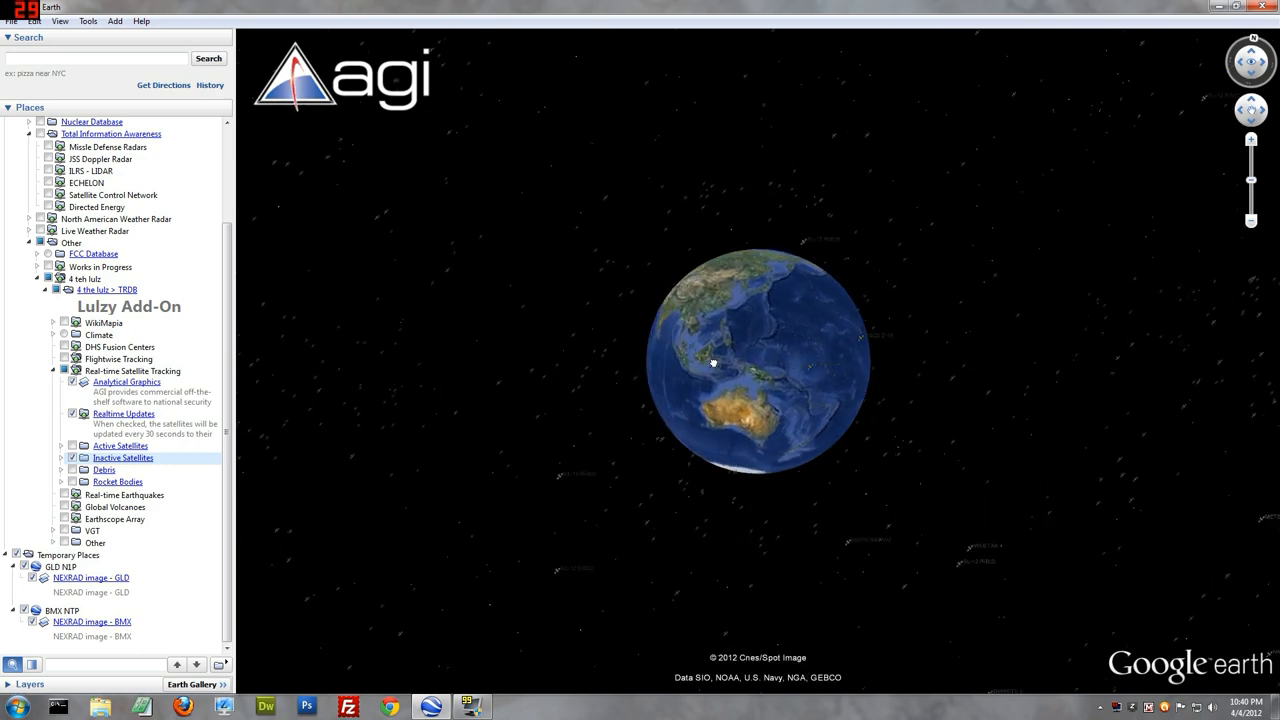
{"action": "left_click_drag", "start_coordinate": [712, 362], "coordinate": [808, 424]}
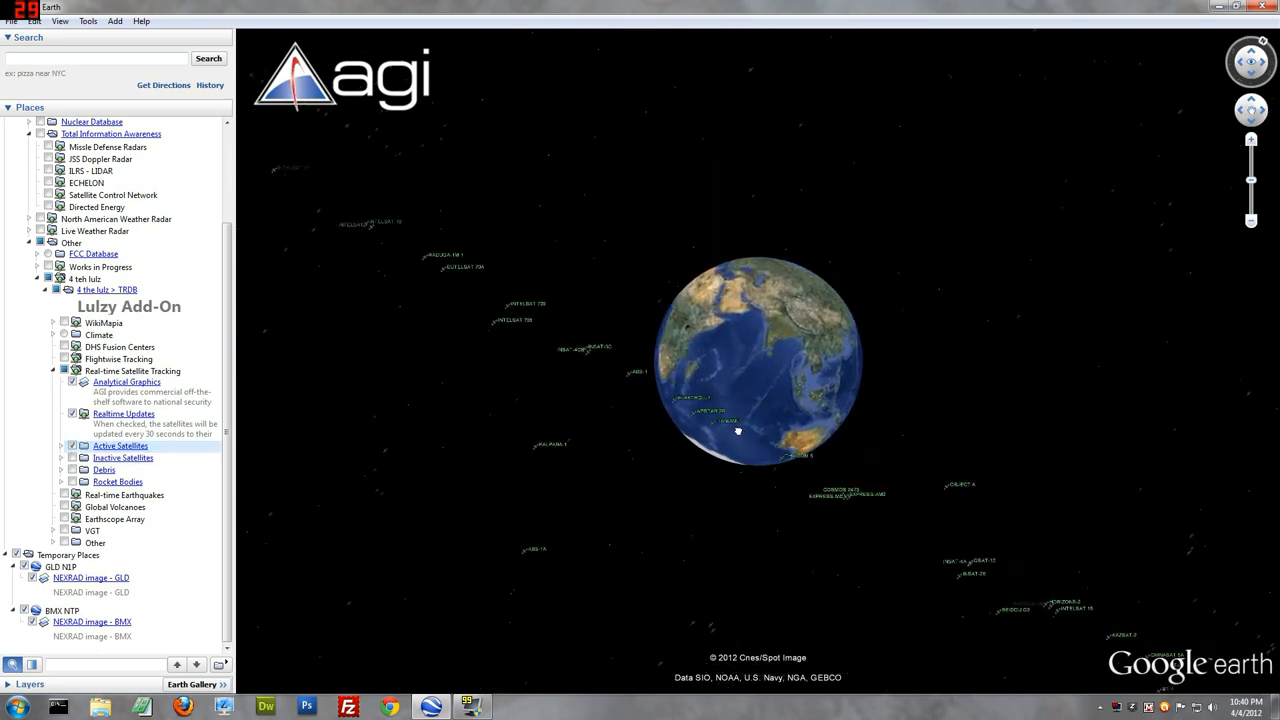
{"action": "left_click", "coordinate": [624, 344]}
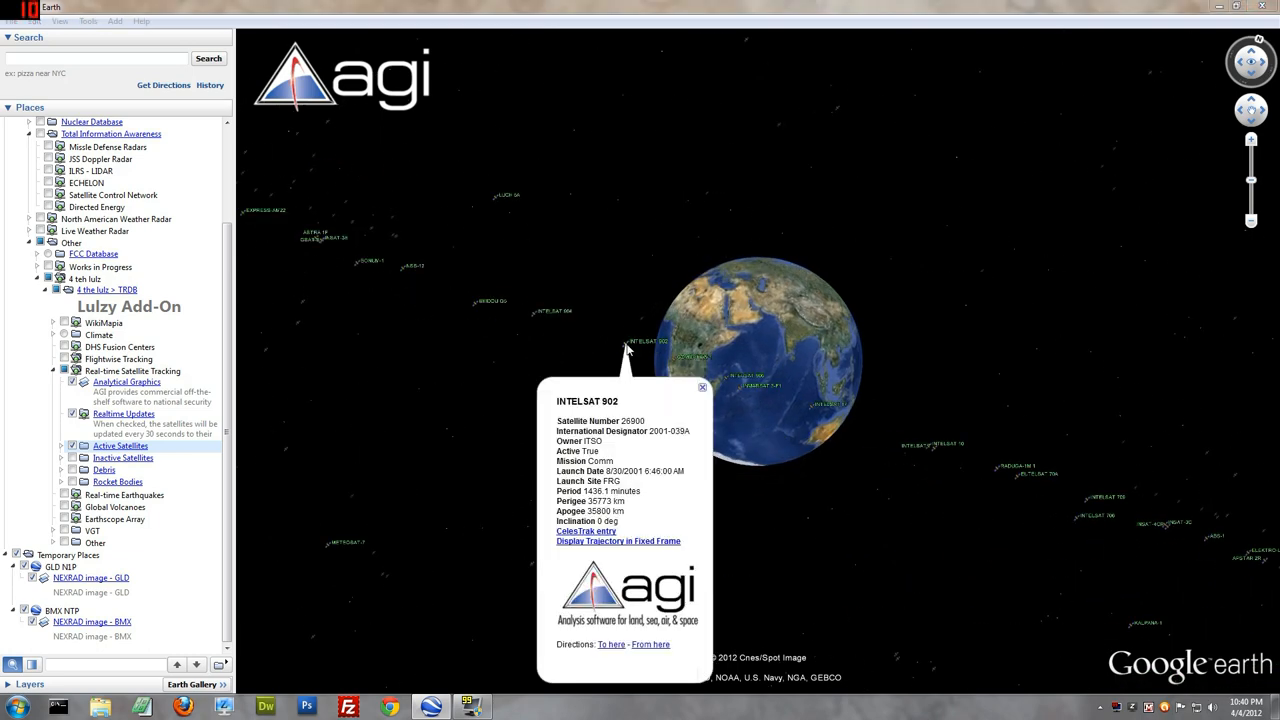
{"action": "mouse_move", "coordinate": [638, 368]}
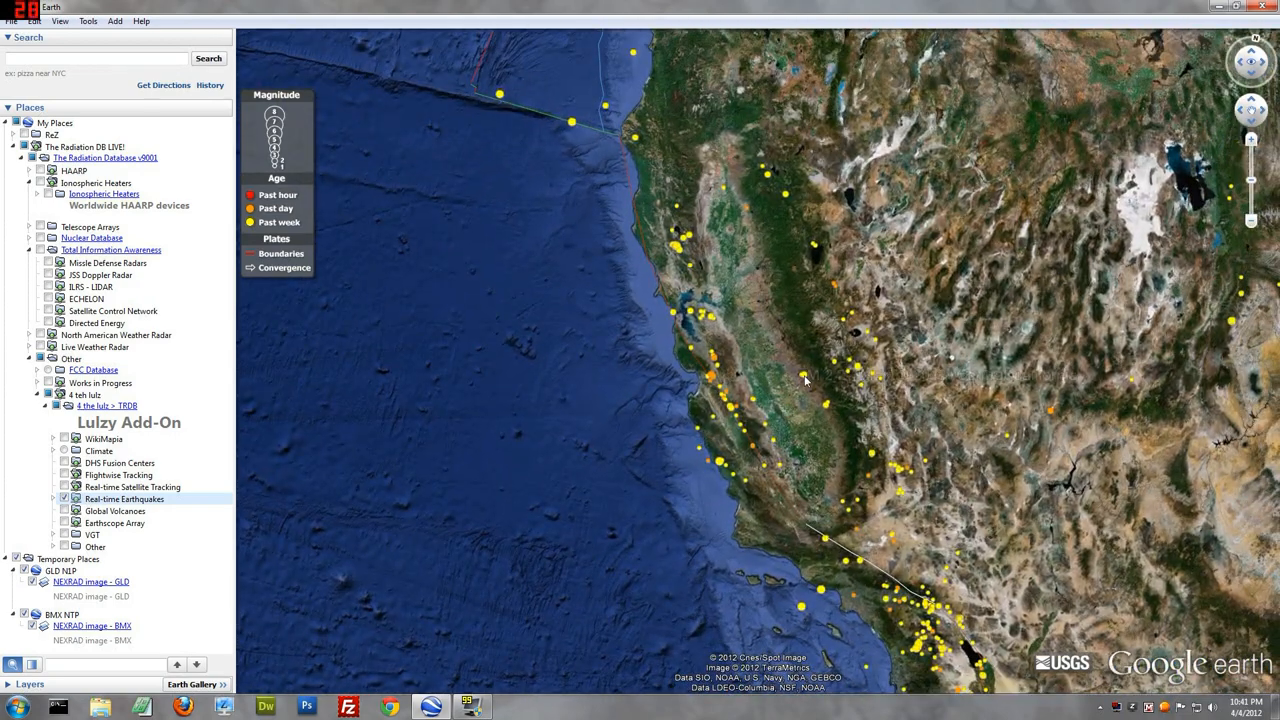
Step: Turn on the Global Volcanoes layer alongside the real-time earthquakes over California
{"action": "left_click", "coordinate": [804, 376]}
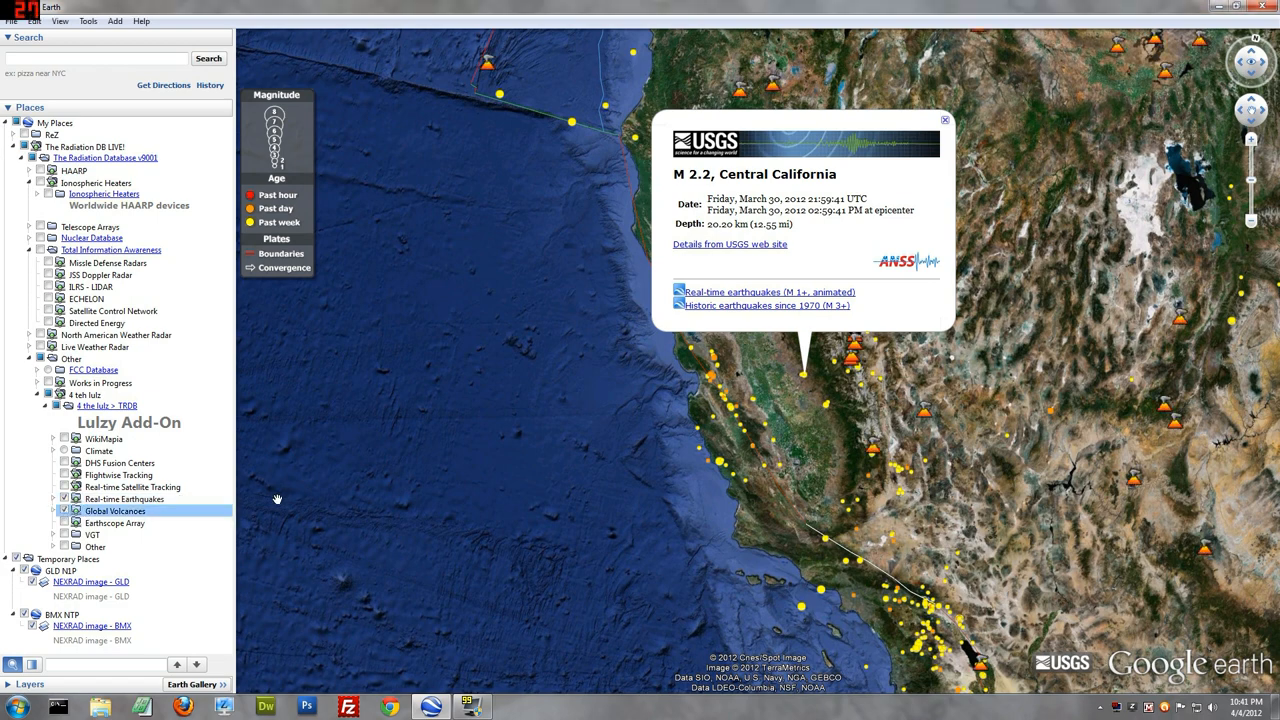
{"action": "mouse_move", "coordinate": [948, 118]}
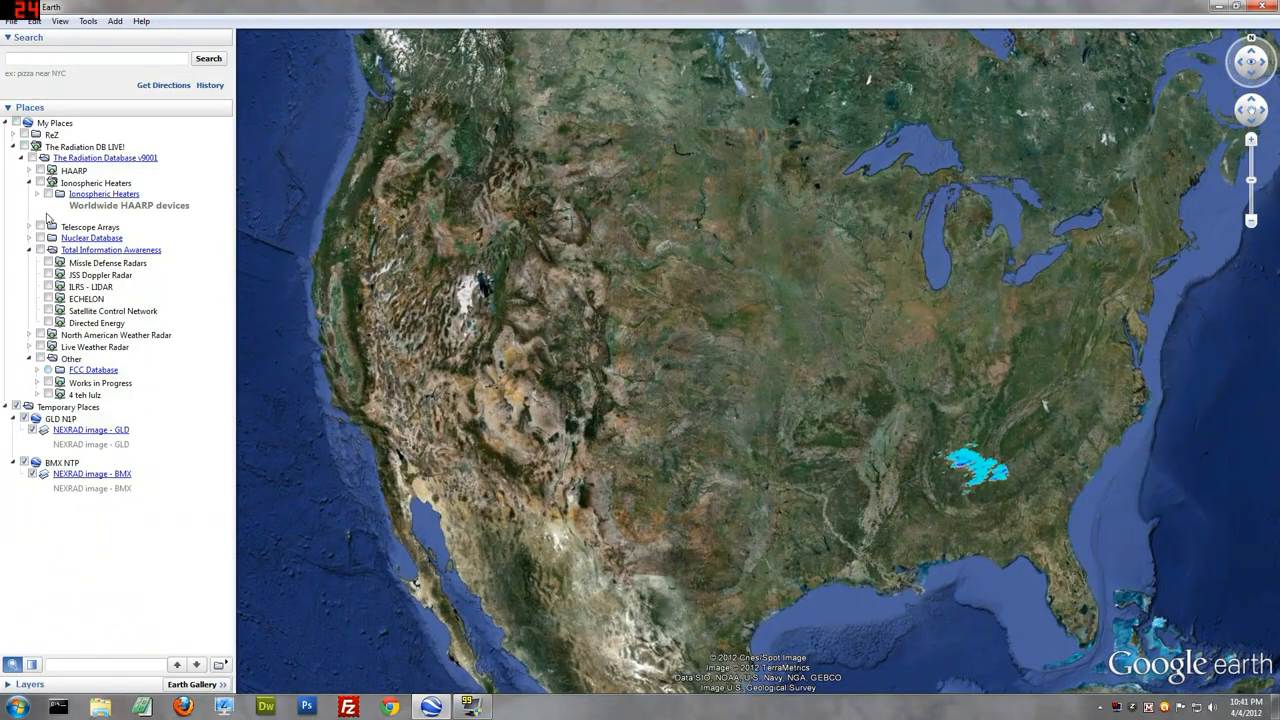
Step: Check The Radiation Database folder so all its placemarks appear across the United States
{"action": "left_click", "coordinate": [72, 170]}
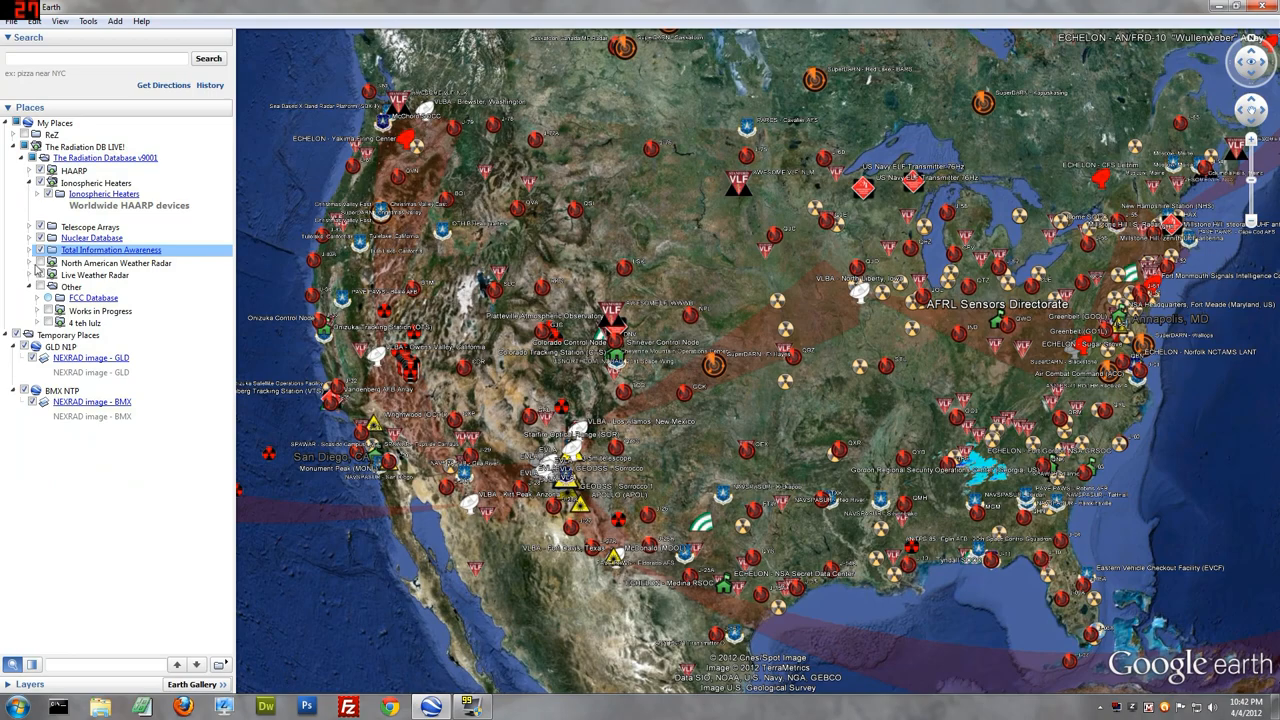
{"action": "left_click", "coordinate": [94, 276]}
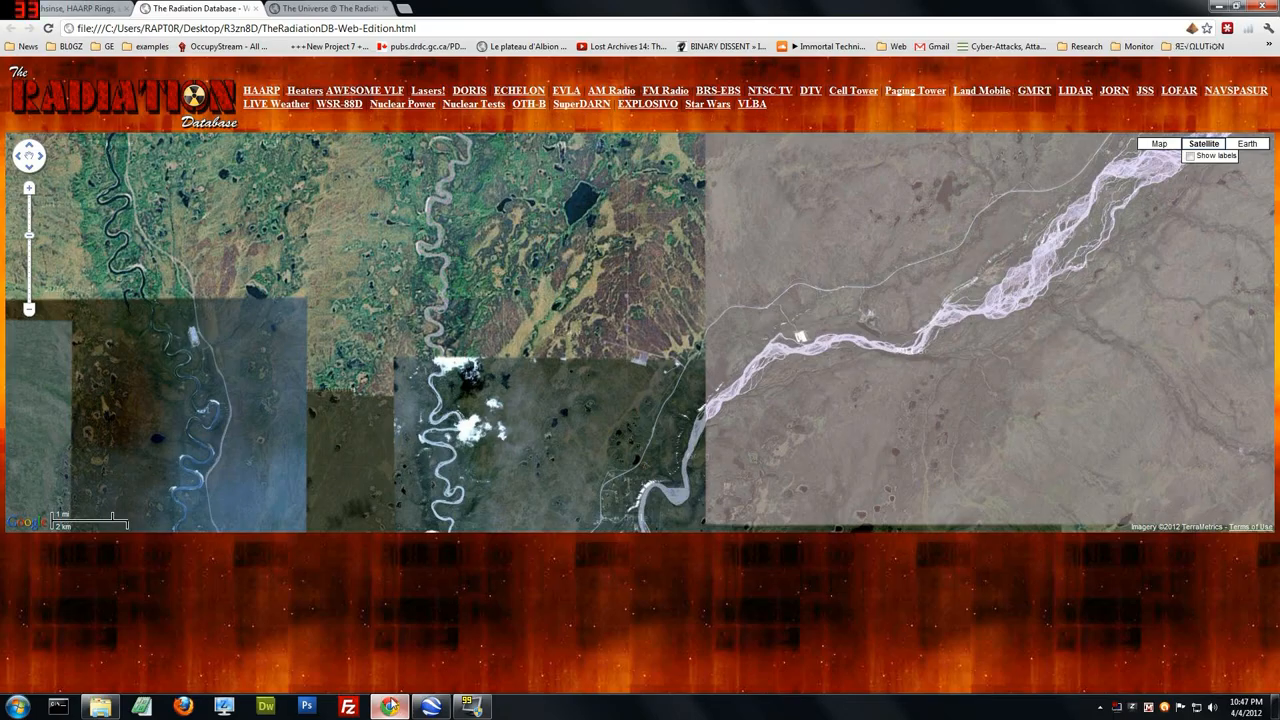
{"action": "mouse_move", "coordinate": [444, 302]}
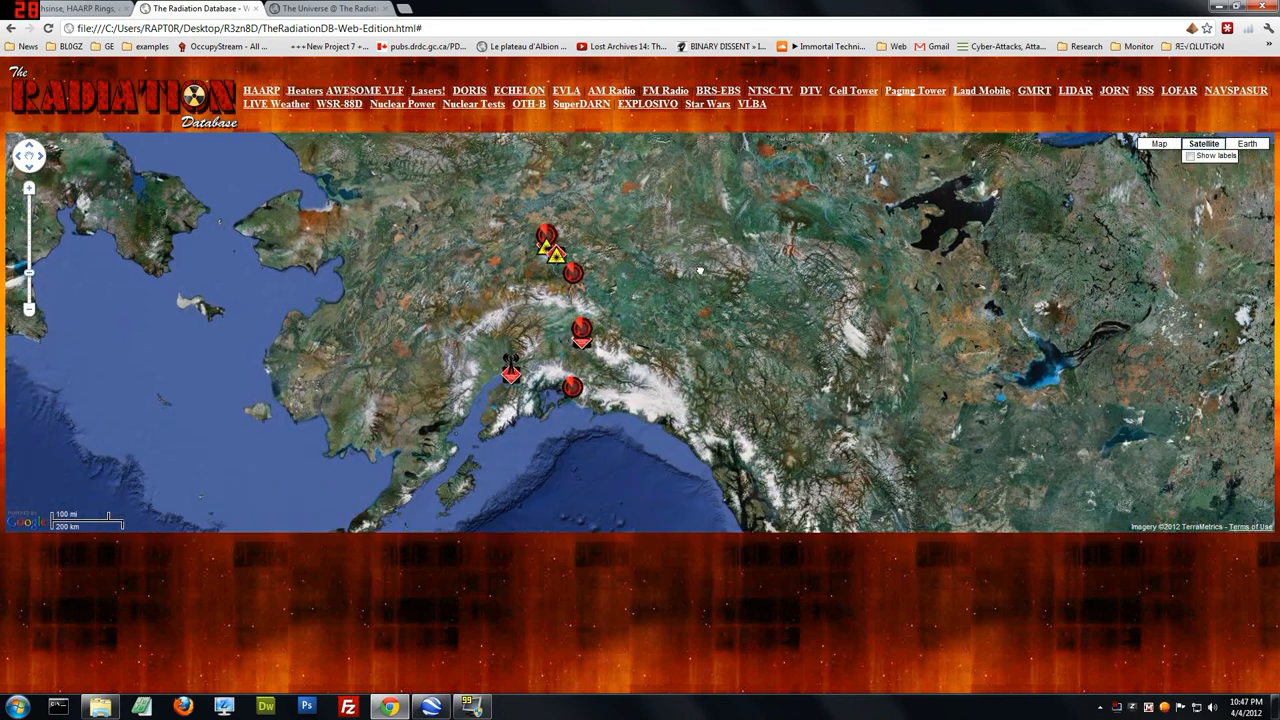
Step: Switch the Web Edition's embedded map to the 3D Earth view
{"action": "left_click", "coordinate": [1158, 144]}
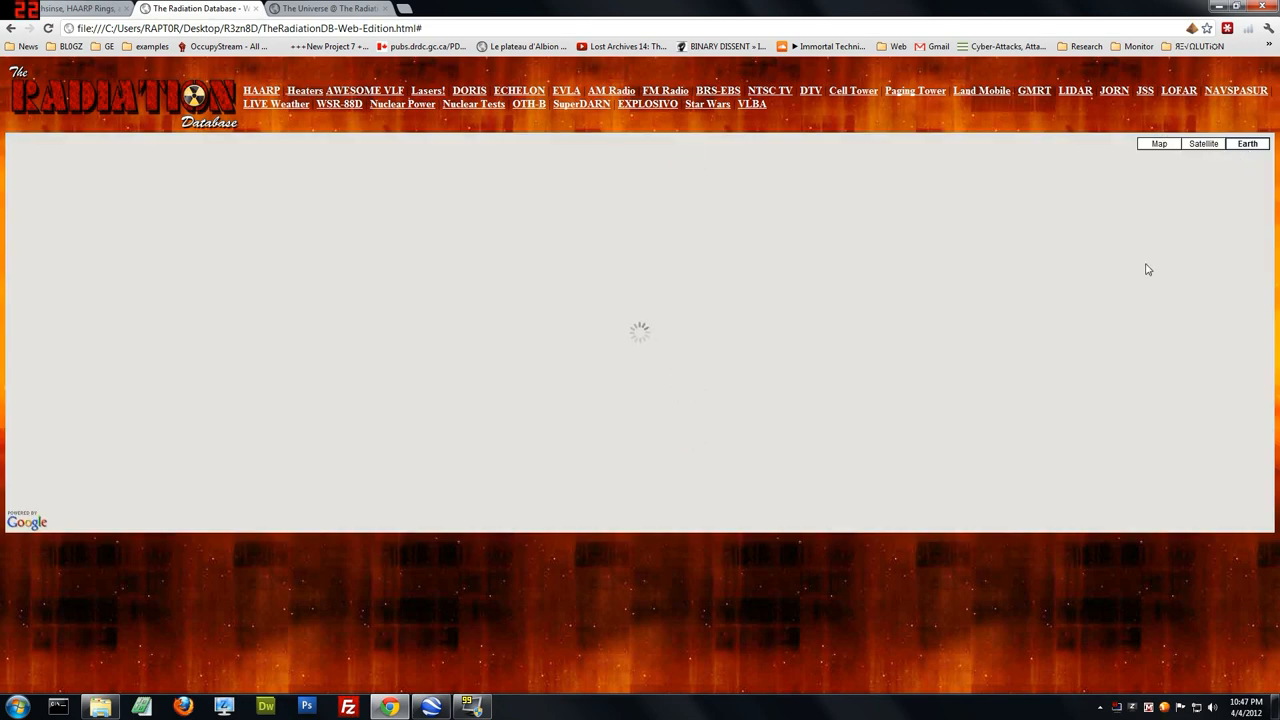
{"action": "mouse_move", "coordinate": [670, 342]}
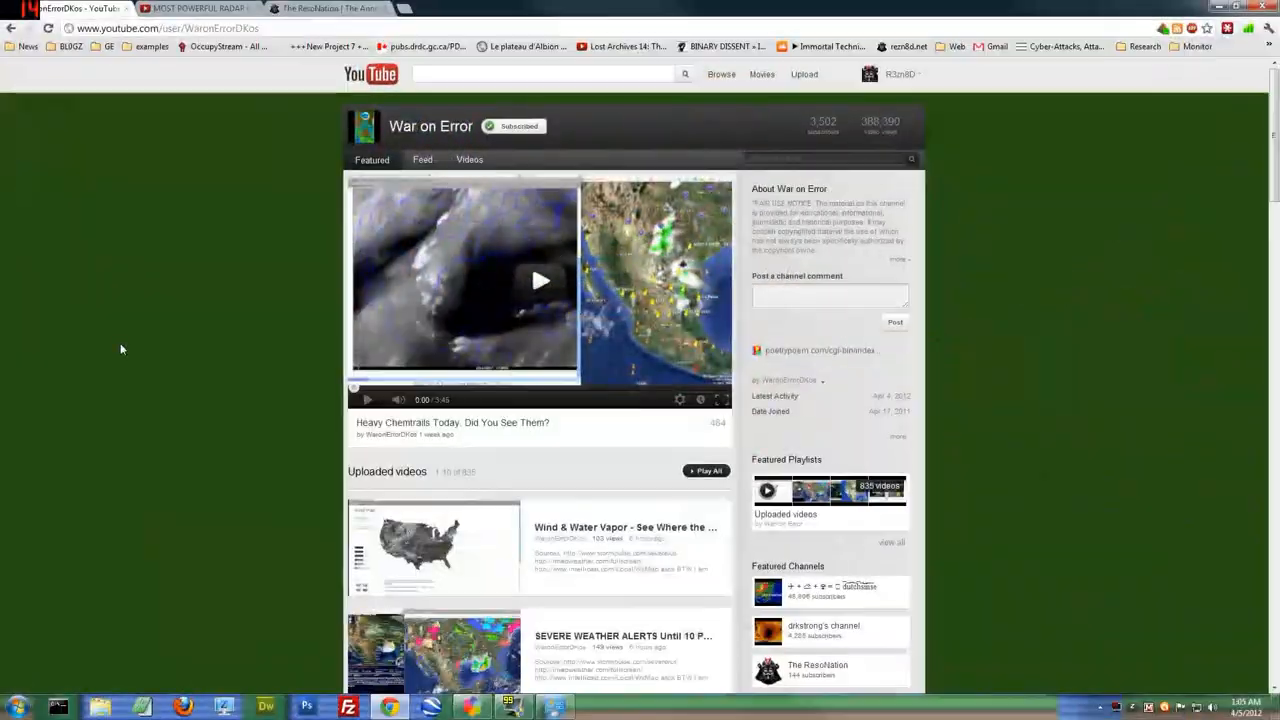
Step: Scroll the War on Error channel's uploads and open the radar reading tool video
{"action": "scroll", "scroll_direction": "down", "scroll_amount": 3}
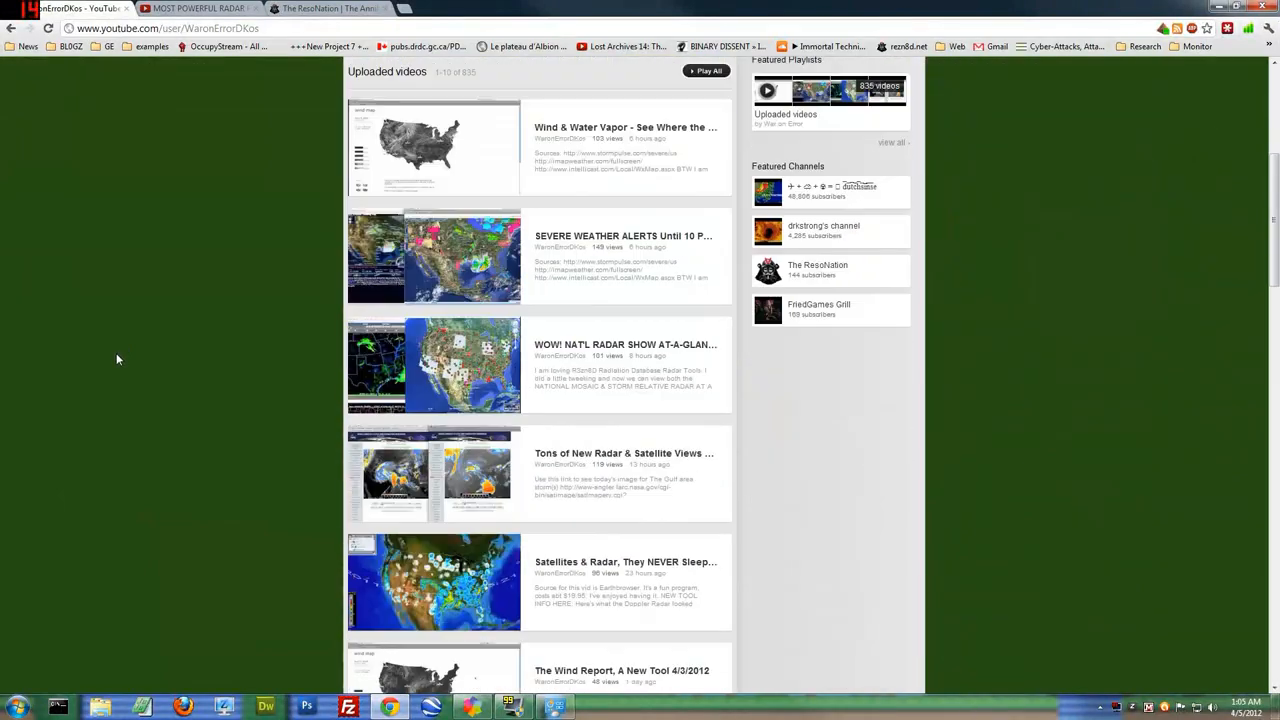
{"action": "scroll", "scroll_direction": "down", "scroll_amount": 3}
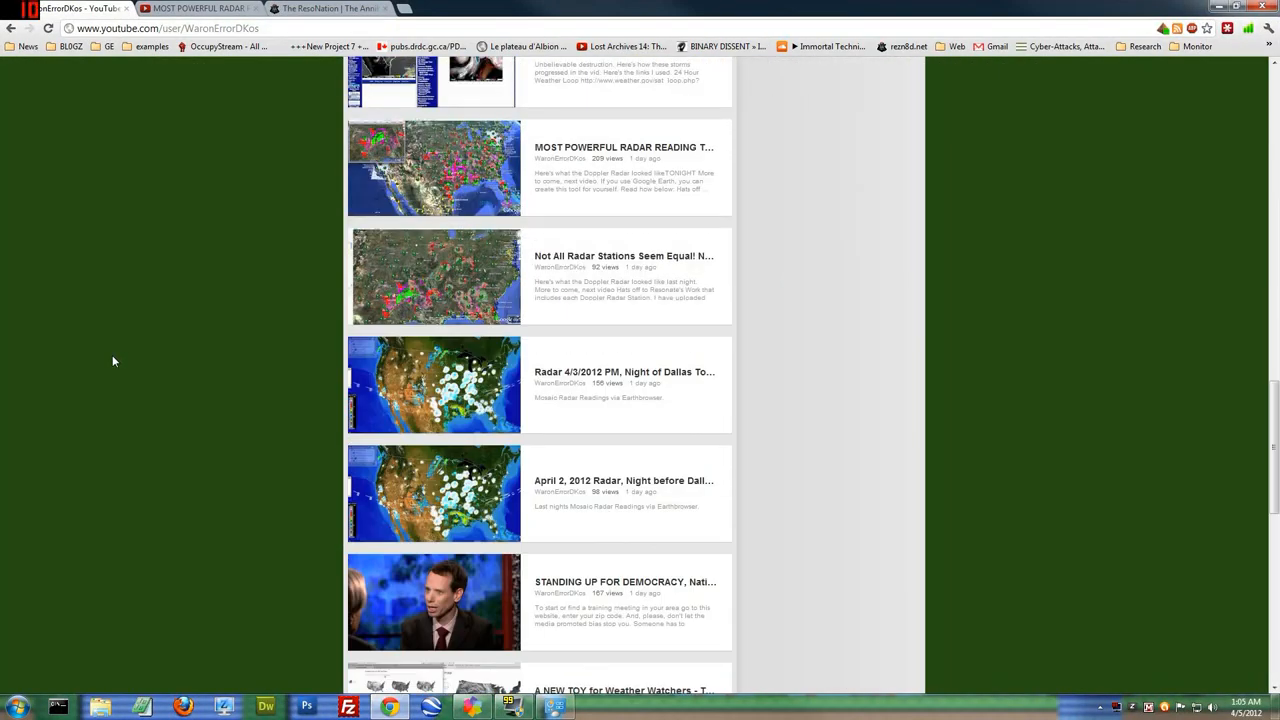
{"action": "scroll", "scroll_direction": "up", "scroll_amount": 3}
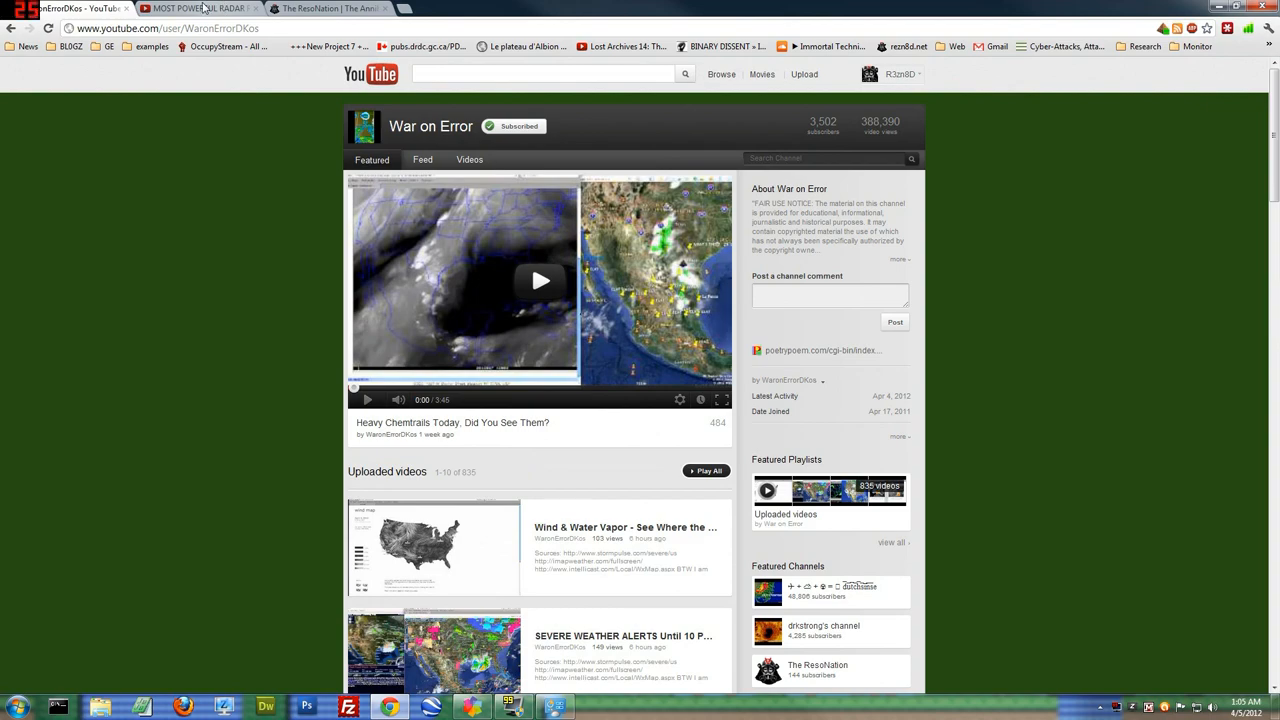
{"action": "left_click", "coordinate": [196, 8]}
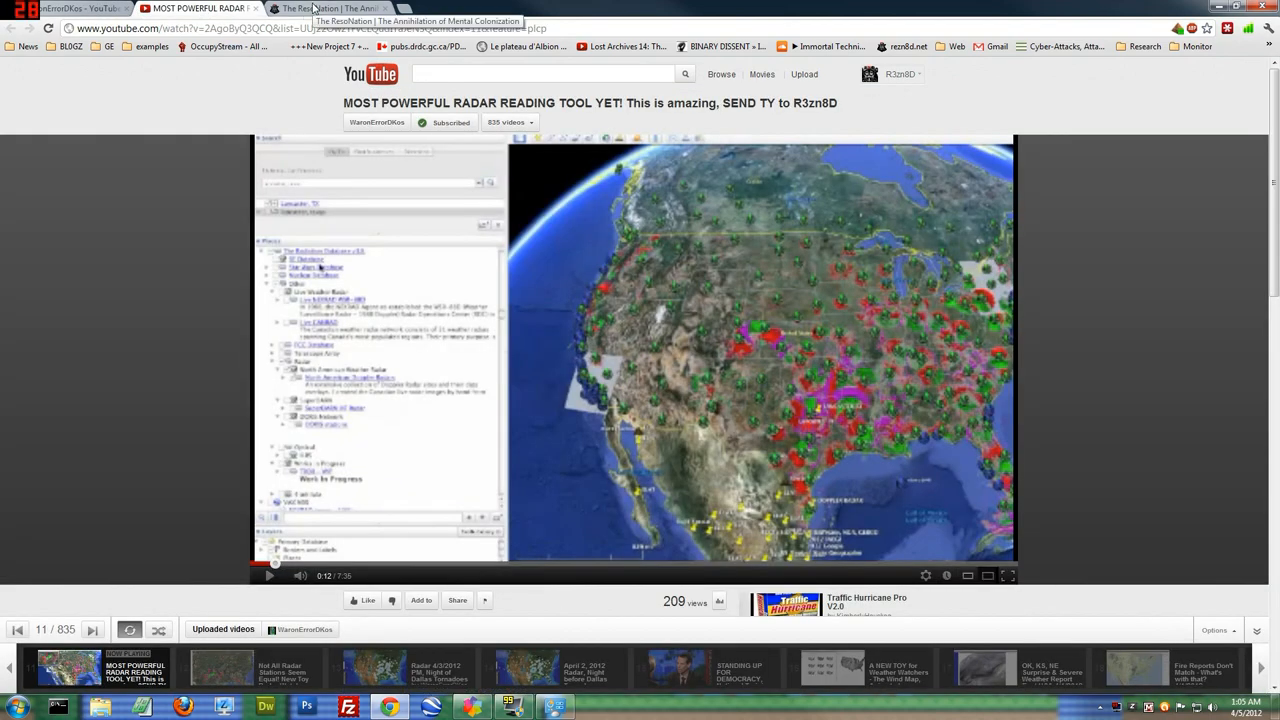
Step: Switch to The ResoNation blog and scroll through its recent posts
{"action": "left_click", "coordinate": [330, 8]}
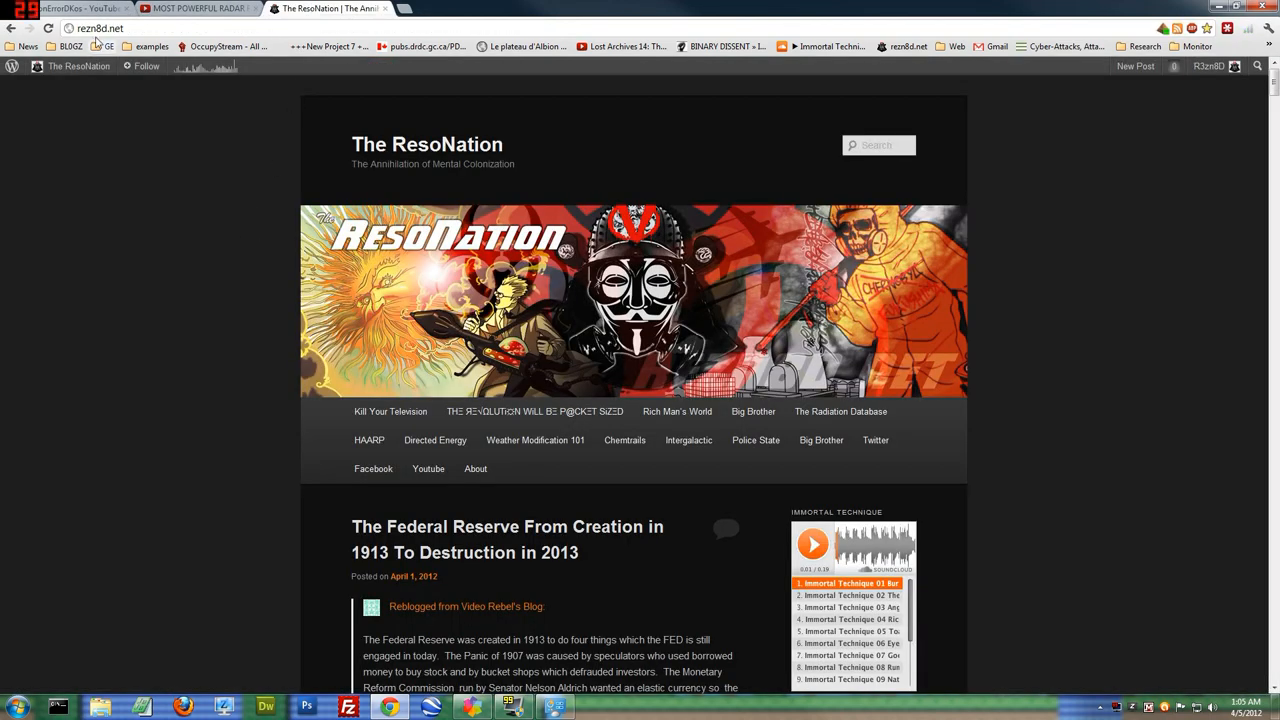
{"action": "scroll", "scroll_direction": "down", "scroll_amount": 3}
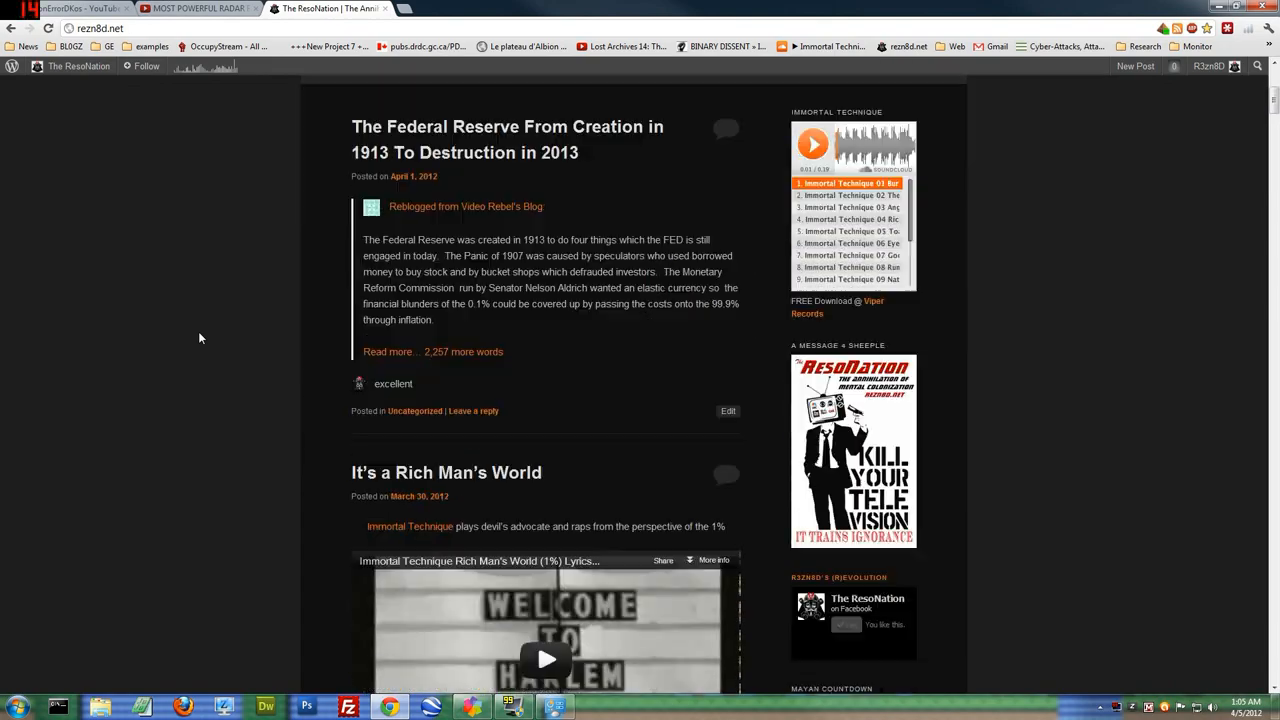
{"action": "scroll", "scroll_direction": "down", "scroll_amount": 3}
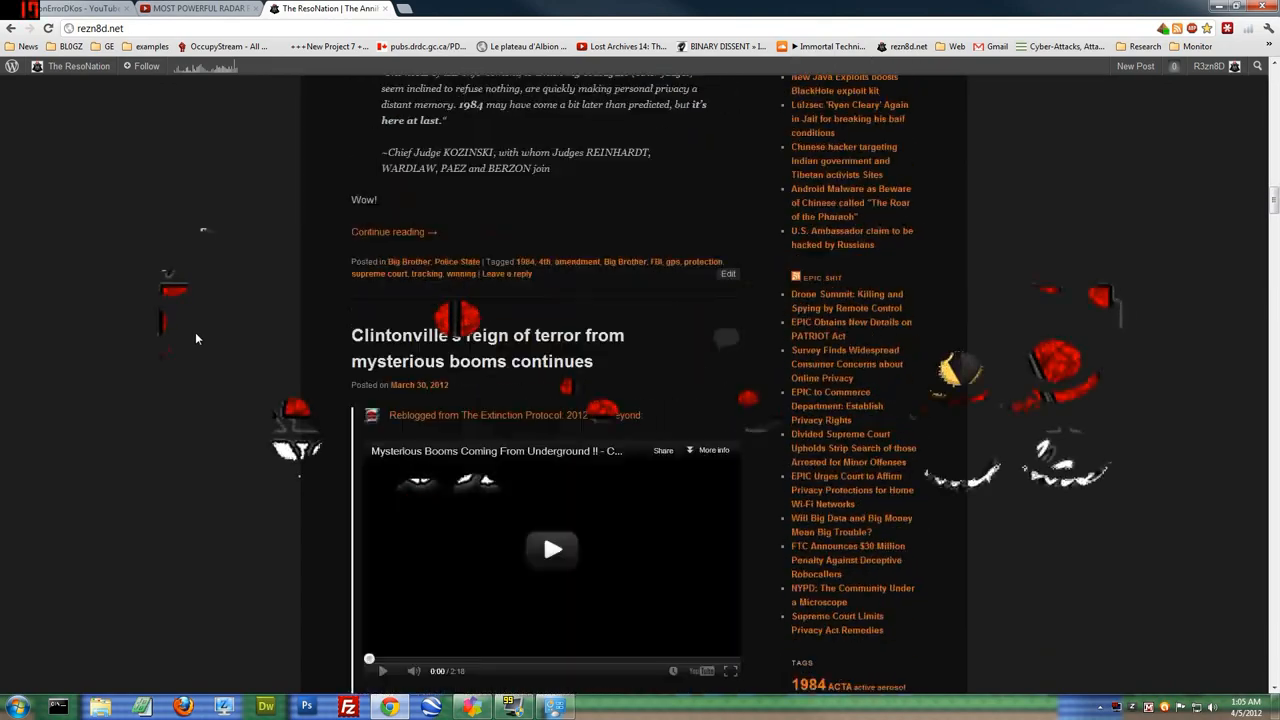